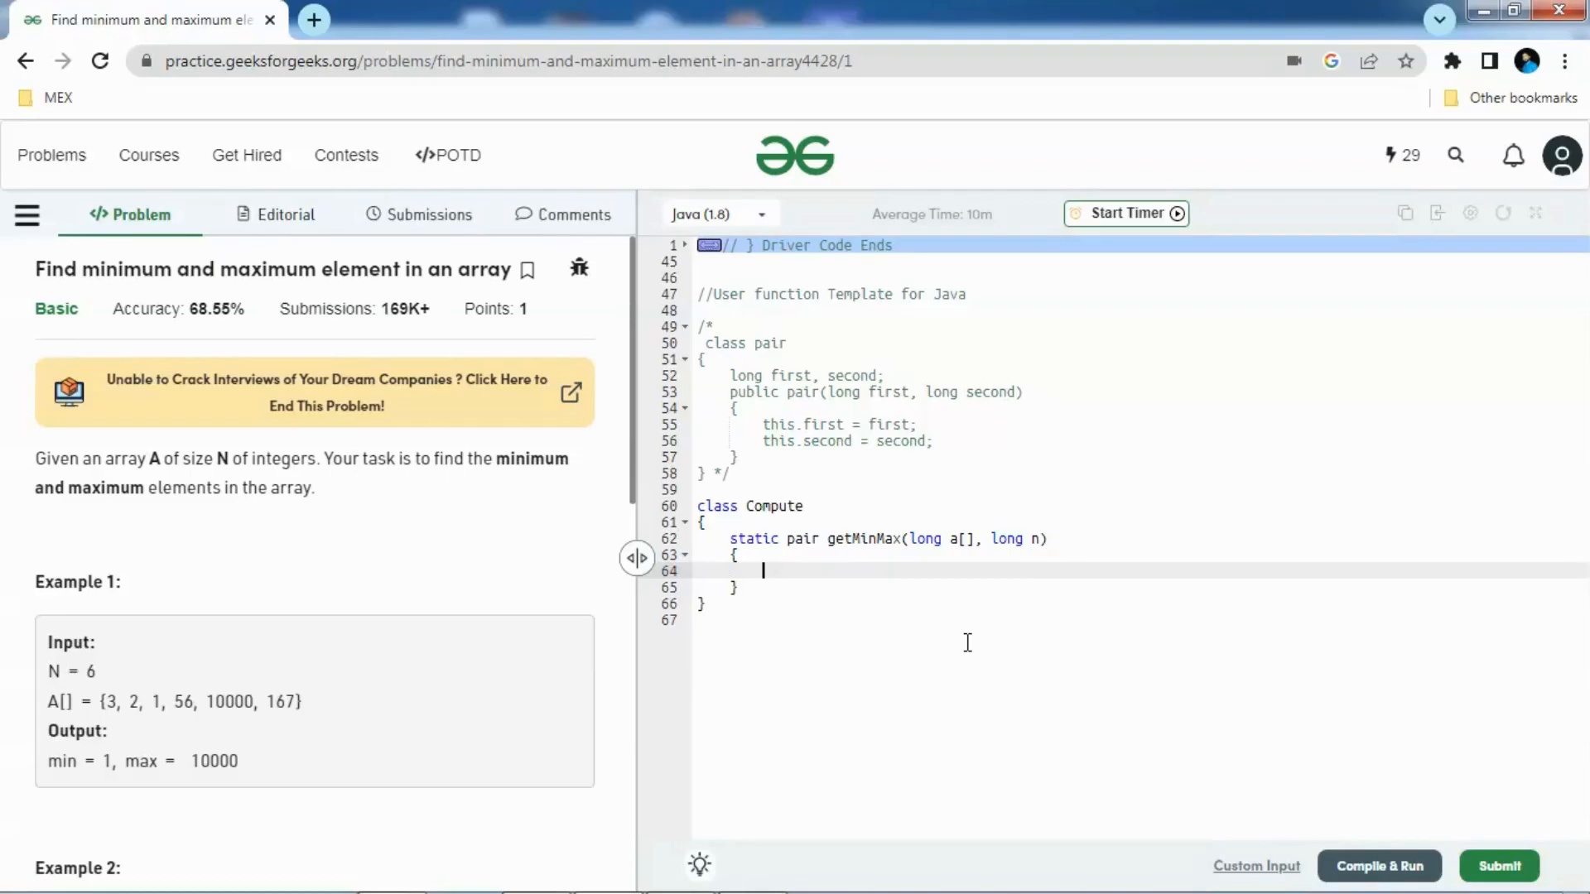
{"action": "mouse_move", "coordinate": [629, 477]}
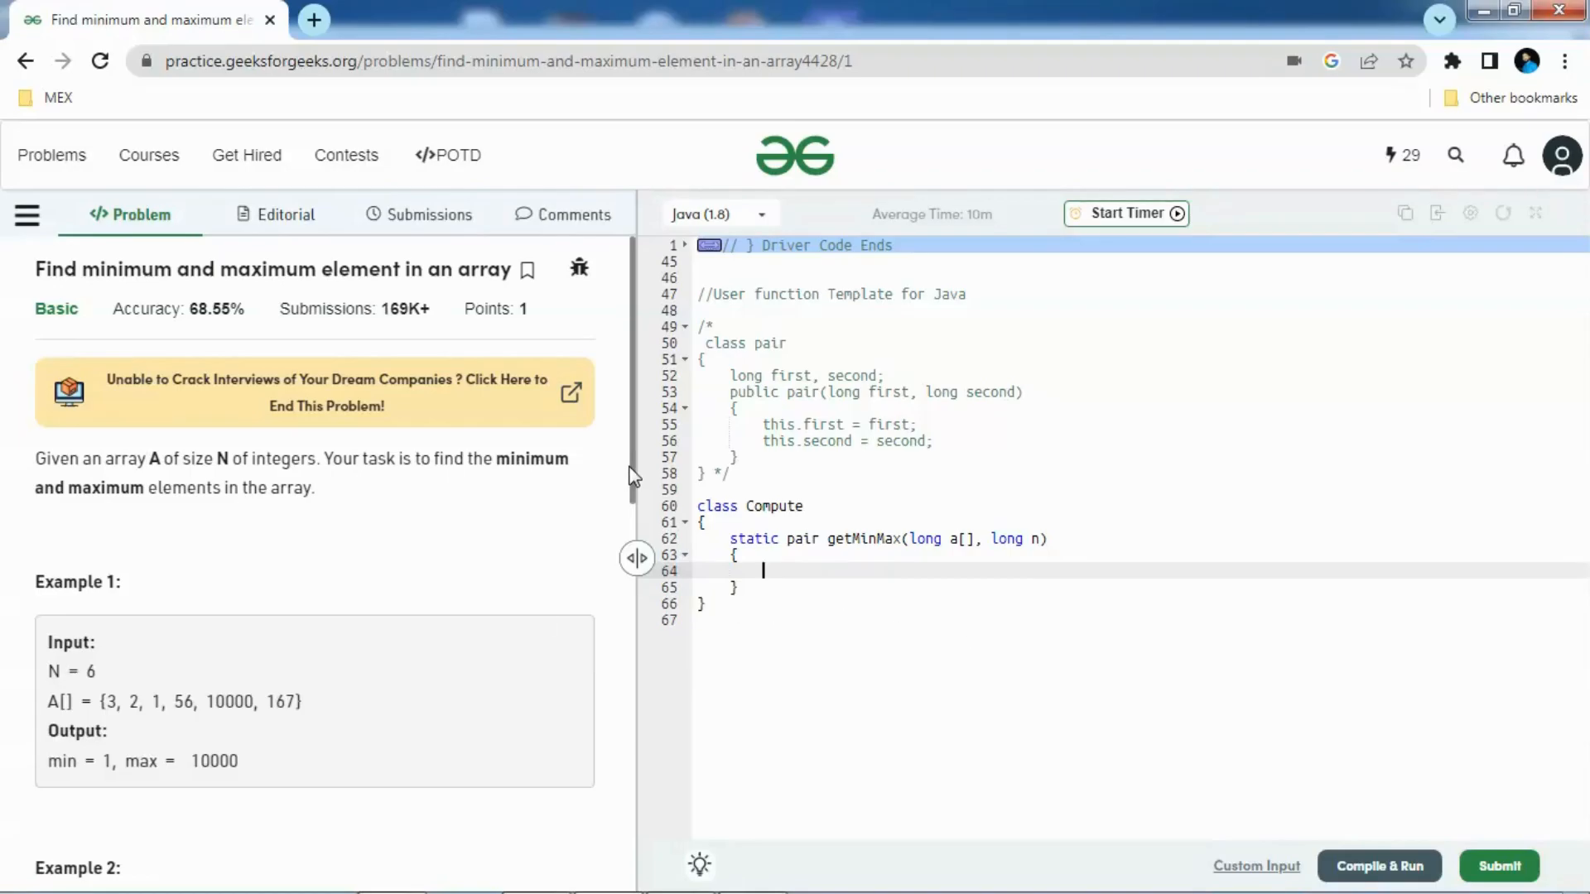
{"action": "mouse_move", "coordinate": [483, 584]}
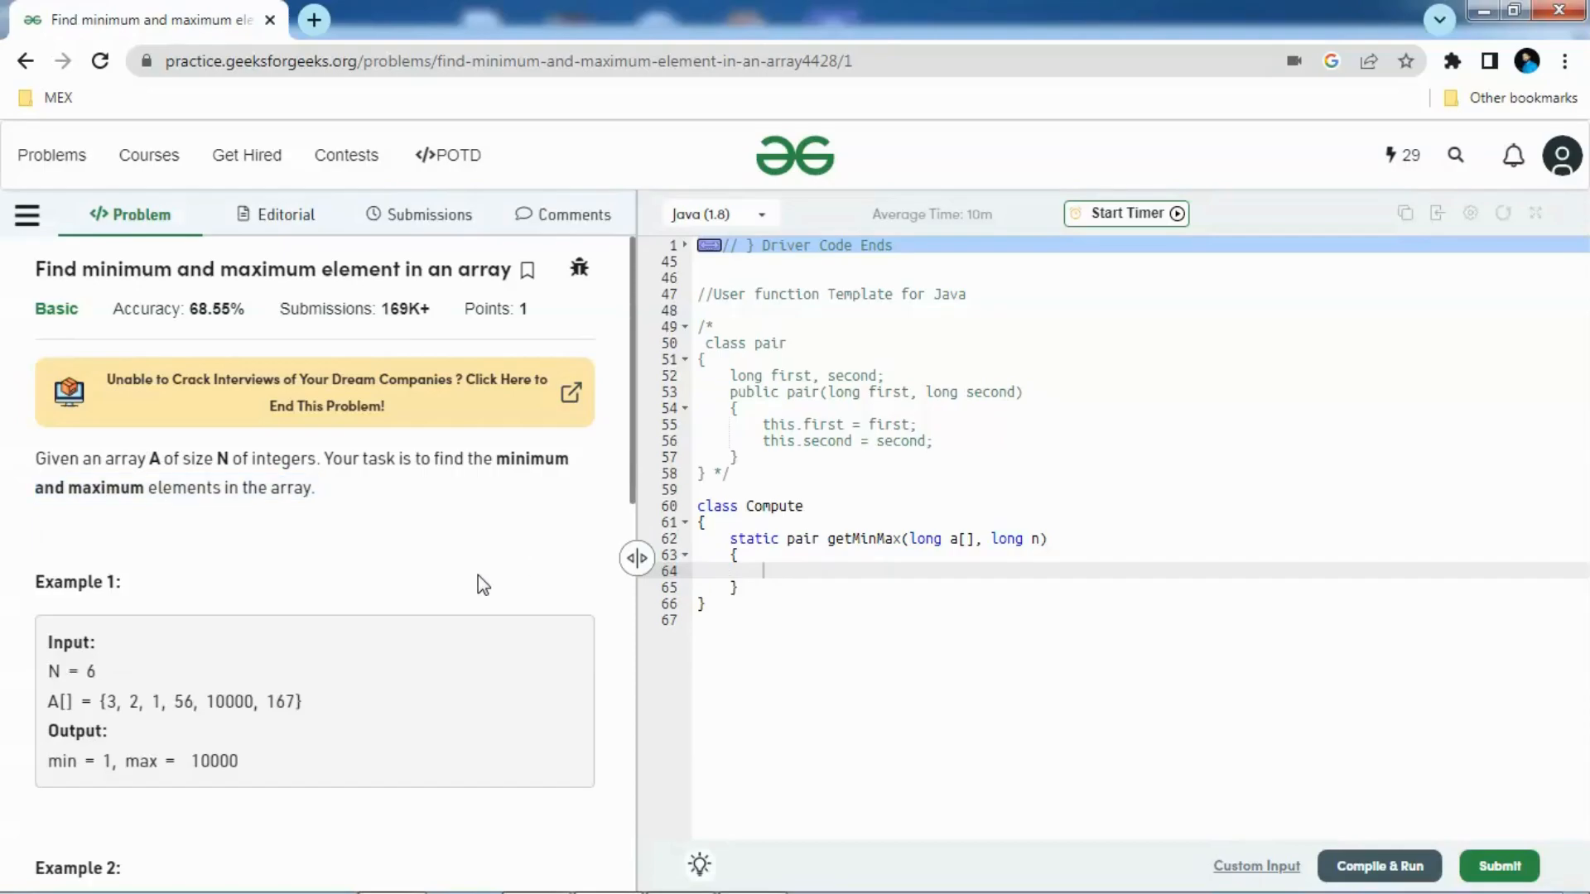
Below the Compute class, write the comment '//long min , long max a[0]'
{"action": "scroll", "scroll_direction": "down", "scroll_amount": 3}
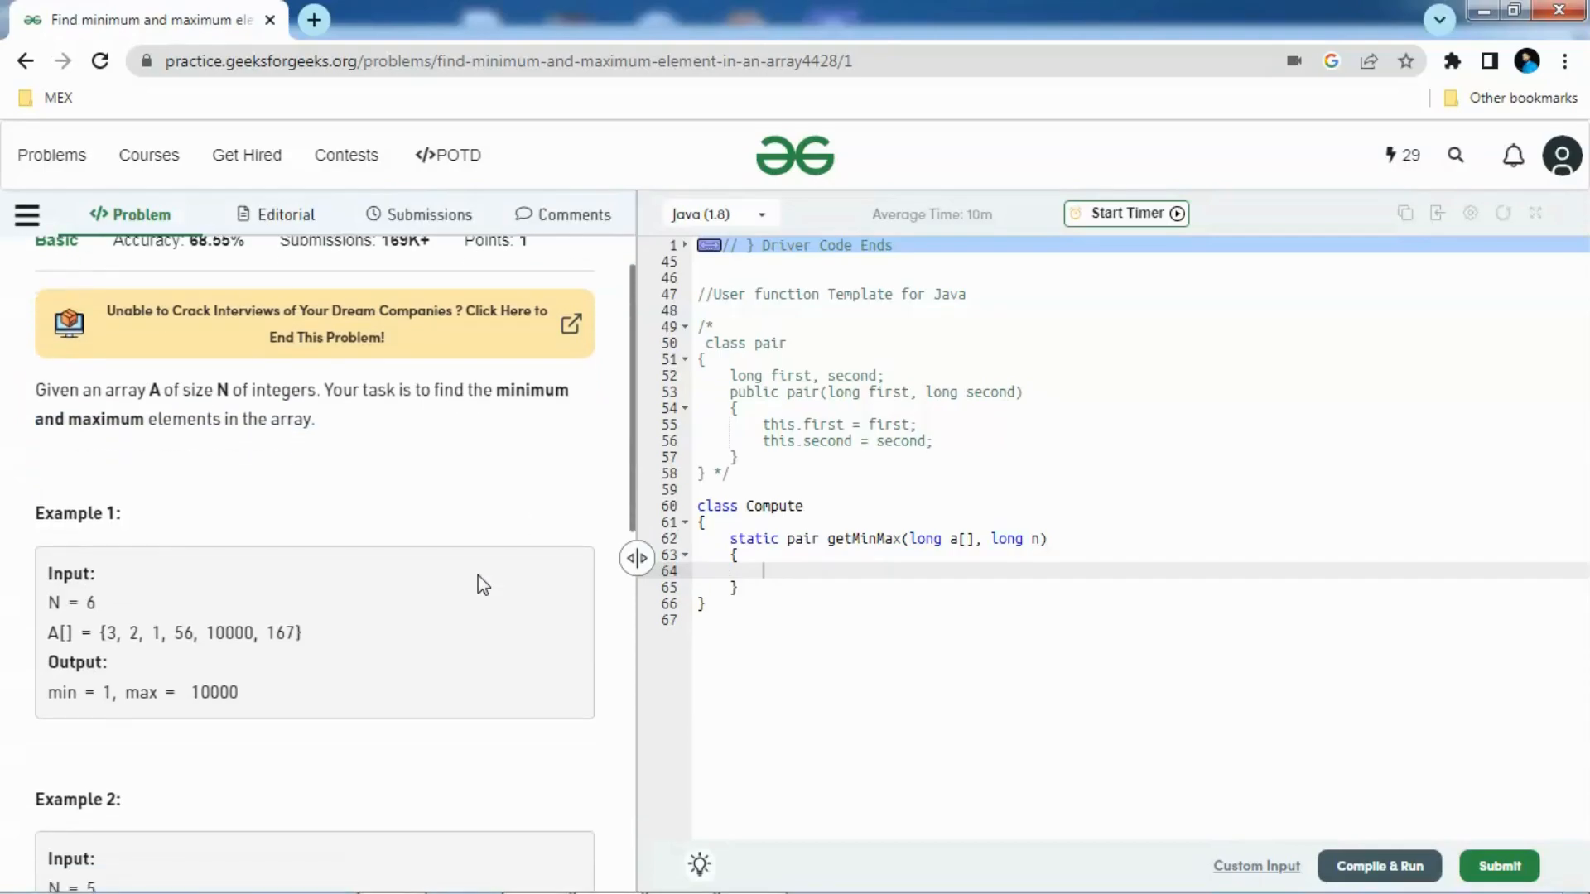
{"action": "scroll", "scroll_direction": "down", "scroll_amount": 3}
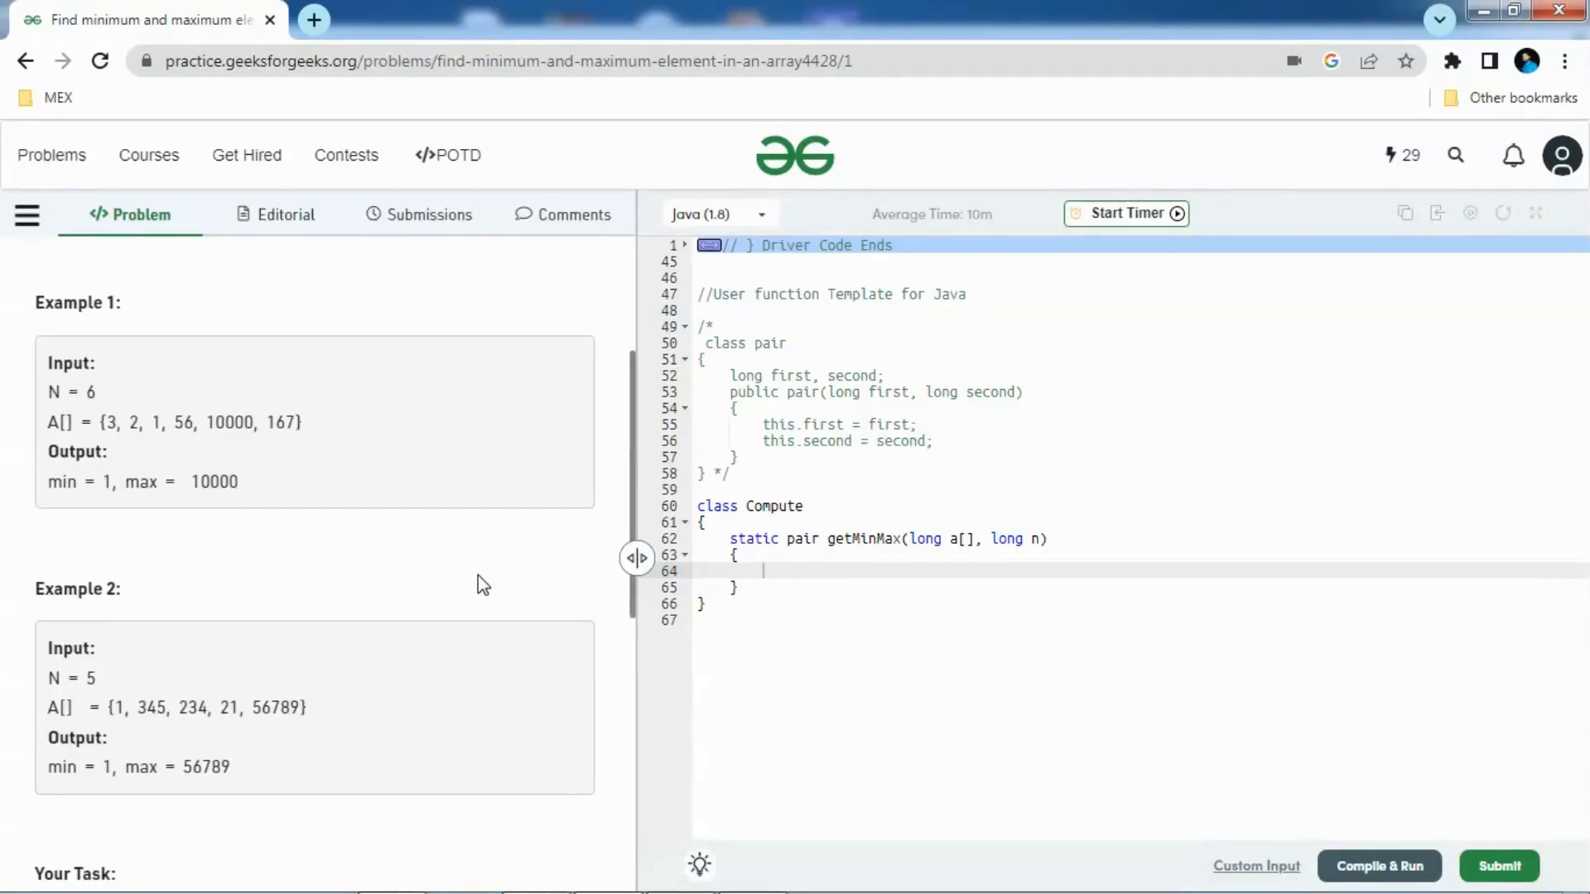
{"action": "scroll", "scroll_direction": "down", "scroll_amount": 3}
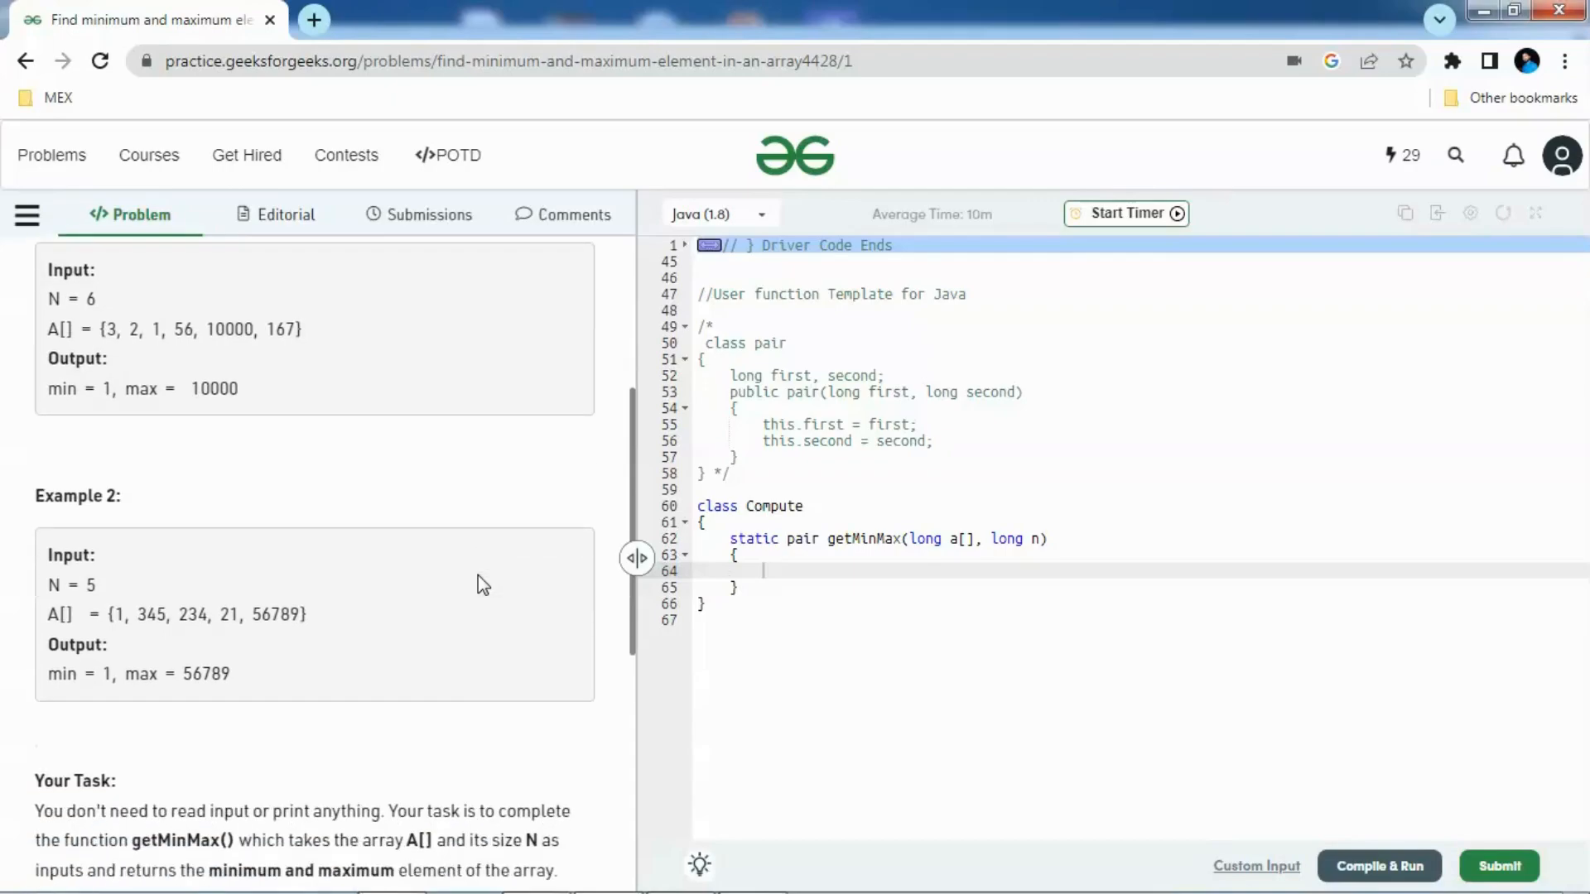
{"action": "scroll", "scroll_direction": "down", "scroll_amount": 3}
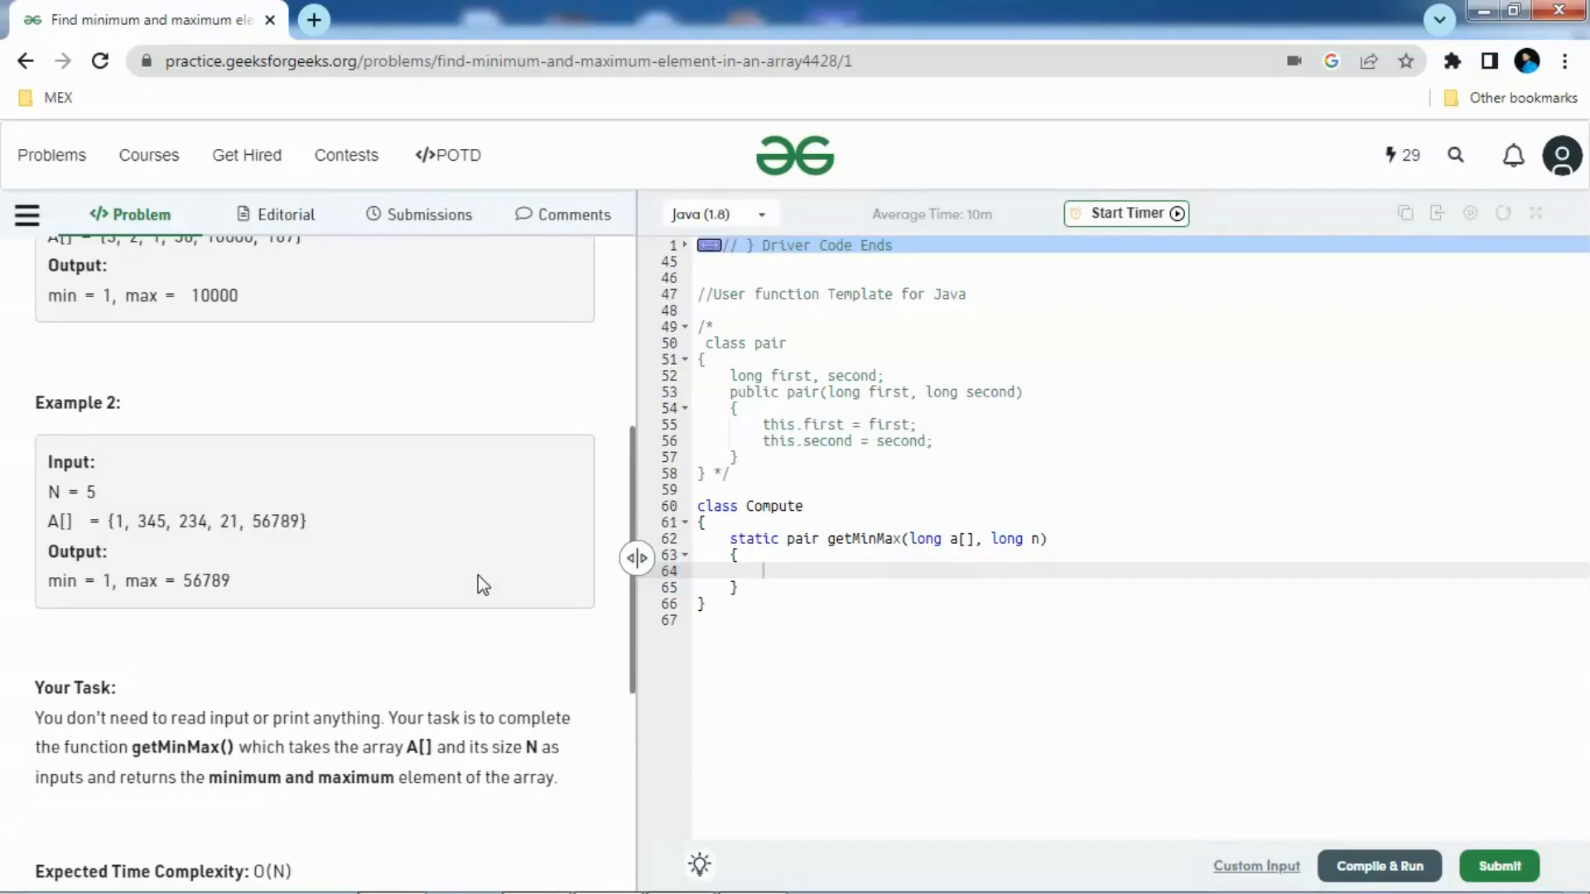
{"action": "scroll", "scroll_direction": "down", "scroll_amount": 3}
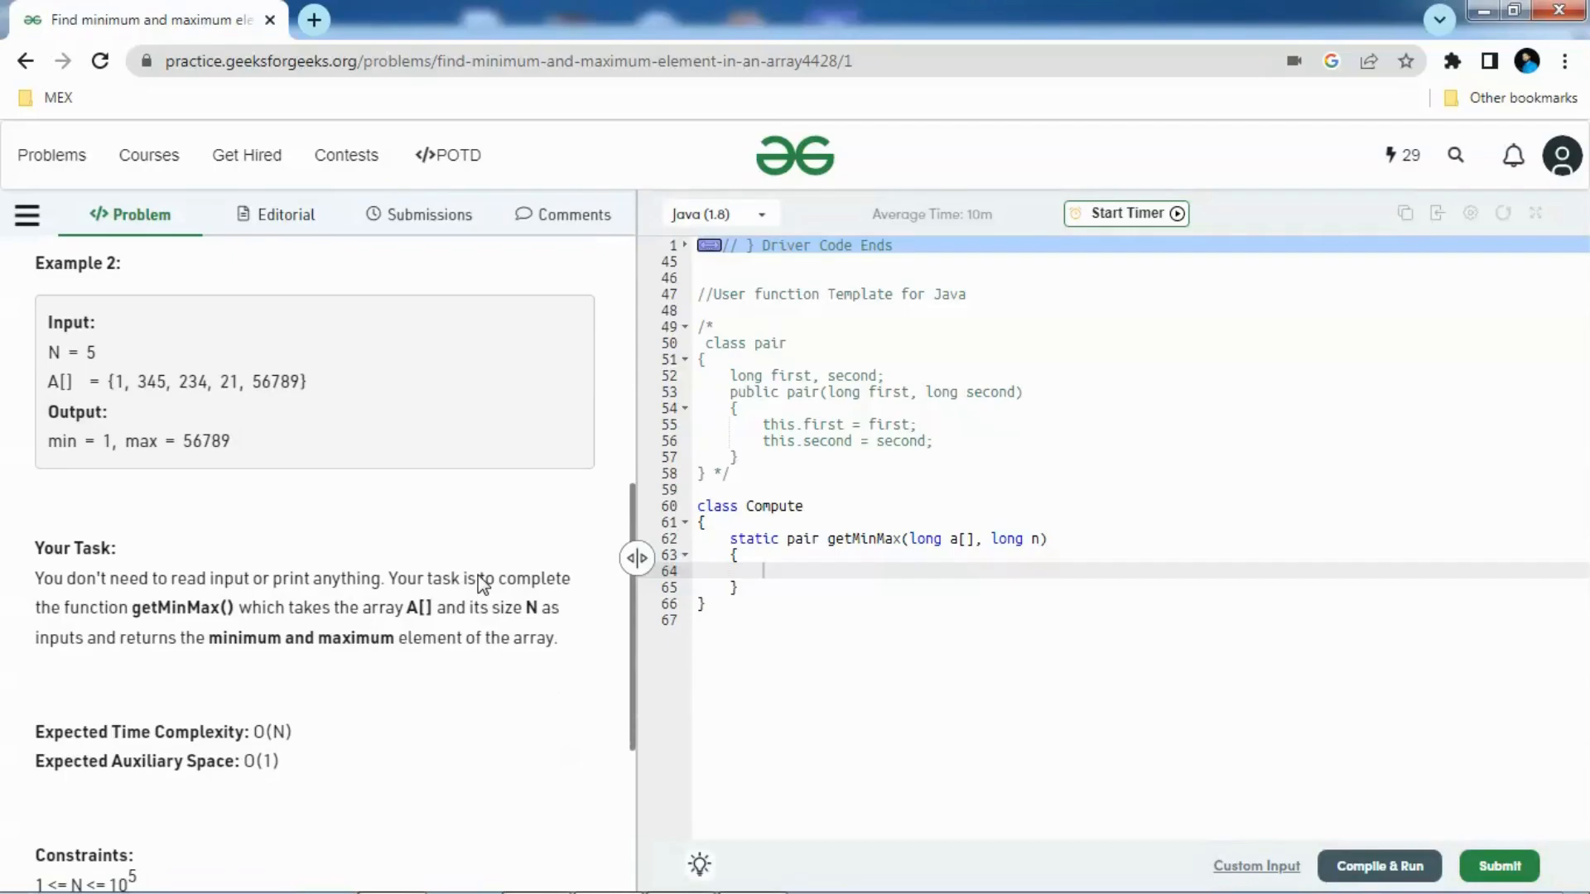
{"action": "scroll", "scroll_direction": "down", "scroll_amount": 3}
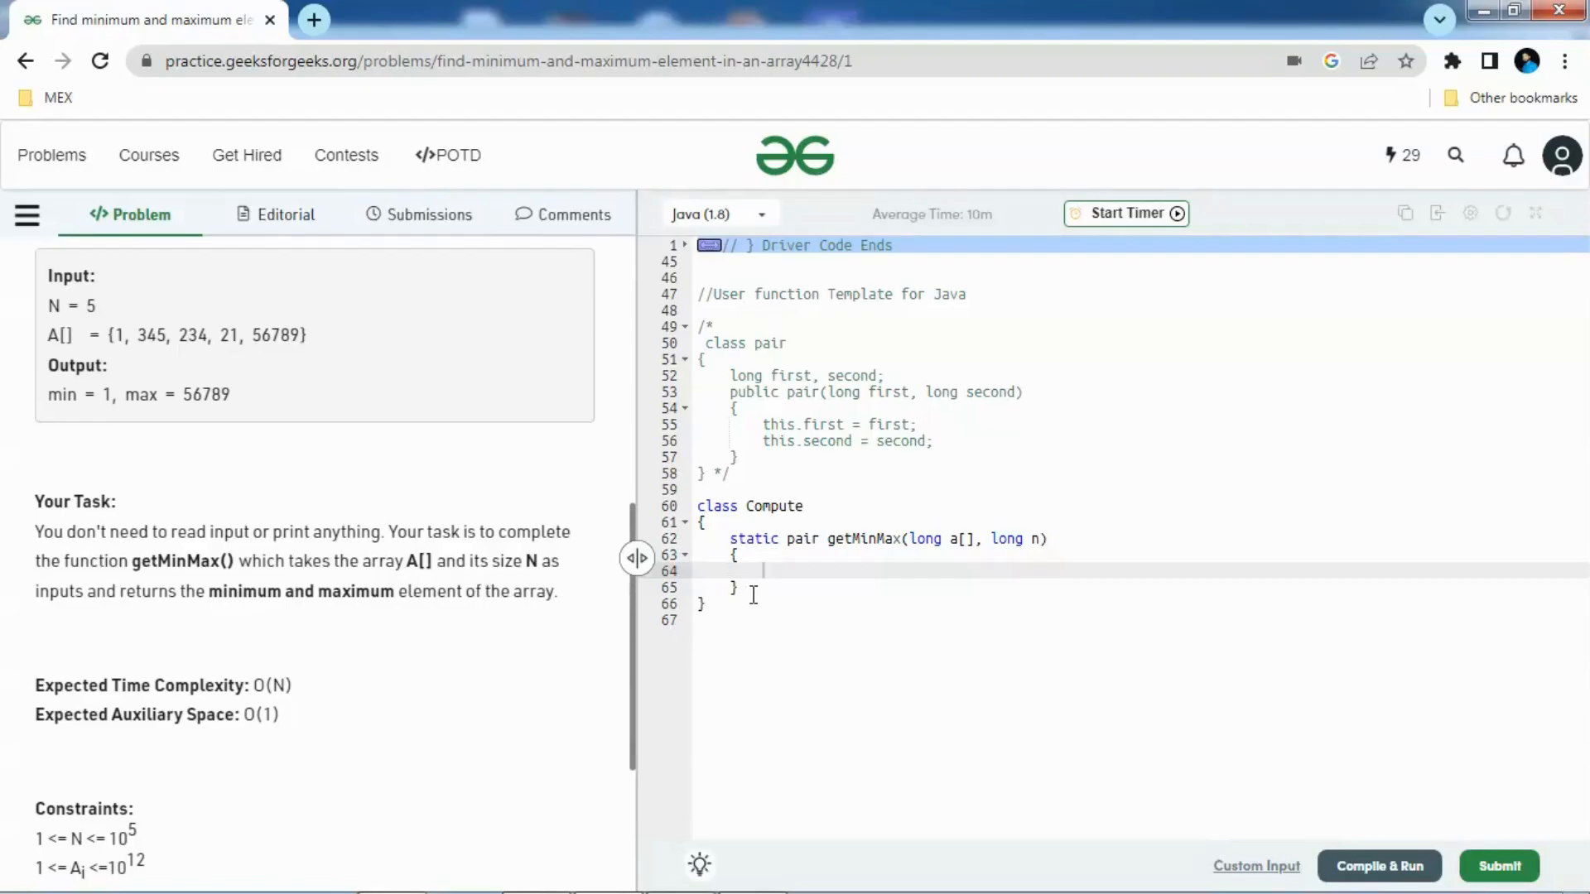
{"action": "left_click", "coordinate": [747, 619]}
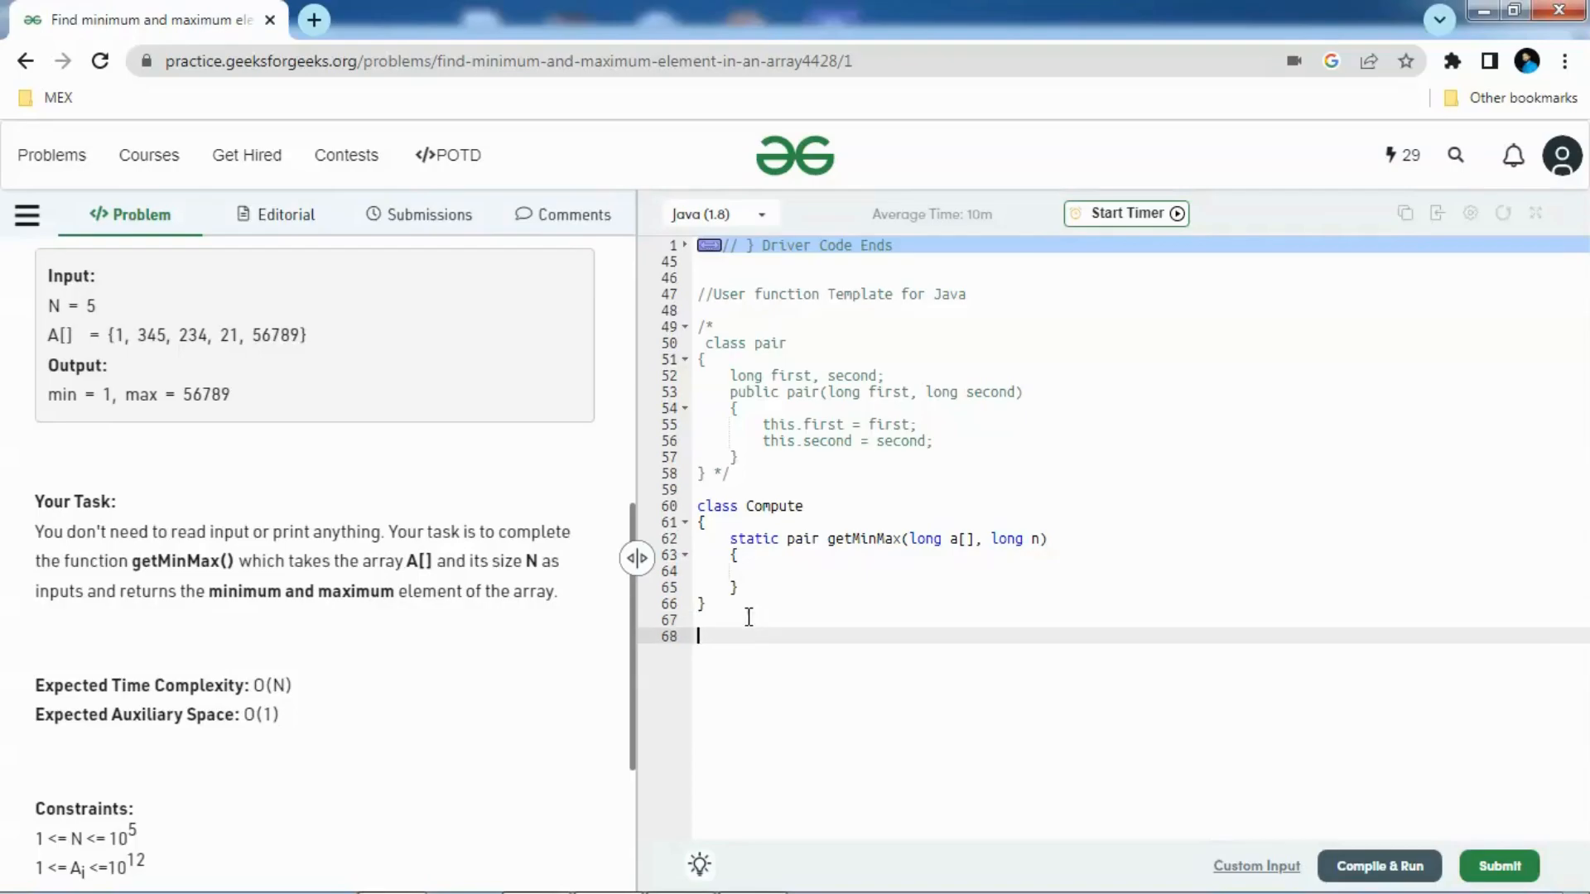
{"action": "type", "text": "//"}
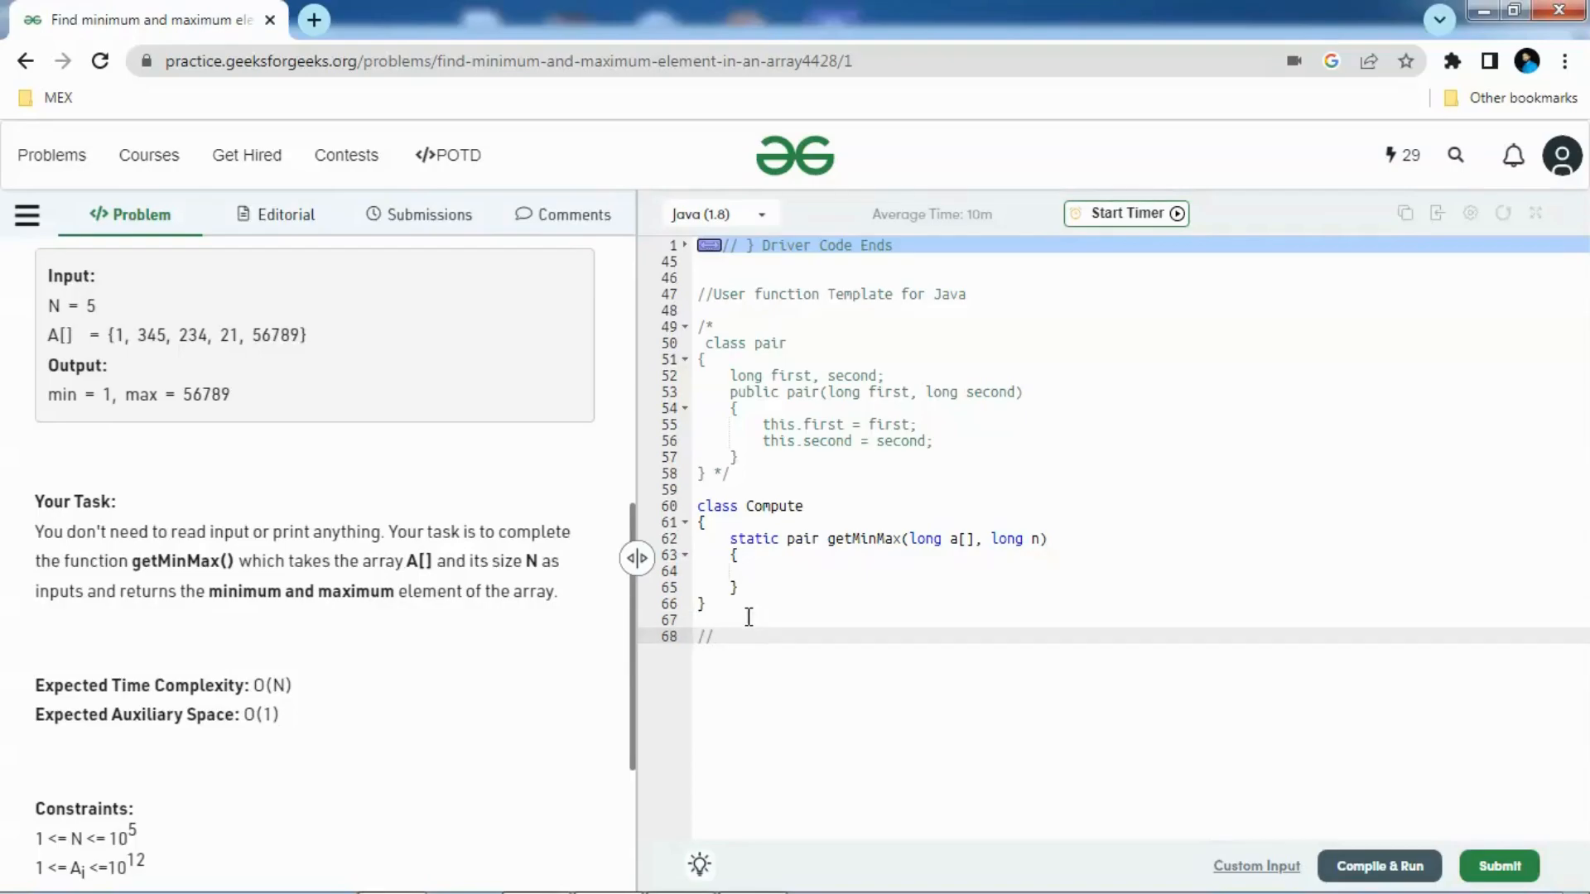
{"action": "type", "text": "long"}
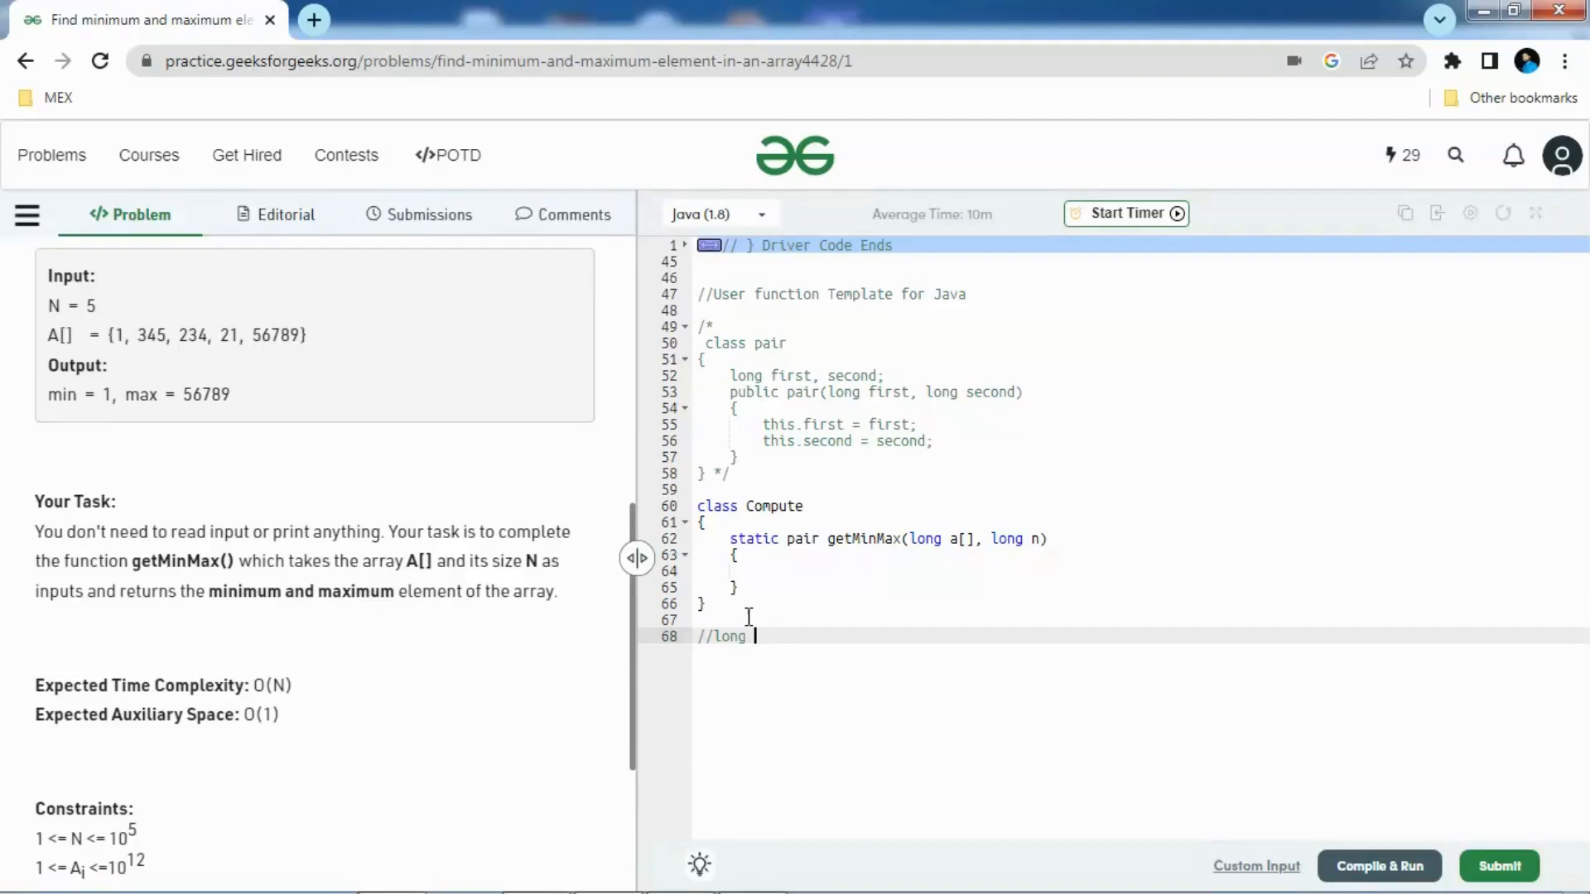
{"action": "type", "text": "min"}
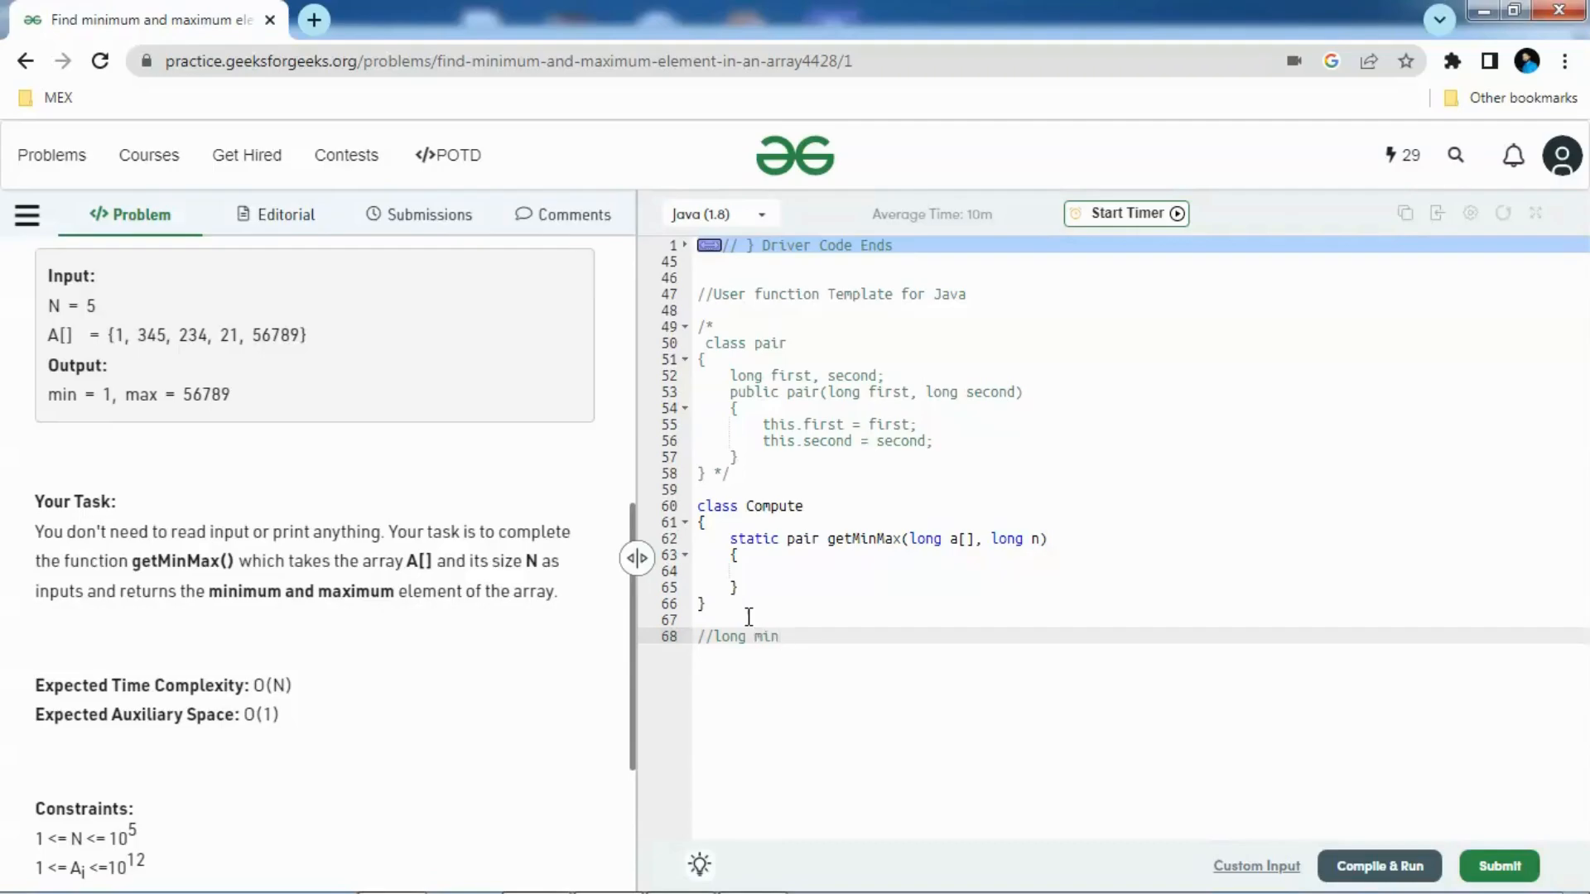
{"action": "type", "text": ", long max"}
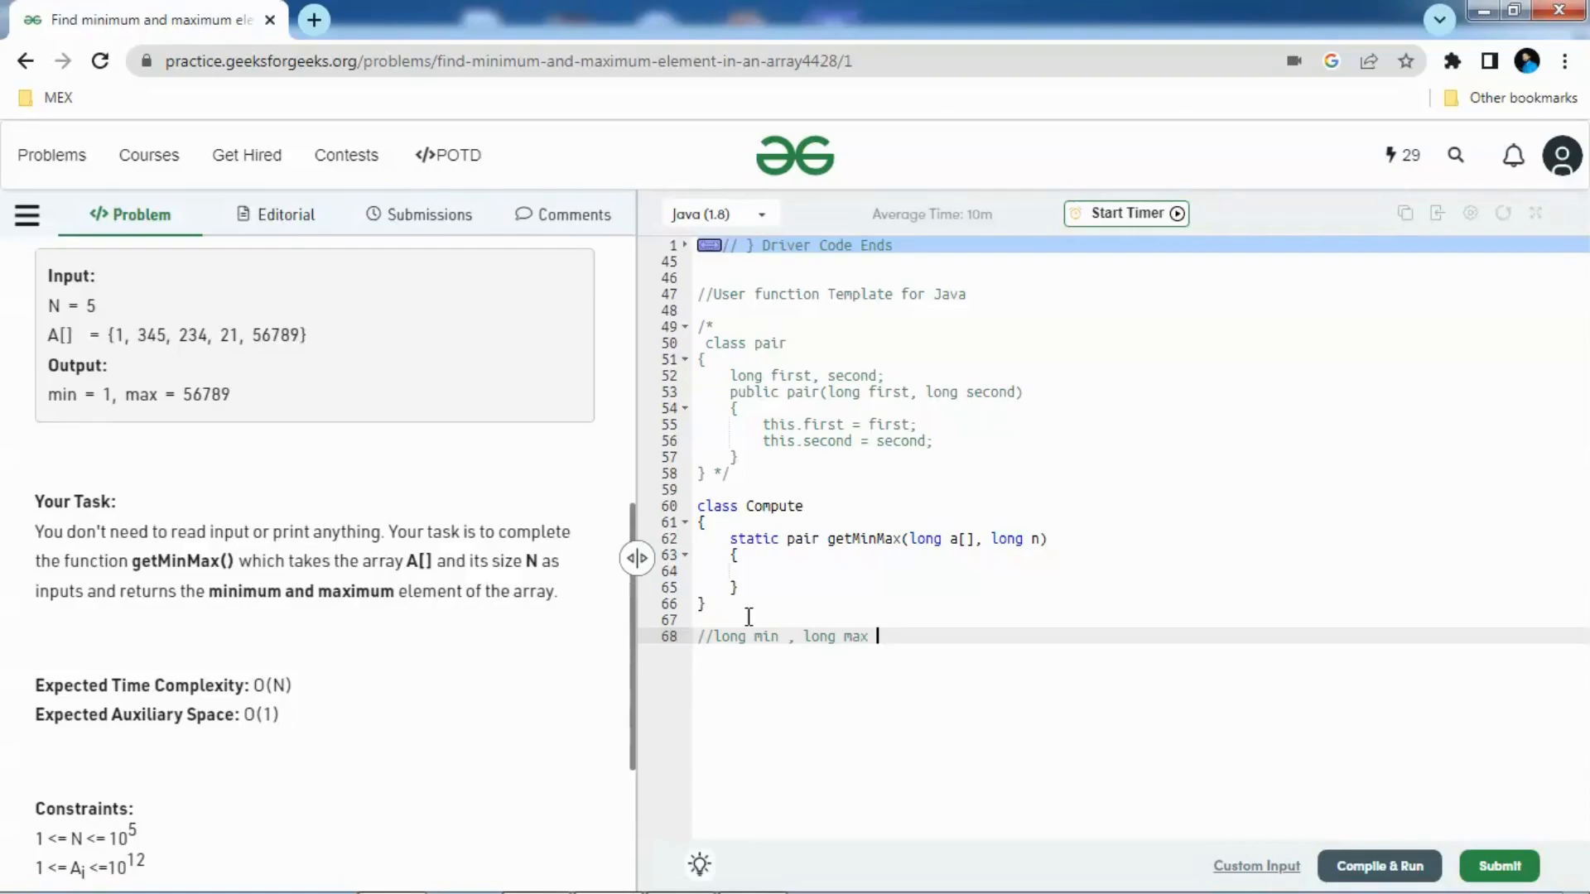
{"action": "mouse_move", "coordinate": [852, 636]}
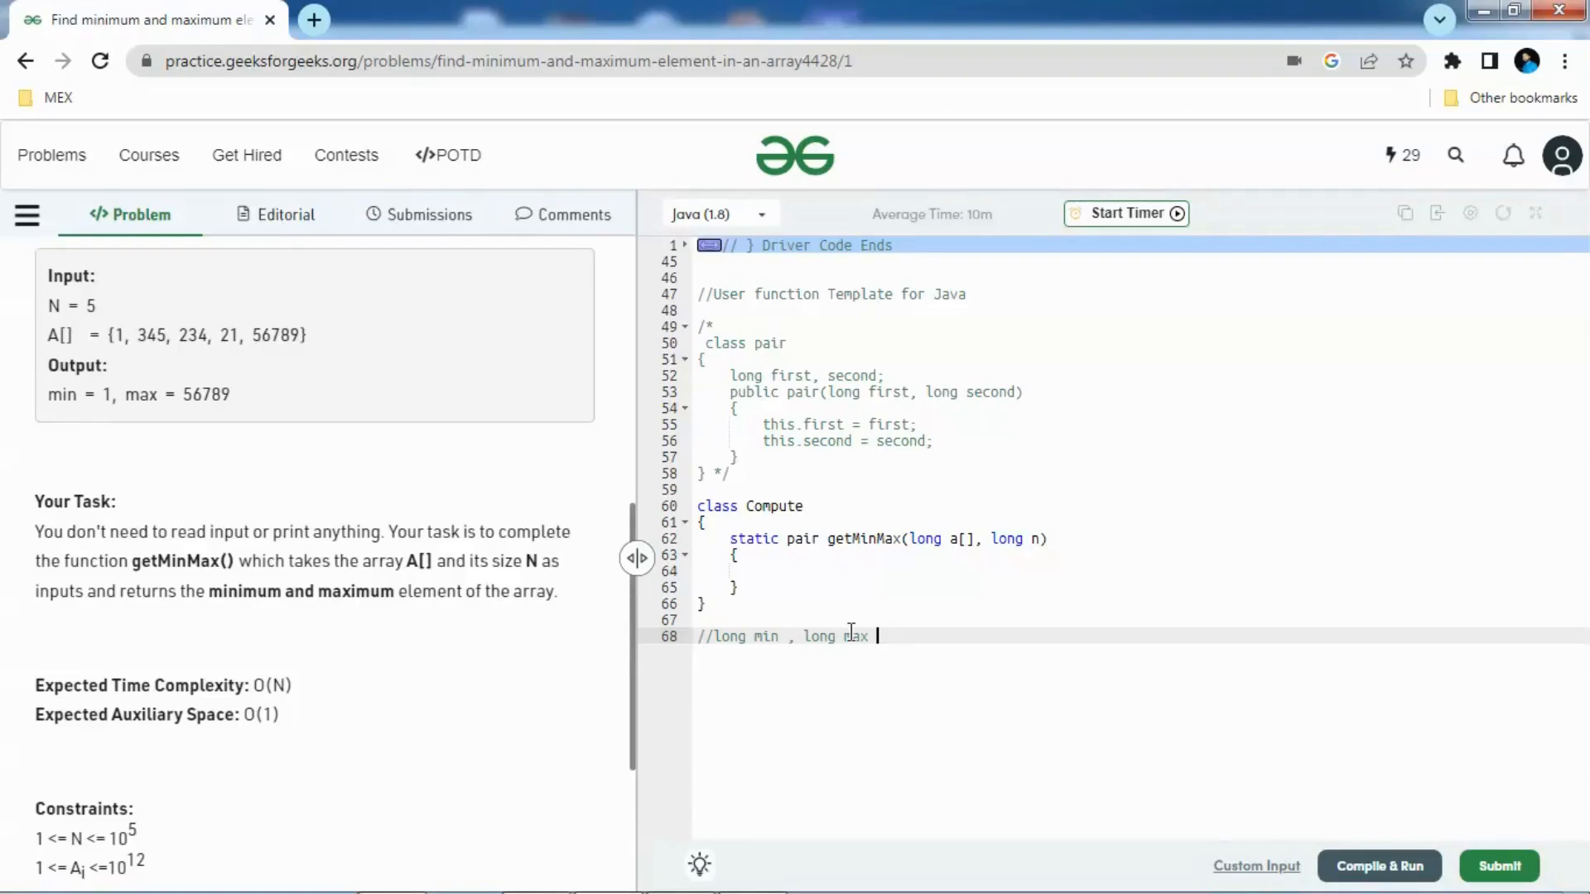
{"action": "mouse_move", "coordinate": [882, 636]}
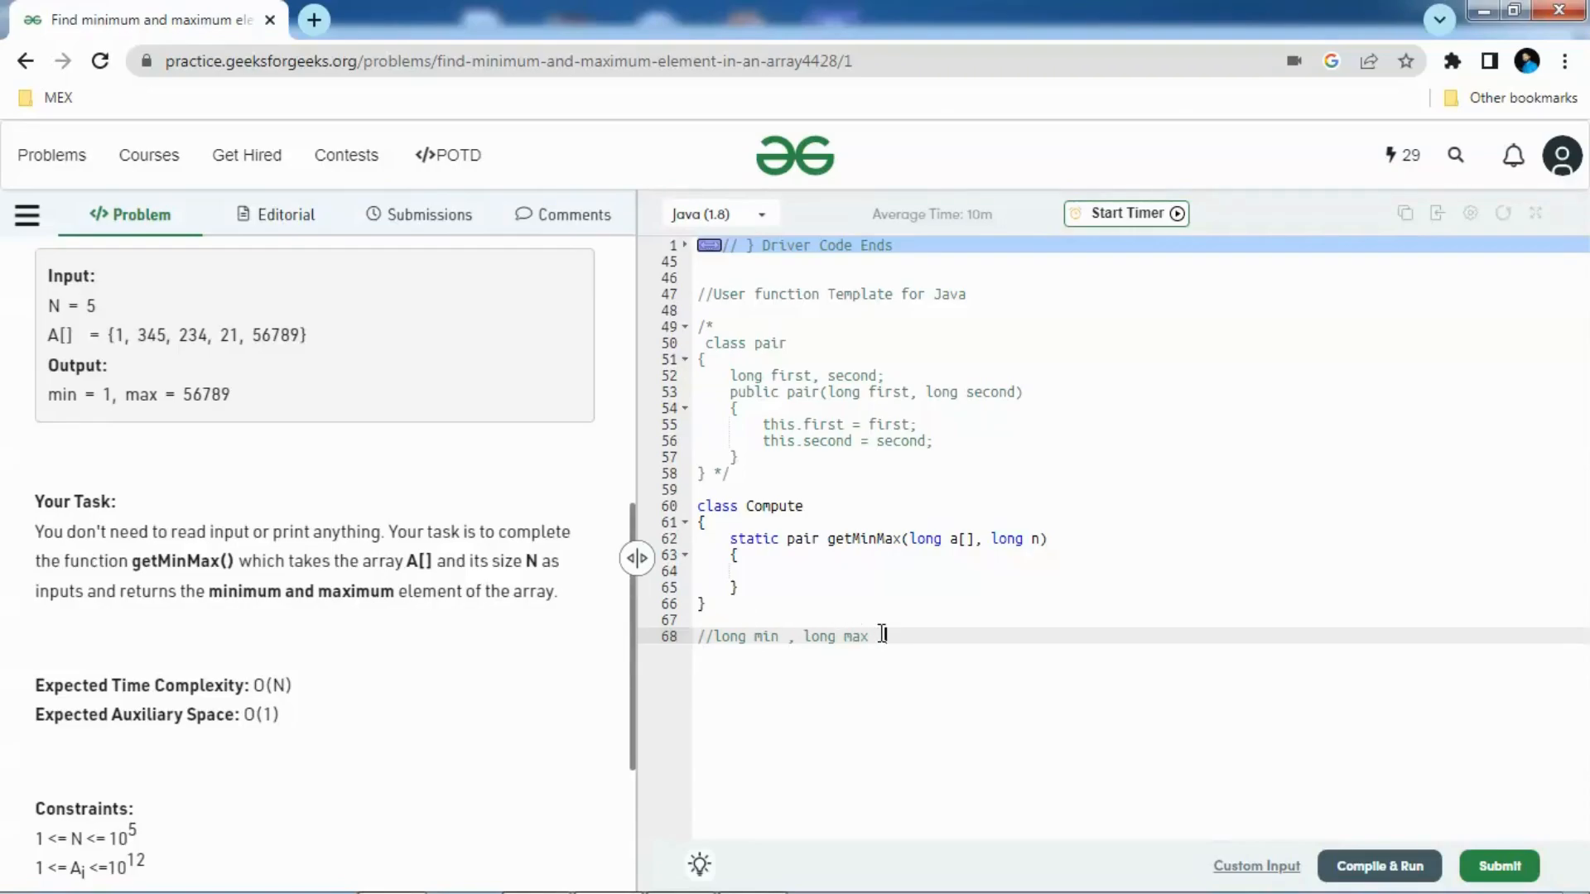
{"action": "type", "text": "a[]"}
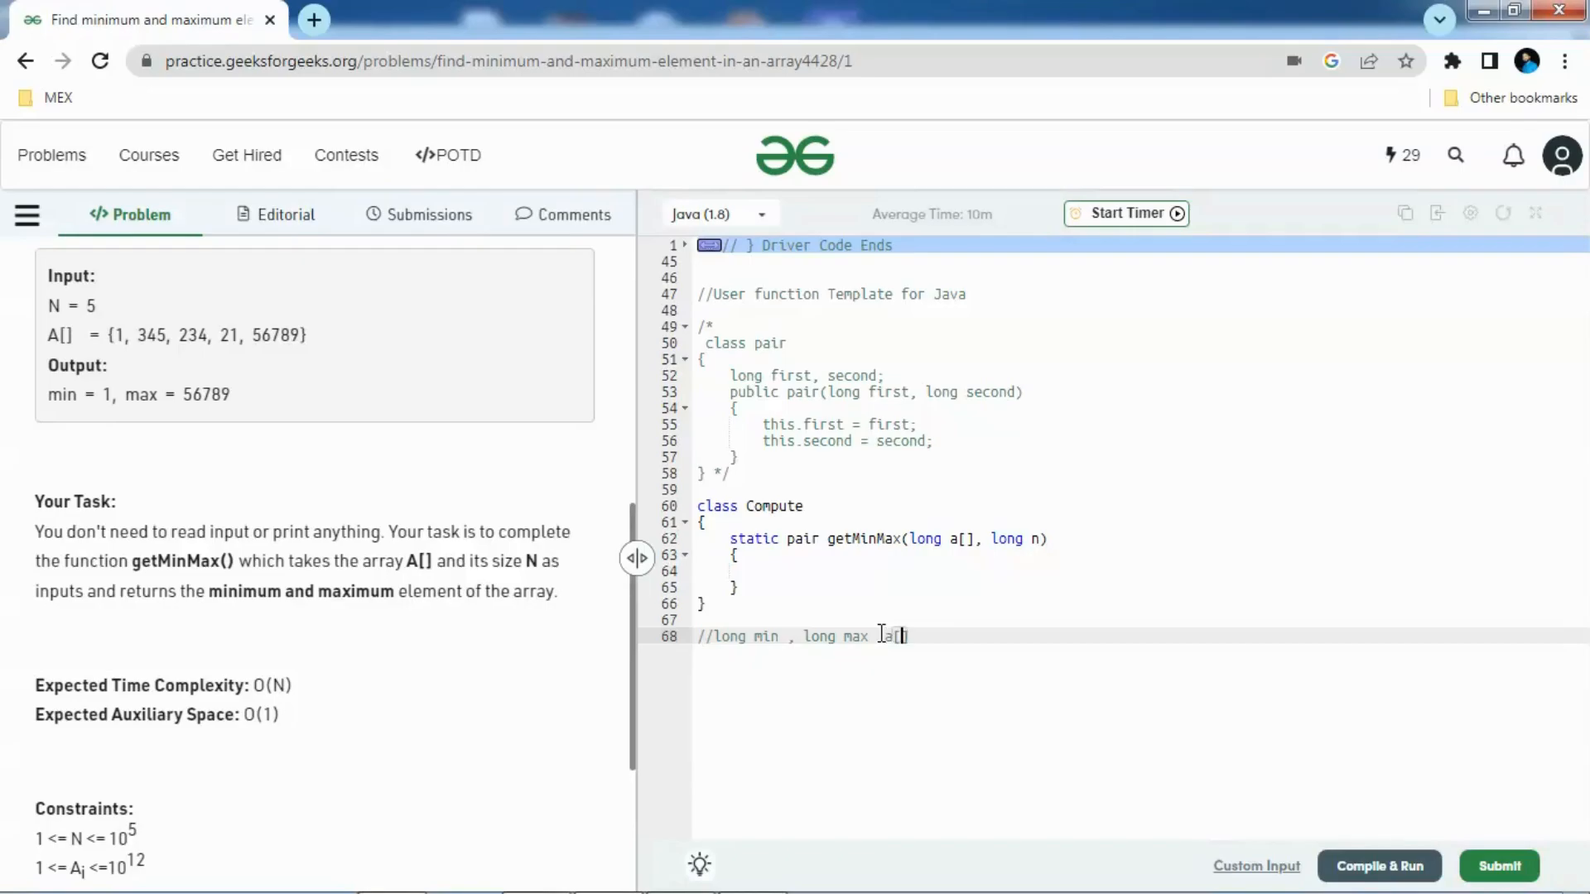
{"action": "type", "text": "0"}
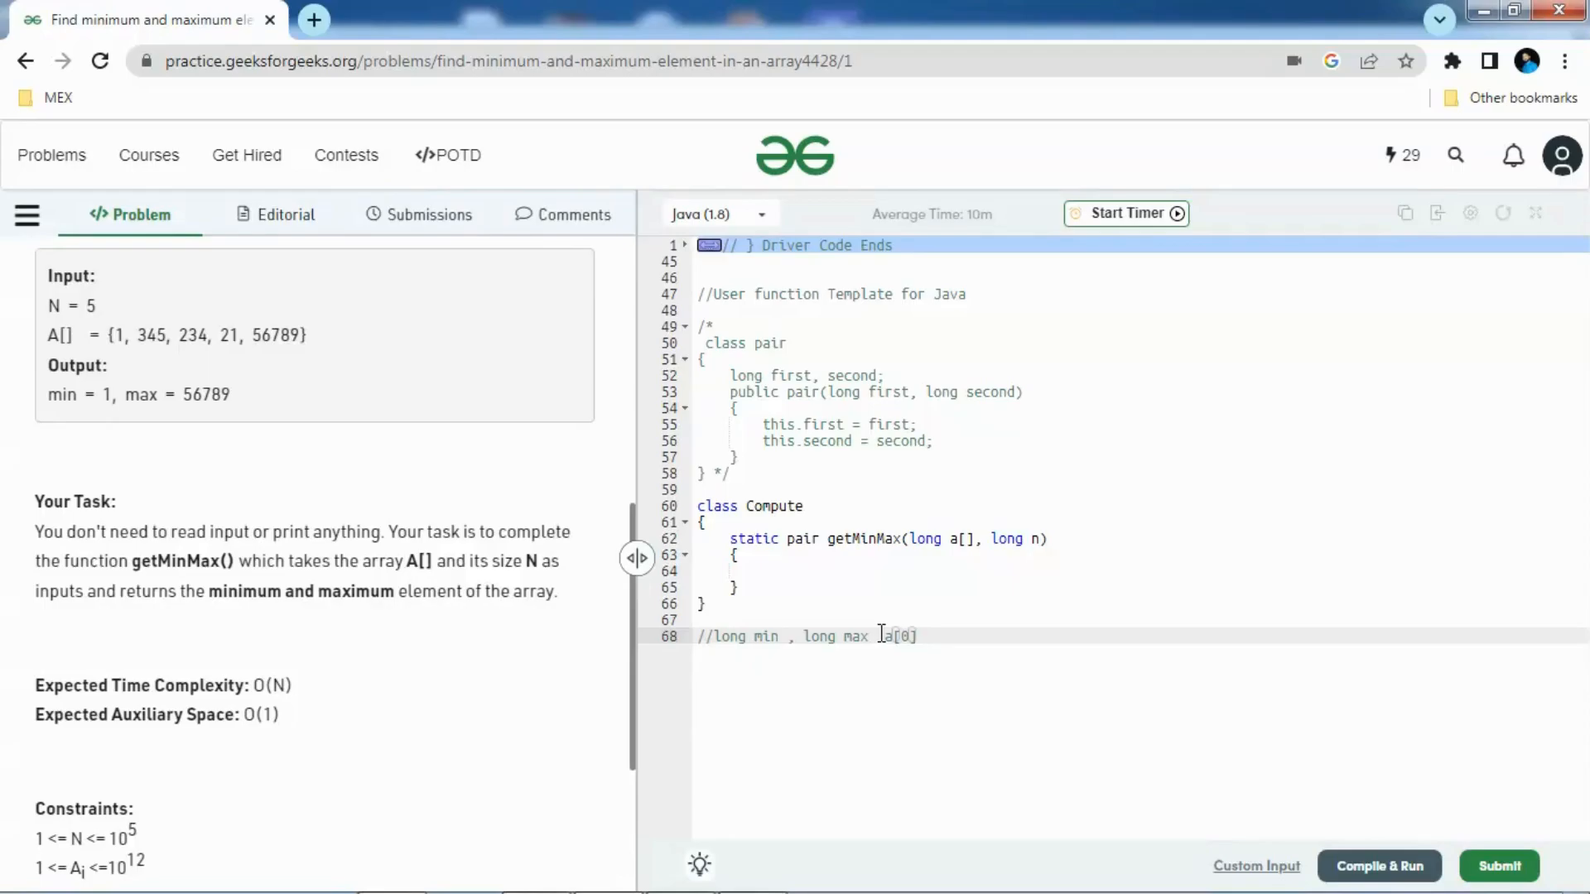
Write the sample array [2 ,3, 6,7] and the note 'a[0] = 2' under the comment
{"action": "key", "text": "Enter"}
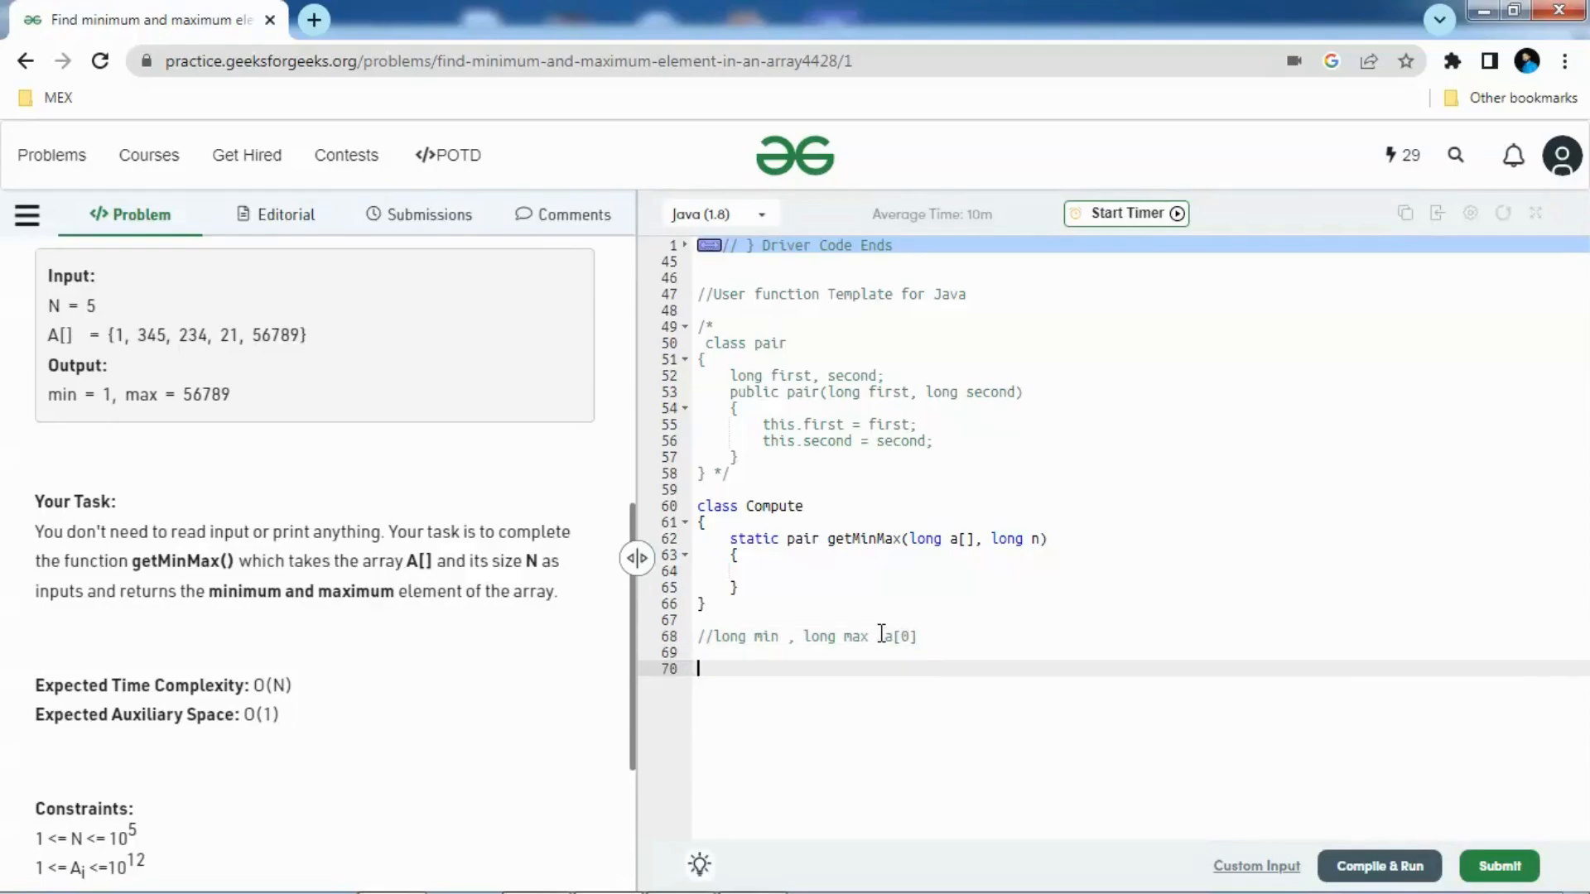
{"action": "type", "text": "[]"}
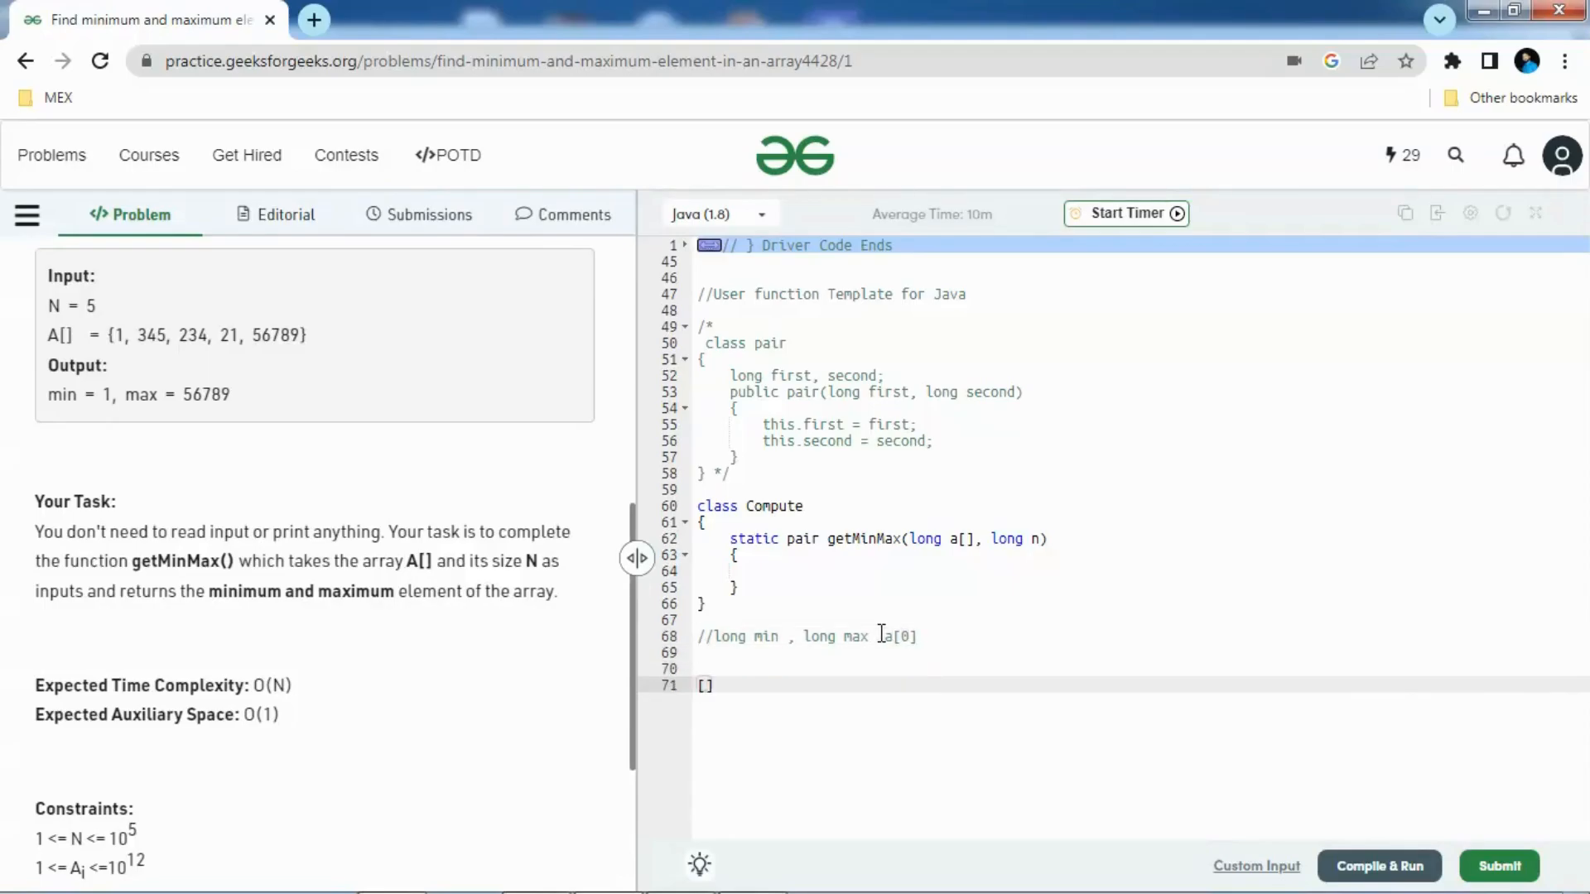
{"action": "type", "text": "2 ,"}
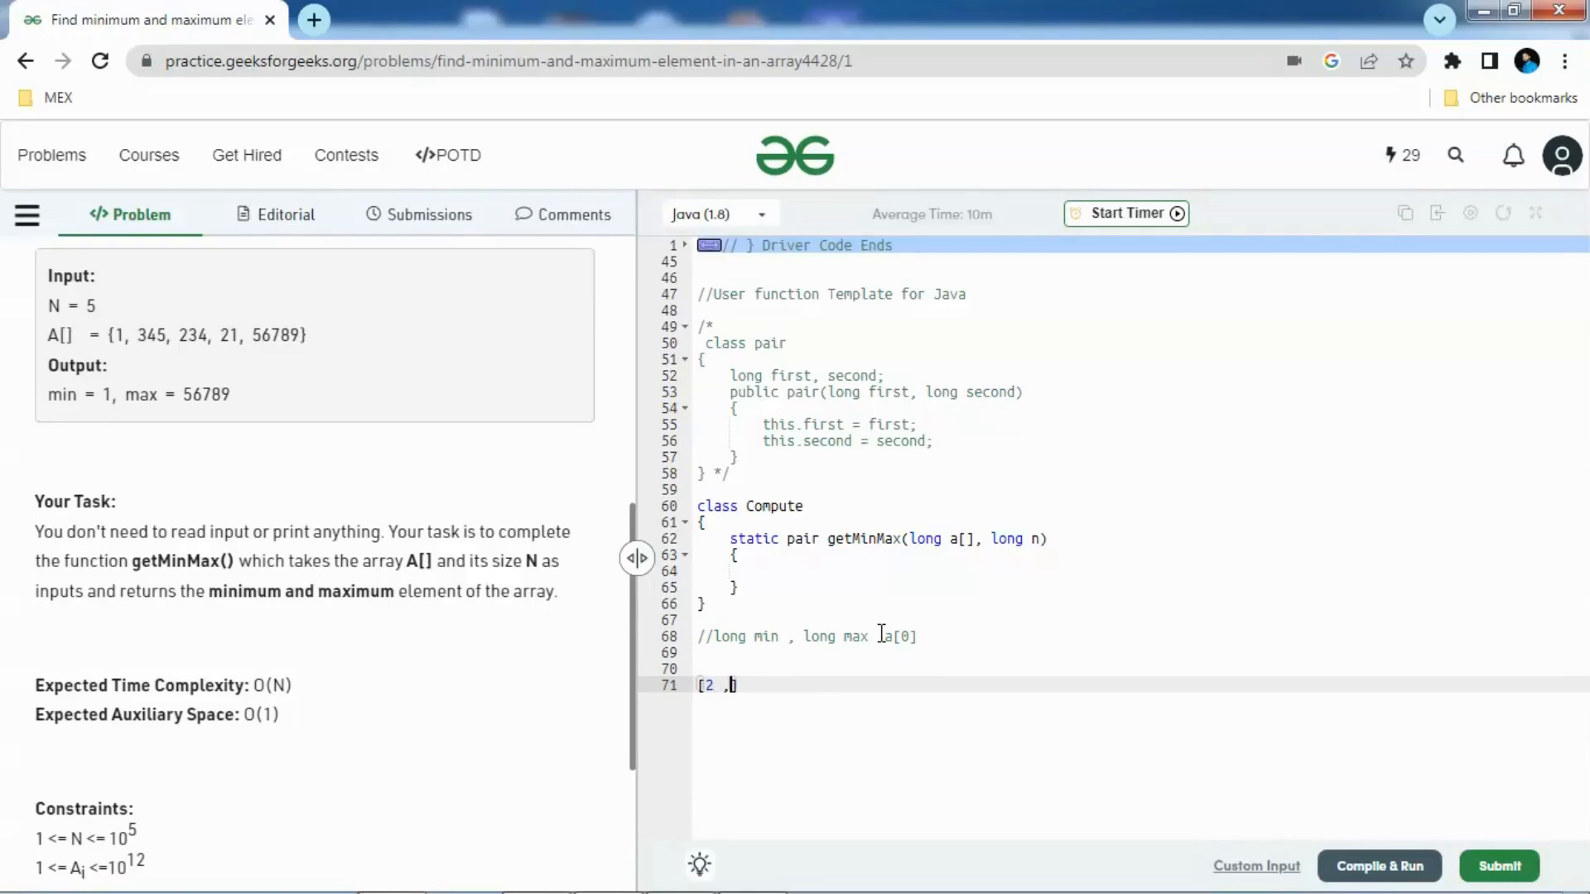
{"action": "type", "text": "3, 6,"}
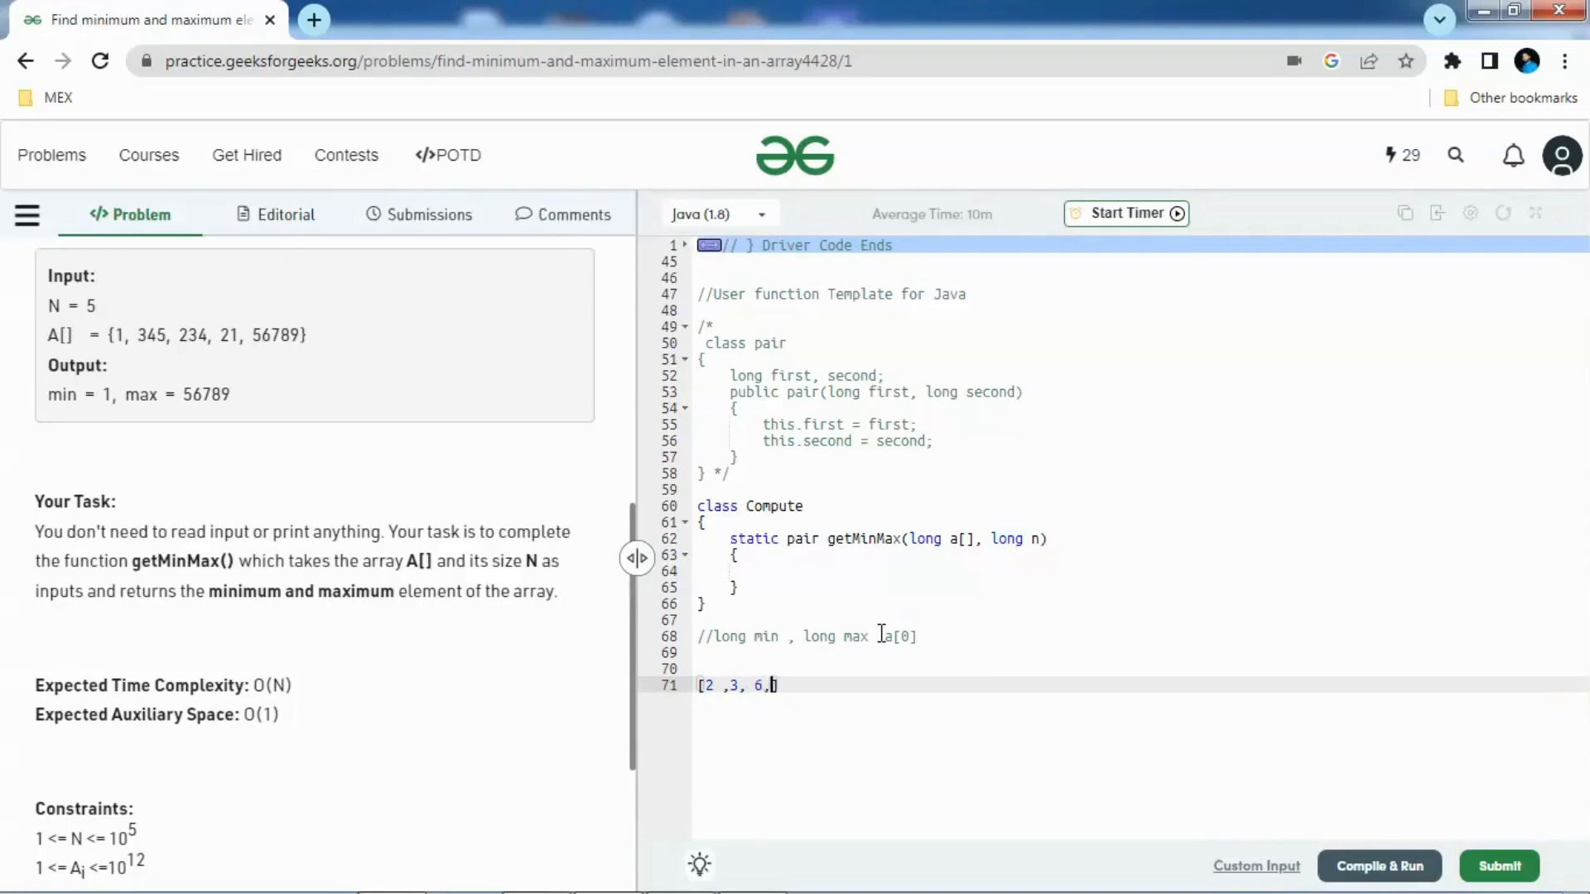
{"action": "type", "text": "7]"}
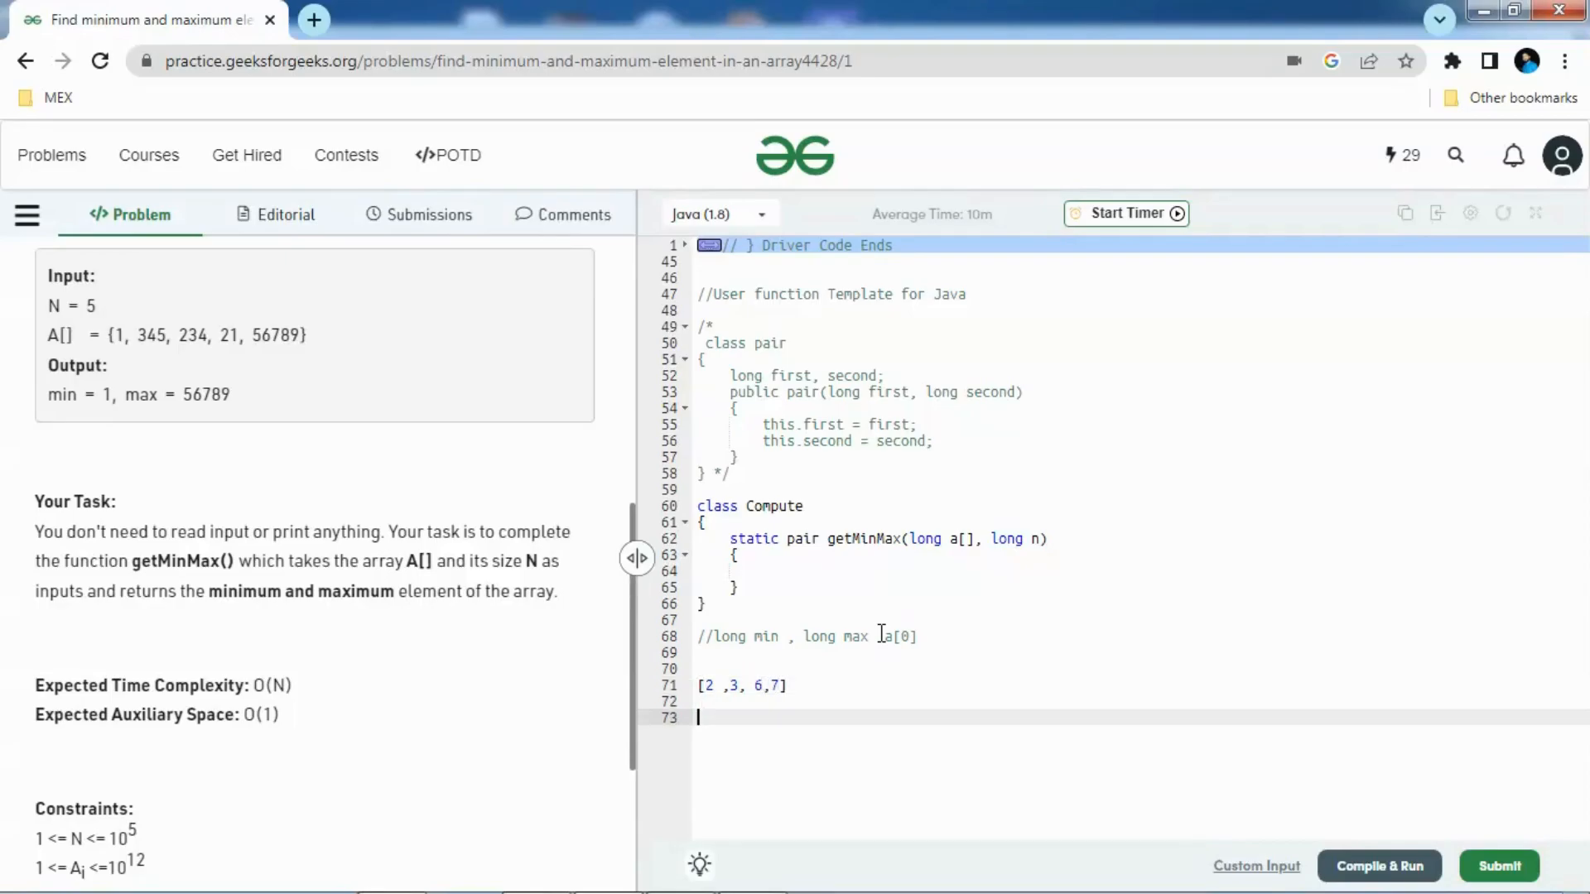
{"action": "type", "text": "a"}
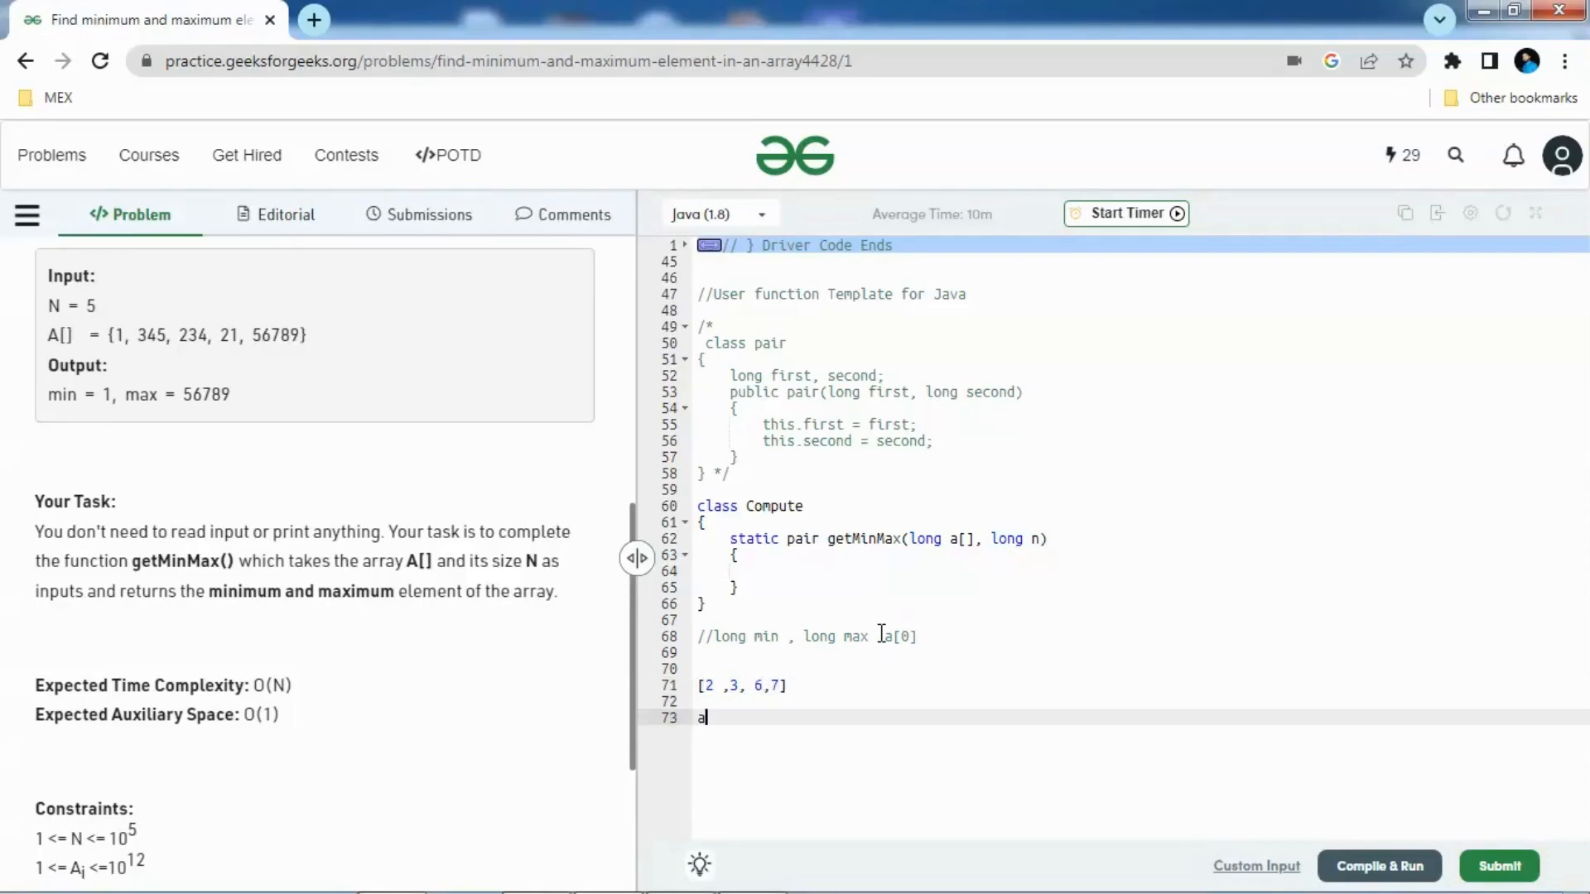
{"action": "type", "text": "[0]"}
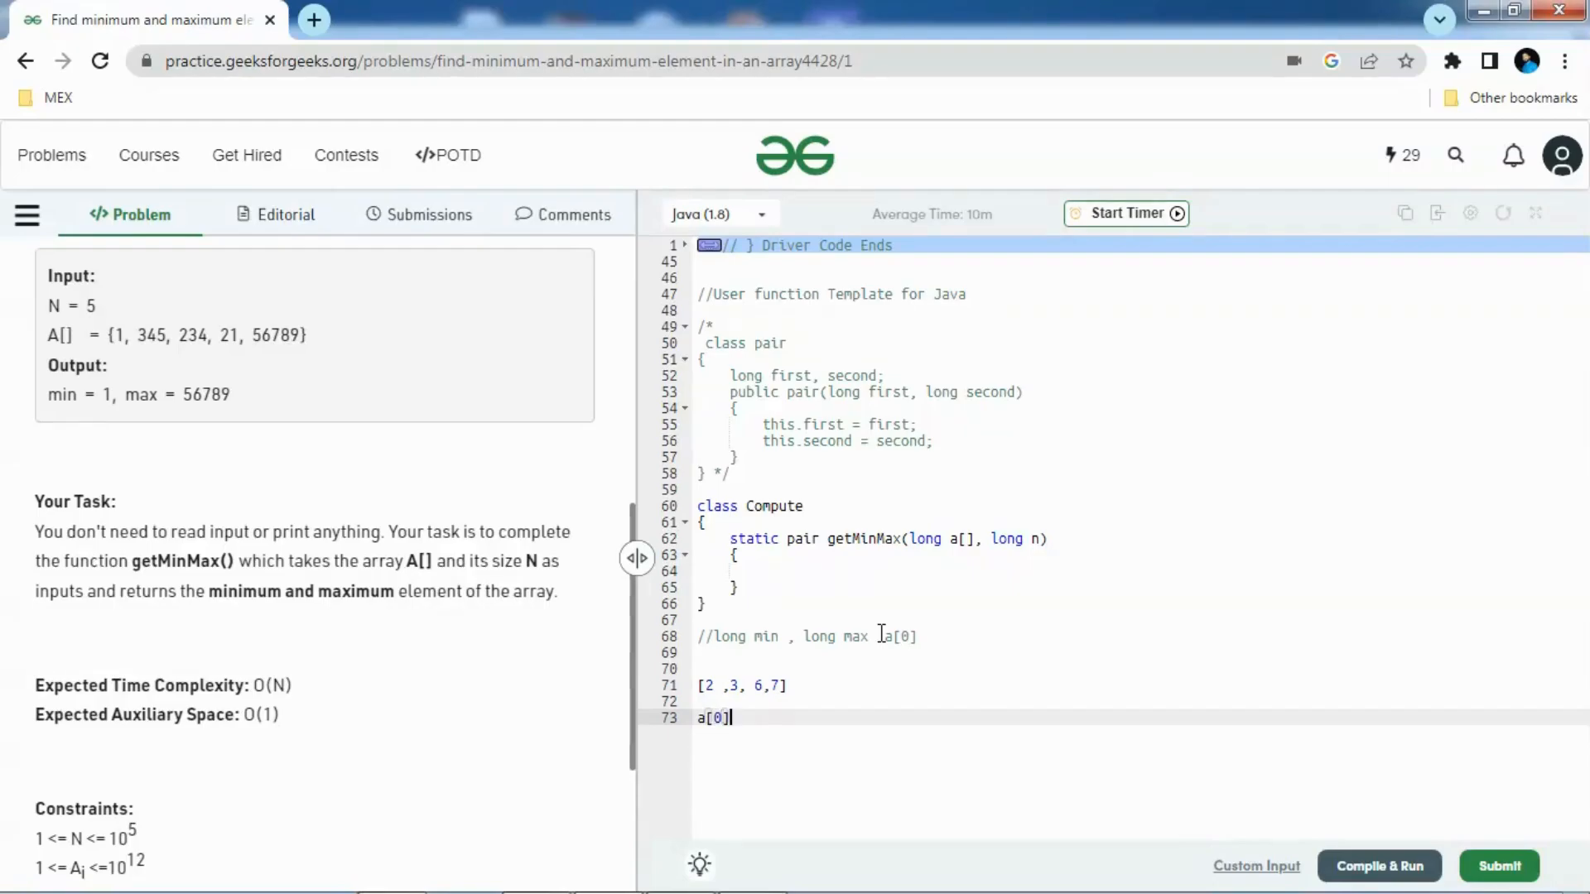
{"action": "type", "text": "= 2"}
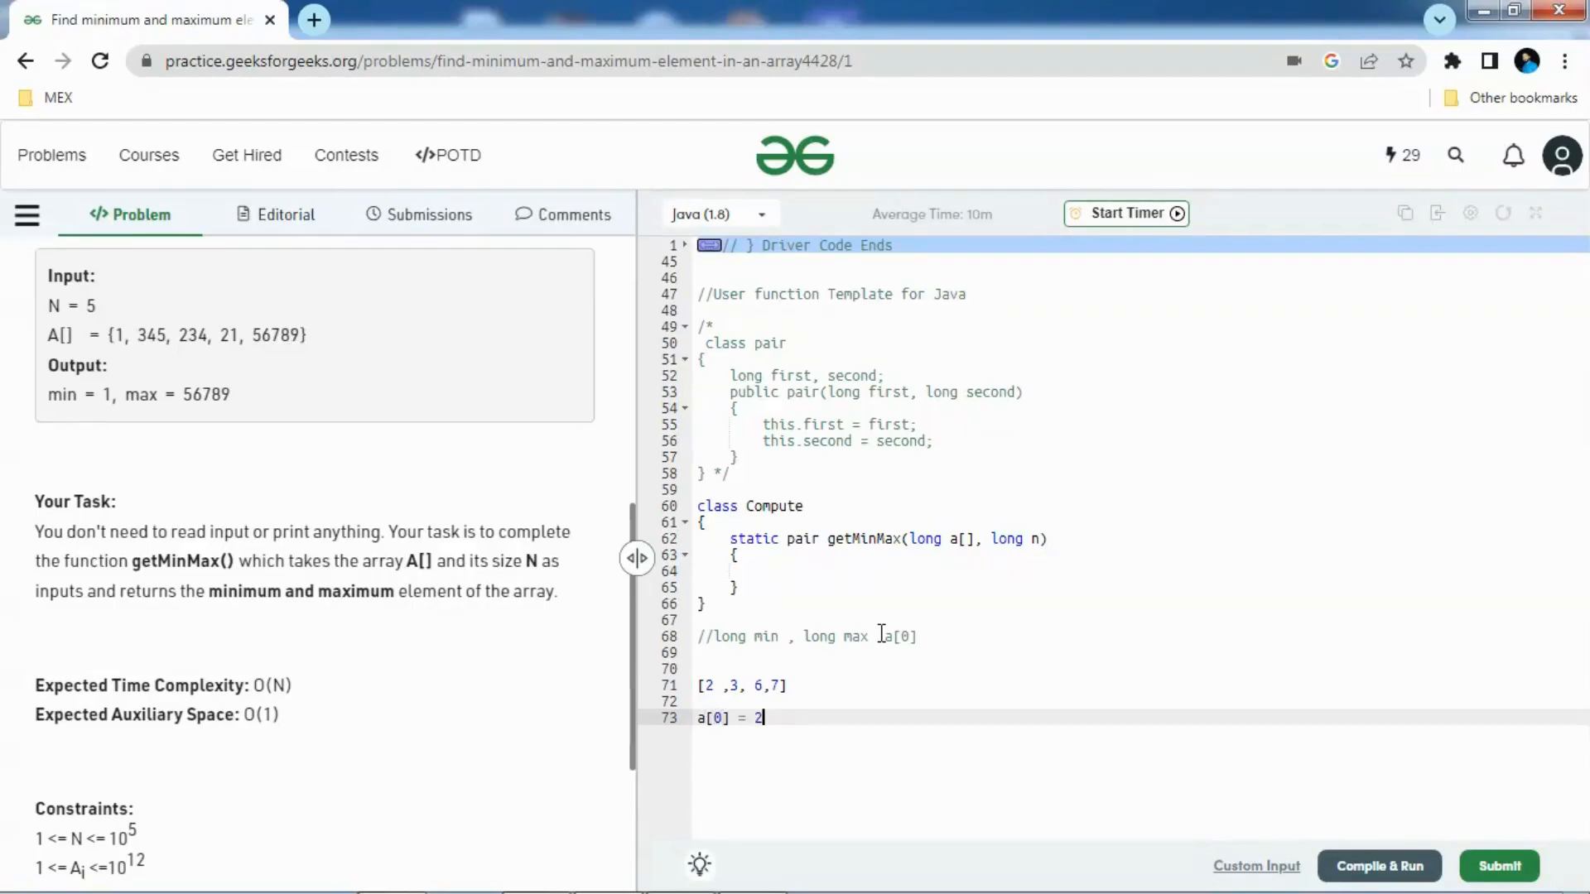
{"action": "key", "text": "Return"}
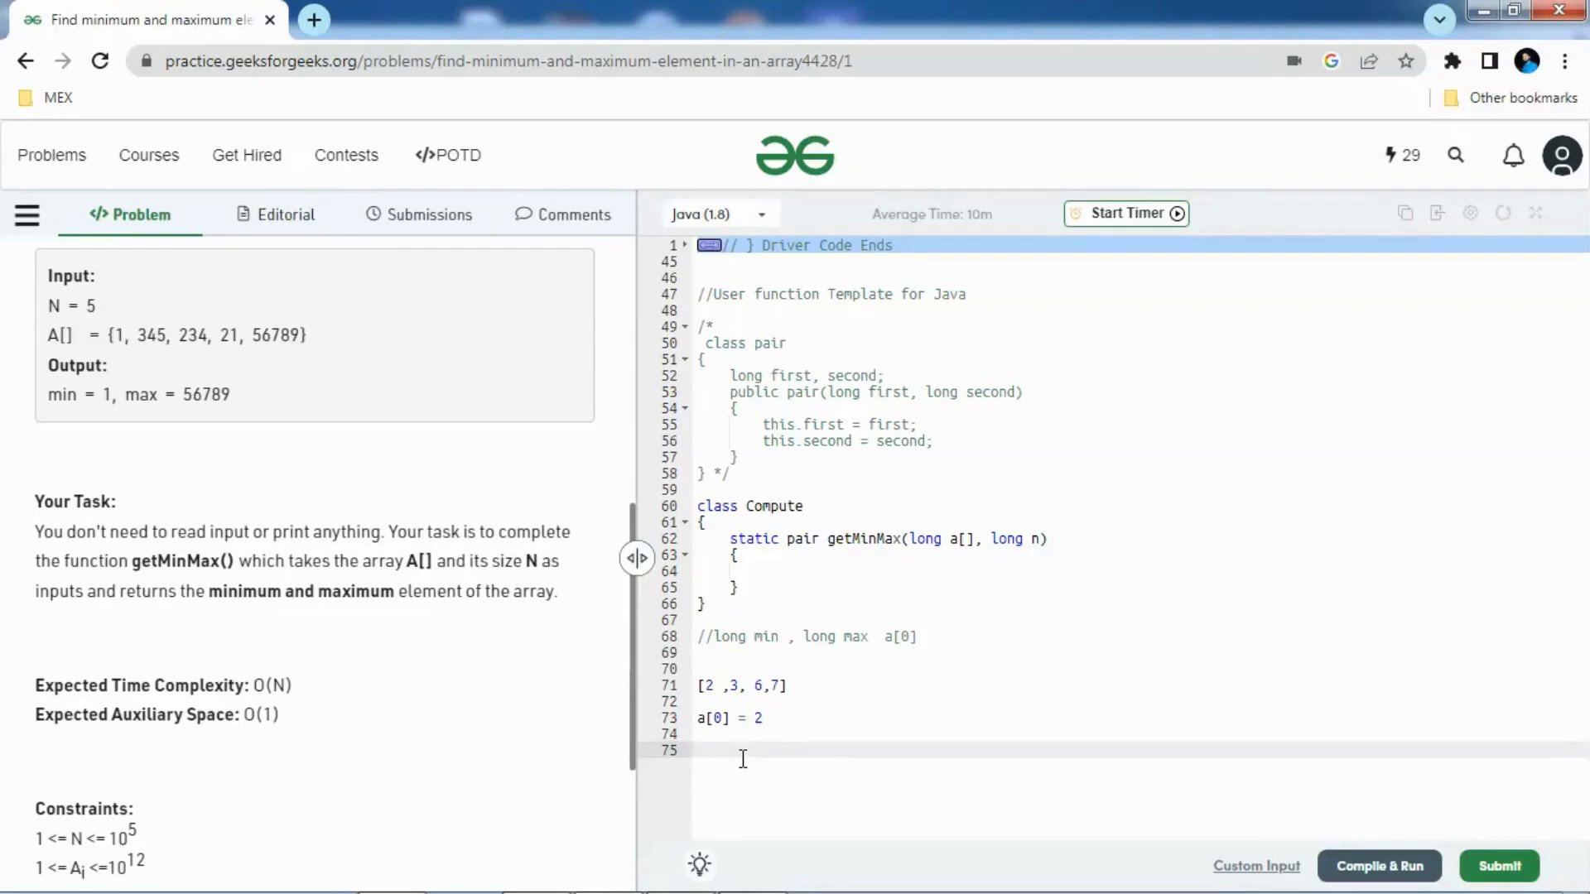
Trace the first max updates: '3 > 2 max =3' and '6> 3 max 6'
{"action": "type", "text": "3>"}
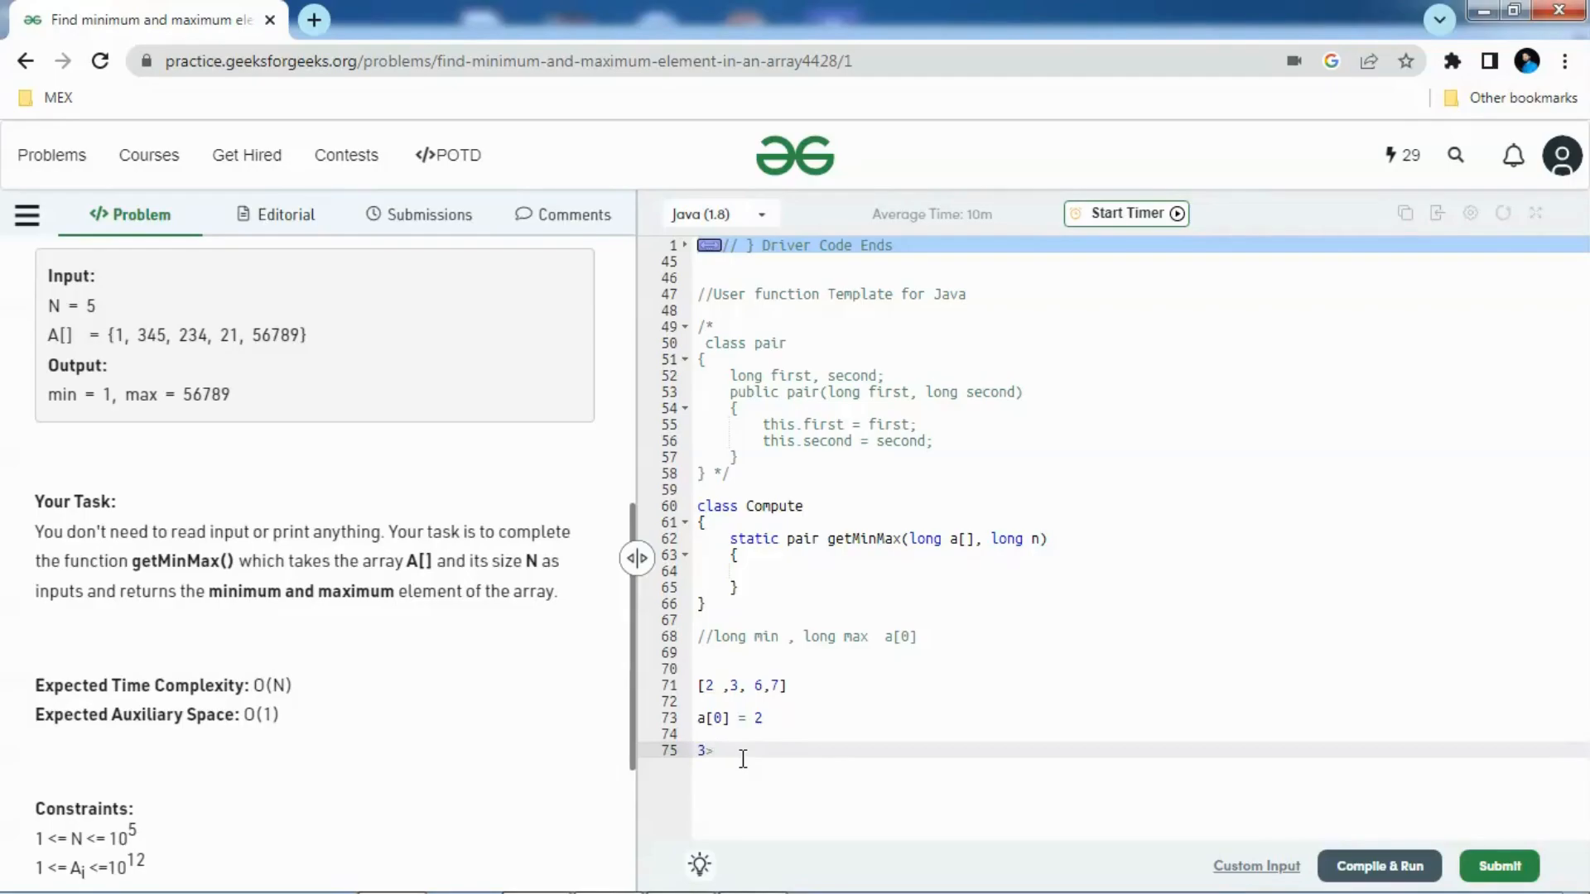
{"action": "type", "text": "2"}
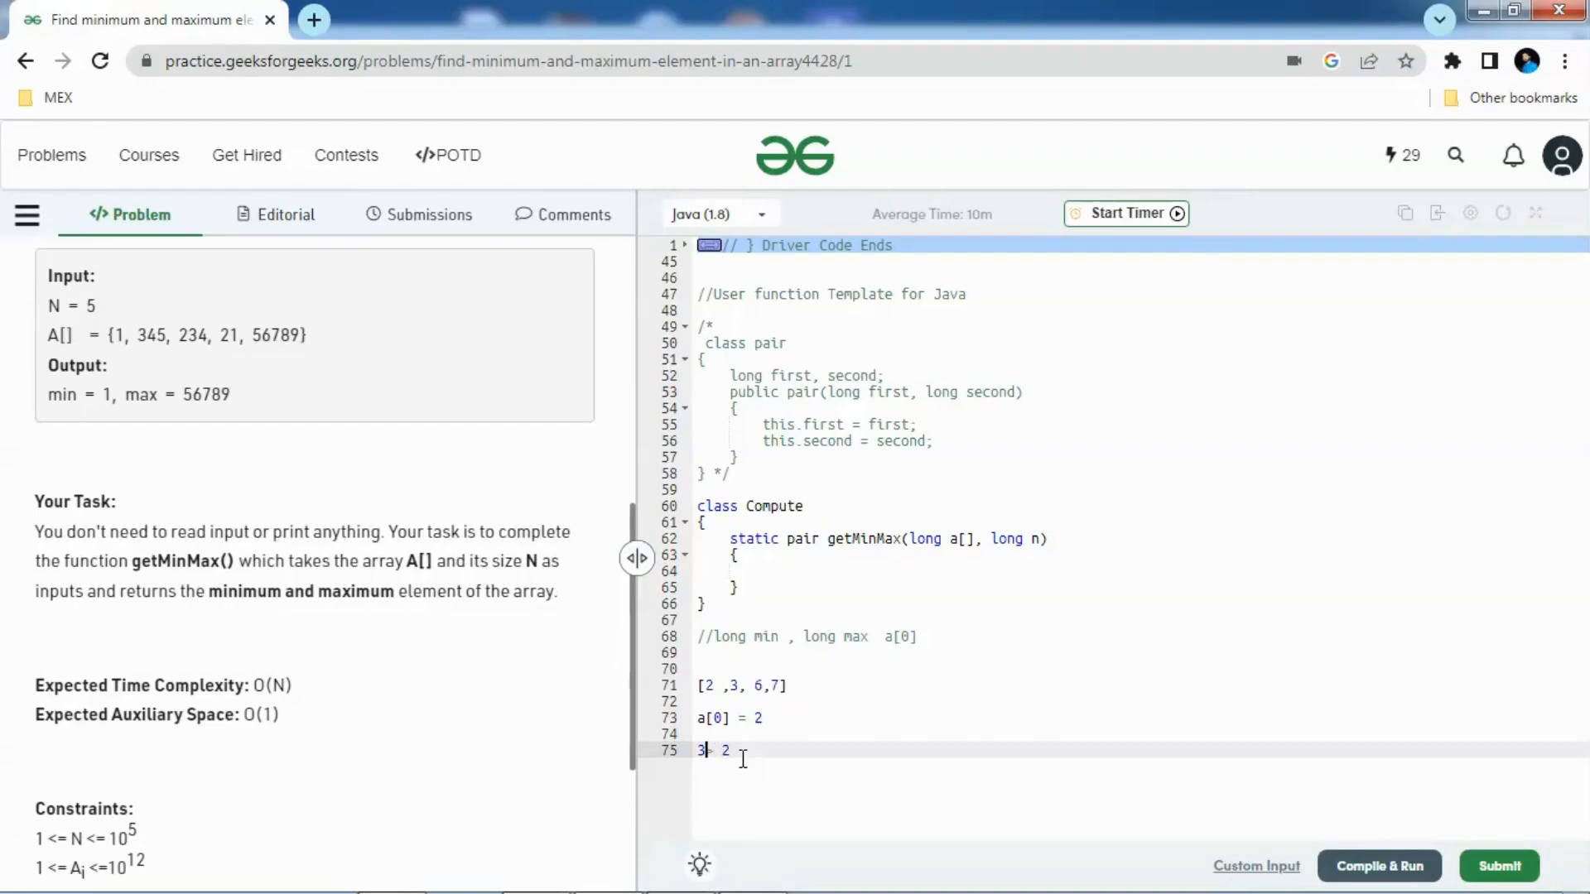
{"action": "type", "text": "> 2 max"}
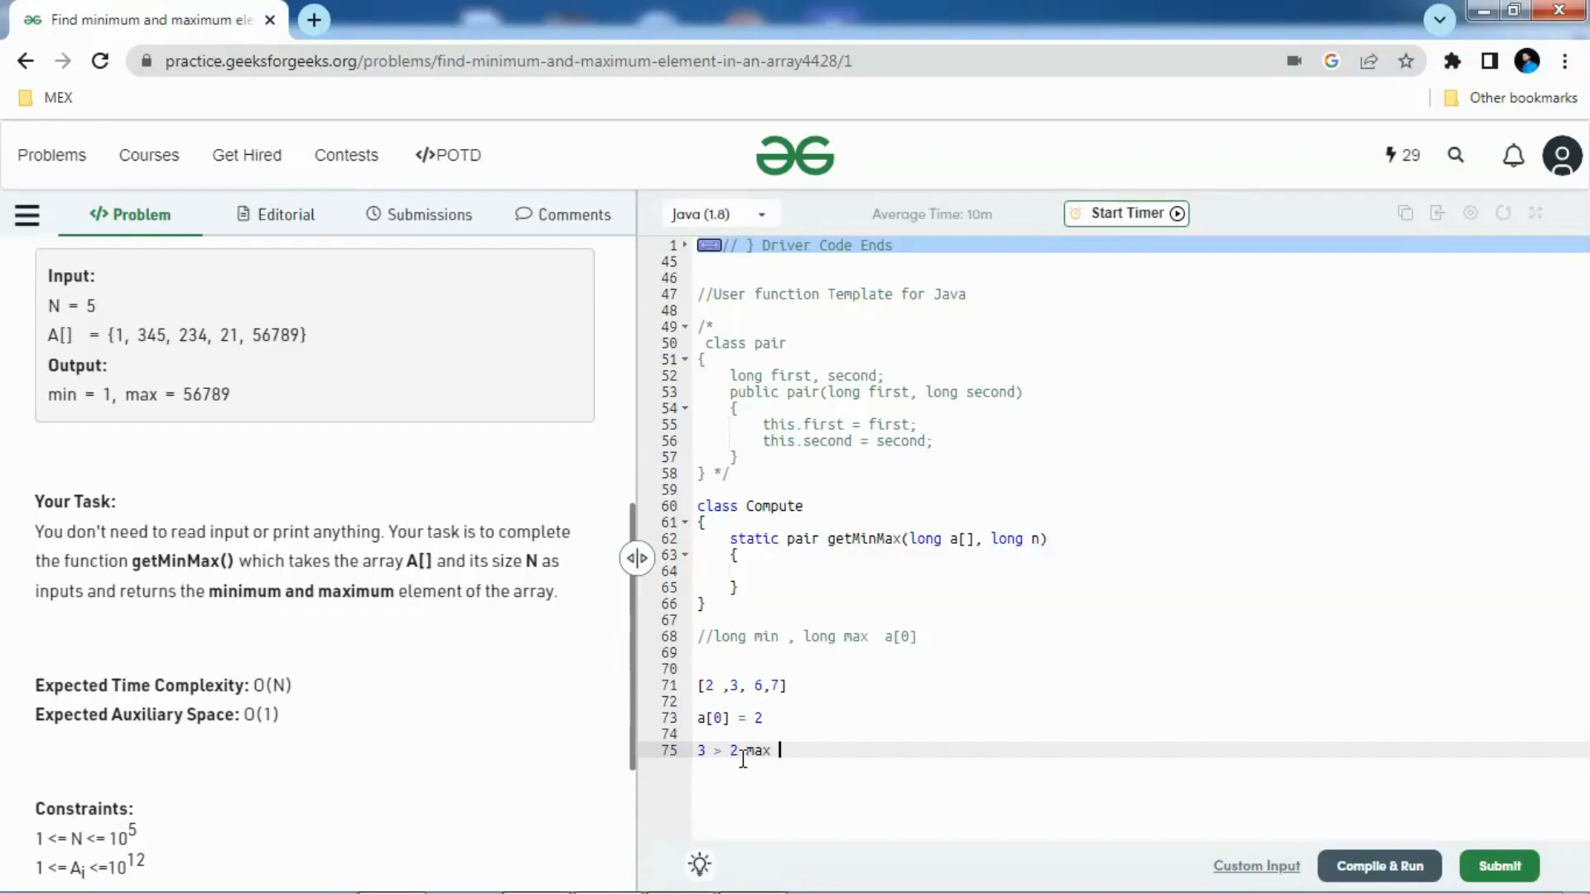
{"action": "type", "text": "=3"}
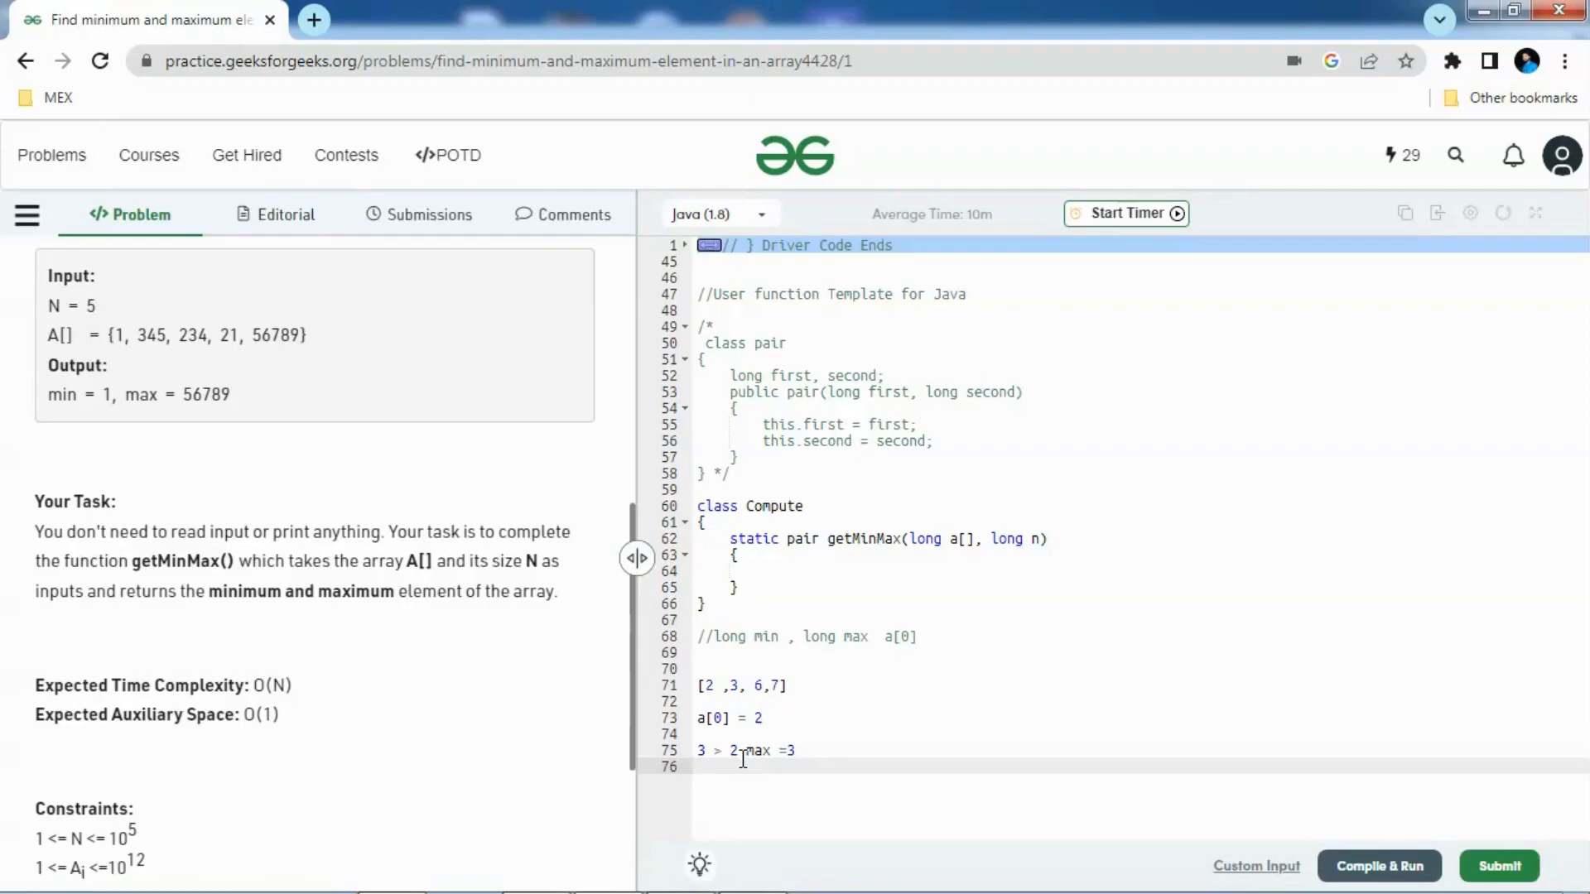
{"action": "type", "text": "6"}
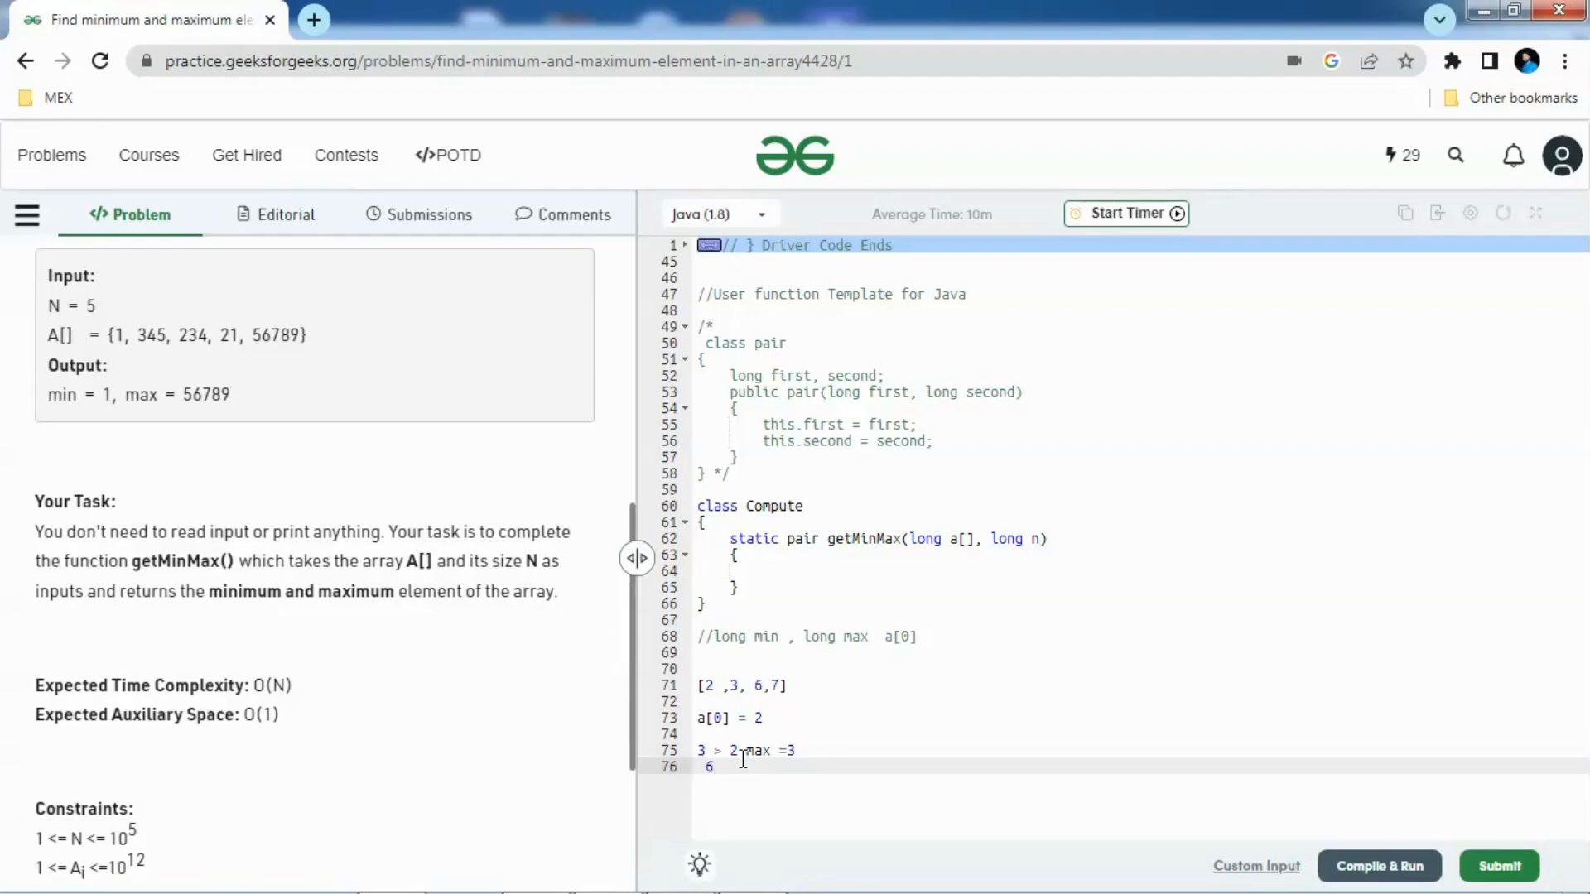
{"action": "type", "text": ">"}
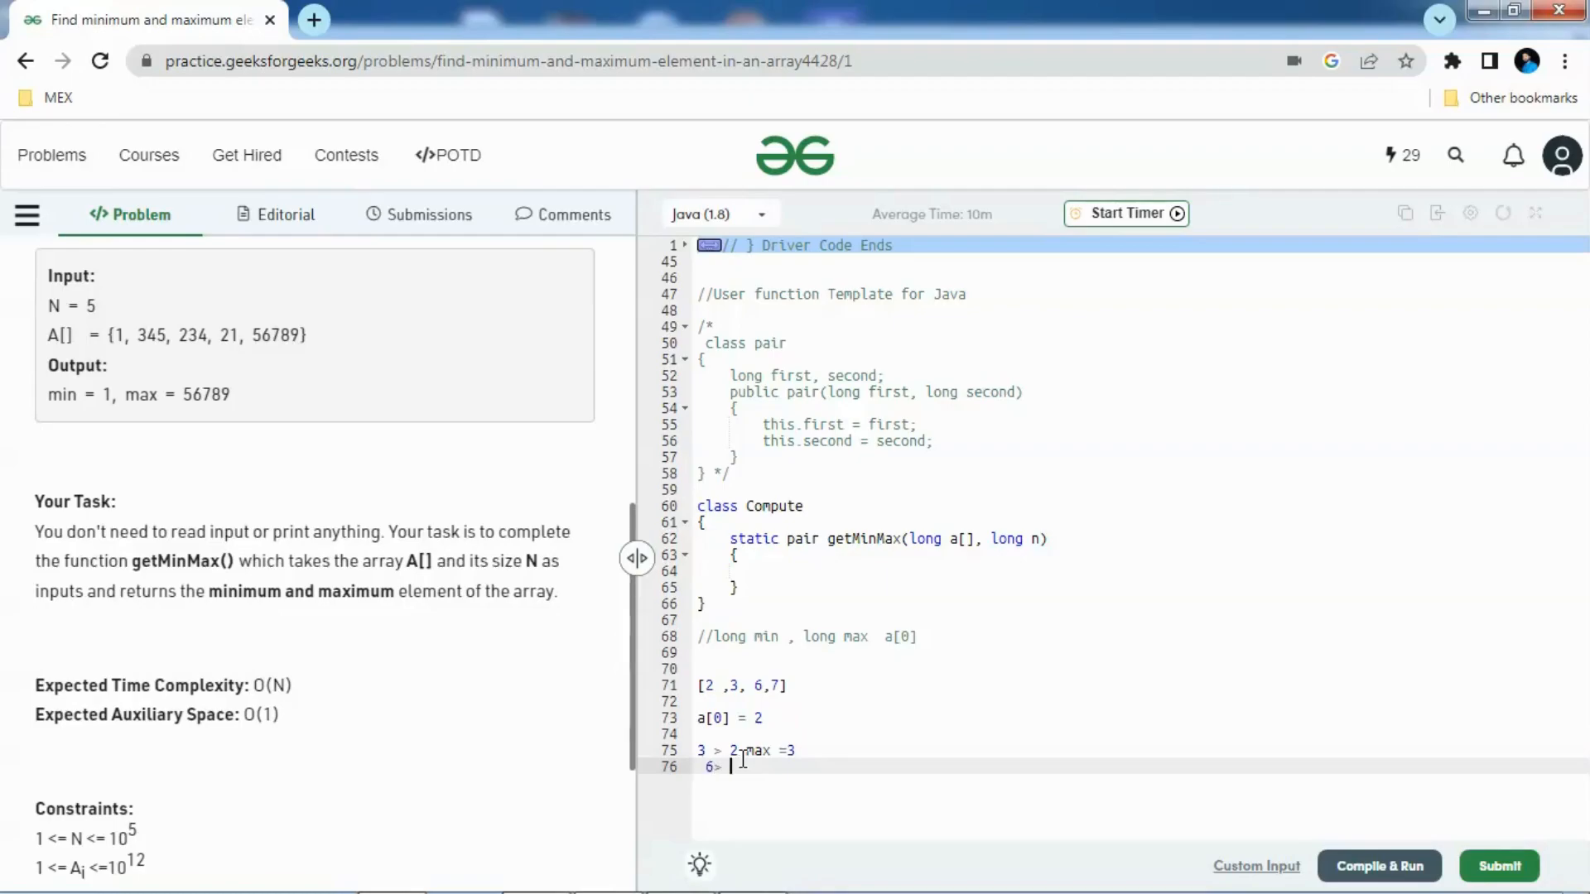
{"action": "type", "text": "3"}
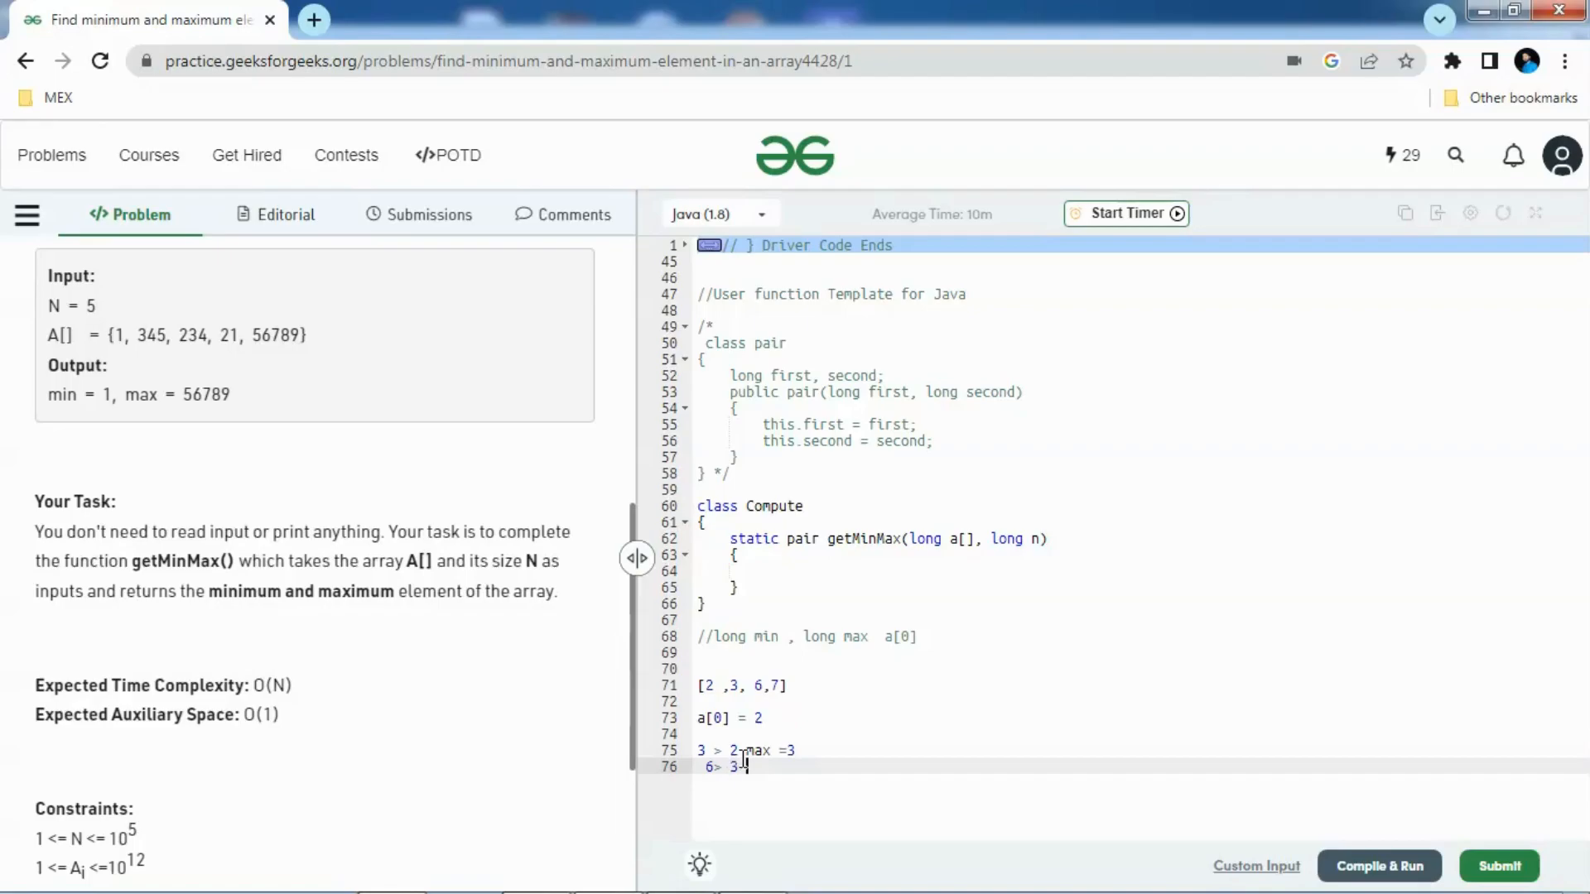
{"action": "type", "text": "max 6"}
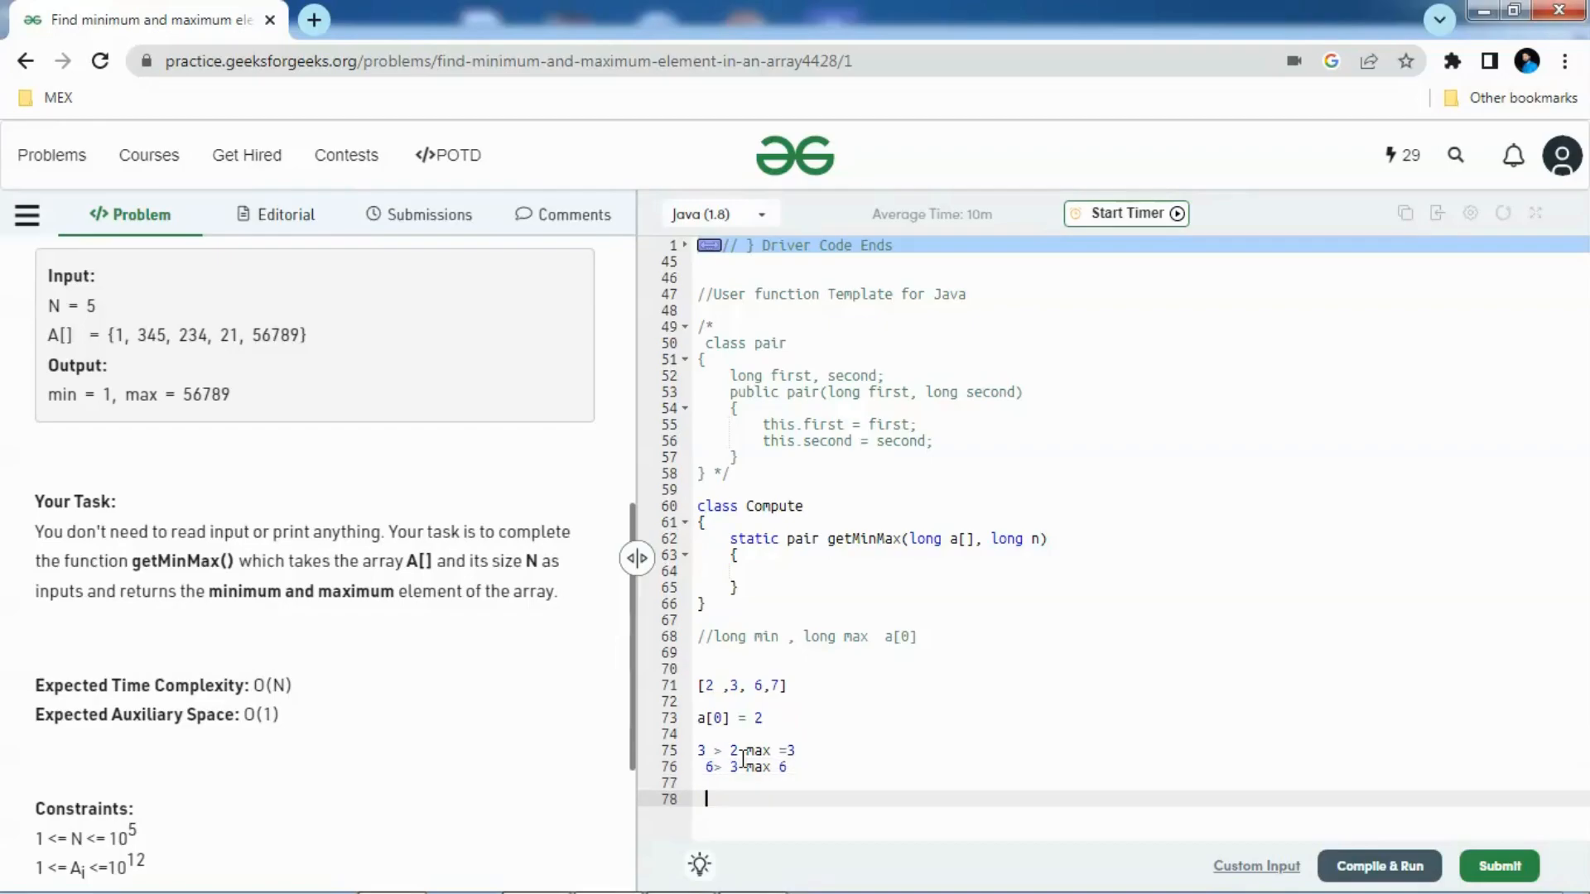
Add '7> 6 max =7' and begin the min note '2<'
{"action": "type", "text": "7>"}
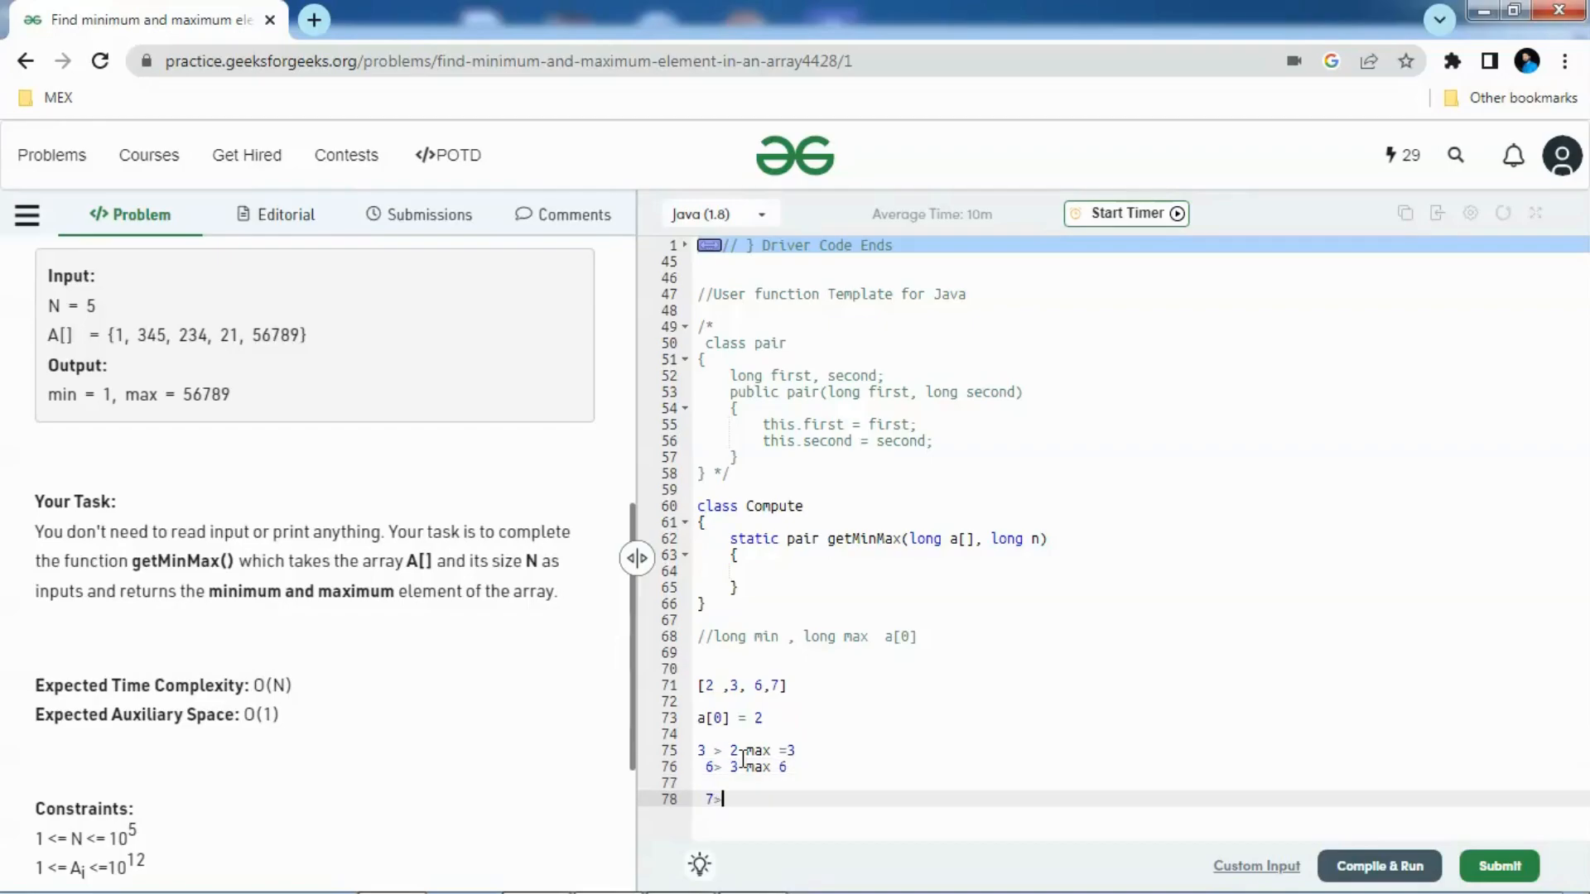
{"action": "type", "text": "6"}
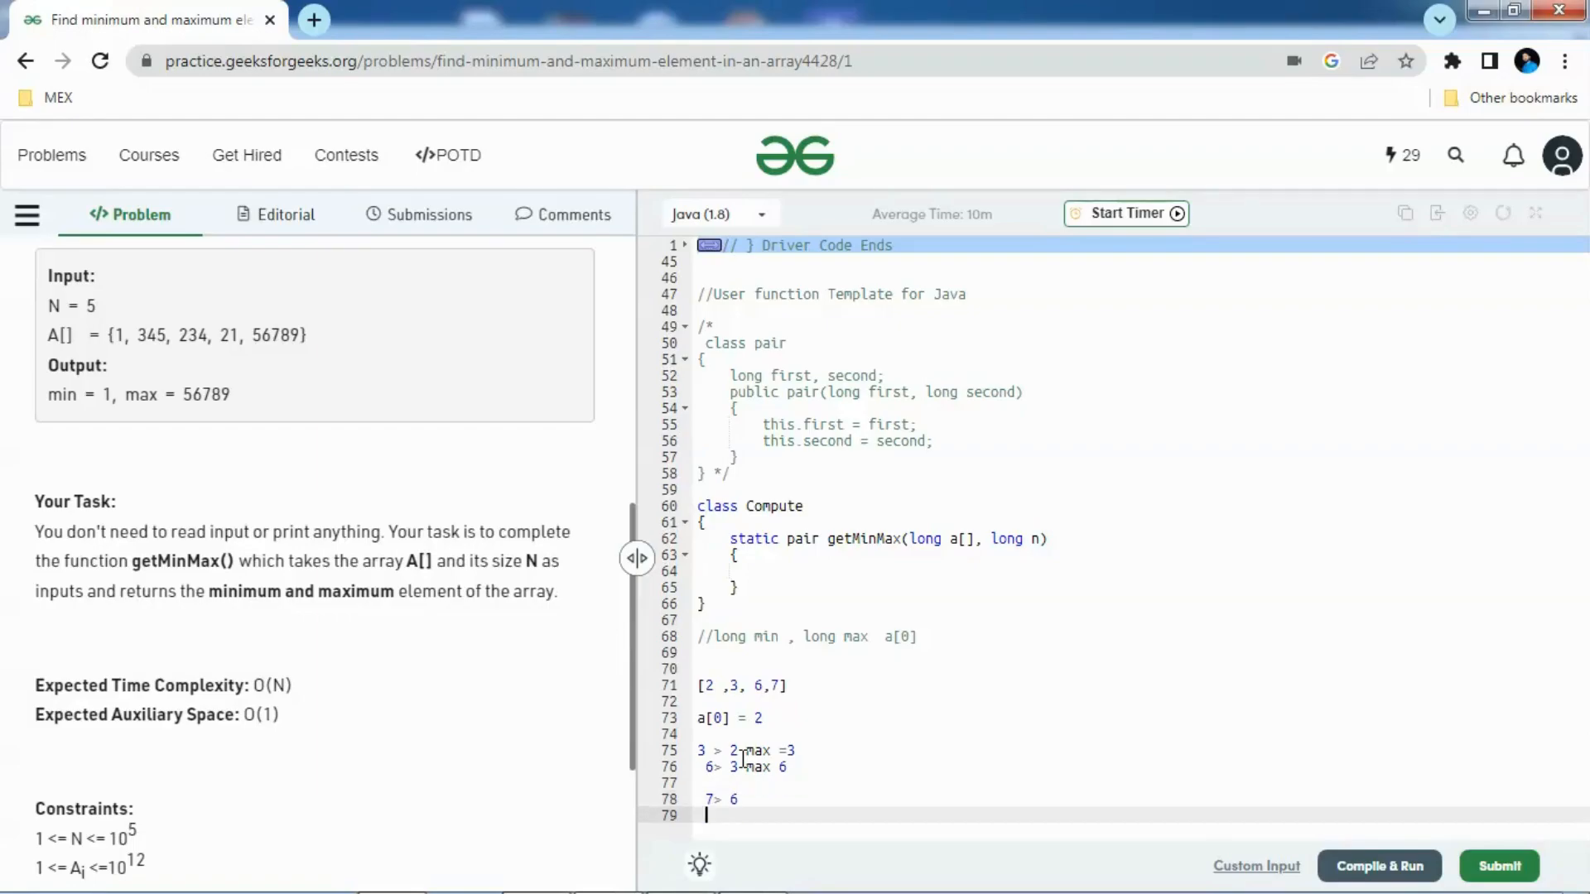
{"action": "key", "text": "Backspace"}
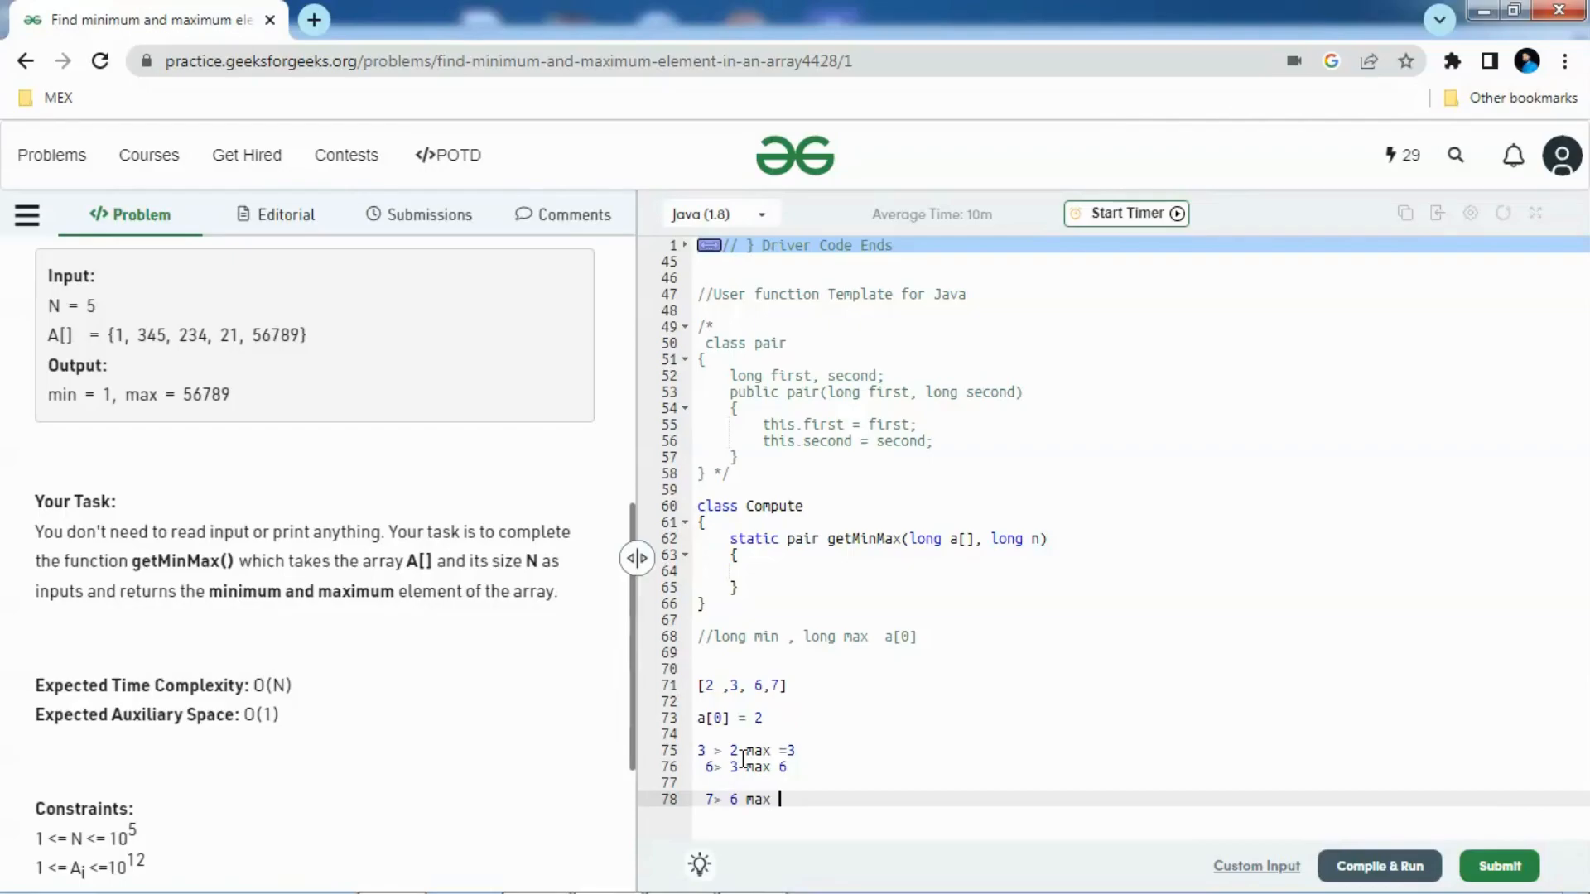
{"action": "type", "text": "=7"}
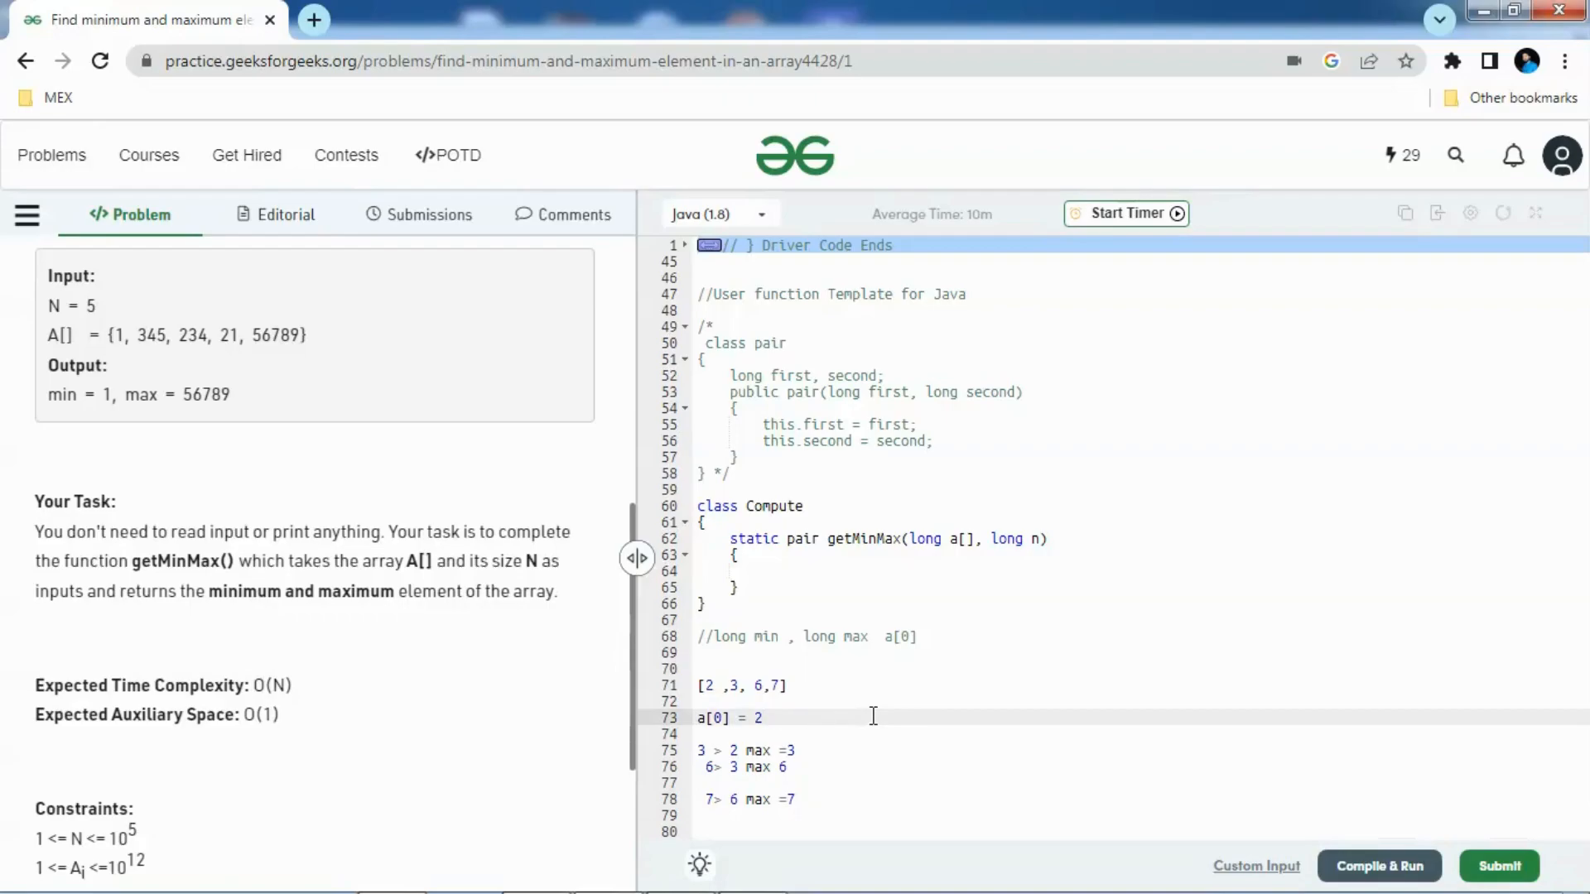
{"action": "type", "text": "2< 3"}
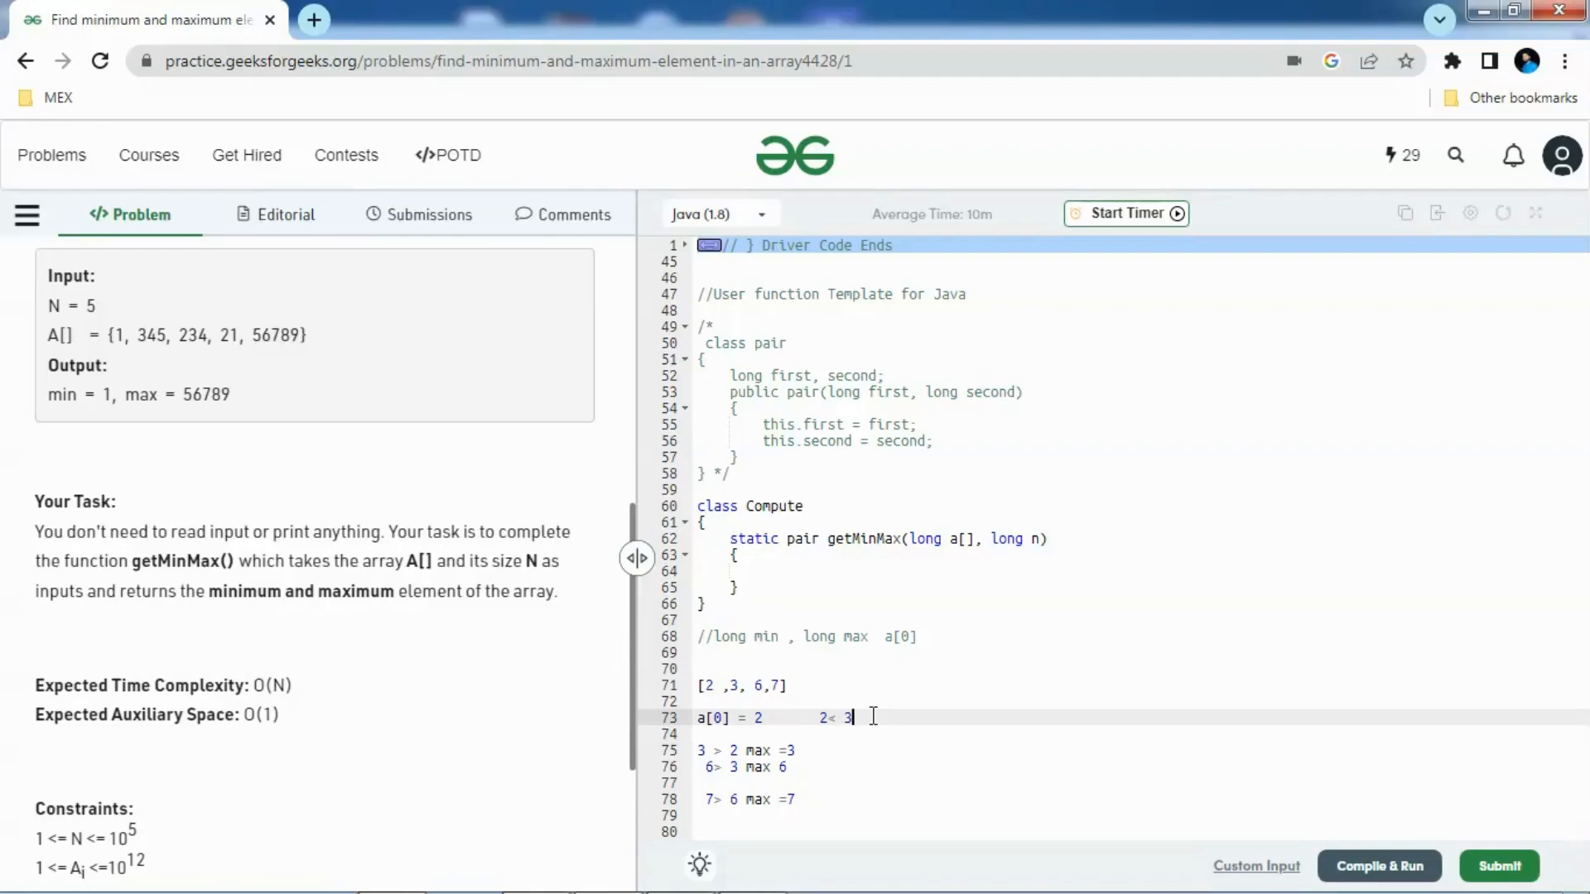
Add 'min =2' on a new line below the '2 < 3' note
{"action": "key", "text": "Enter"}
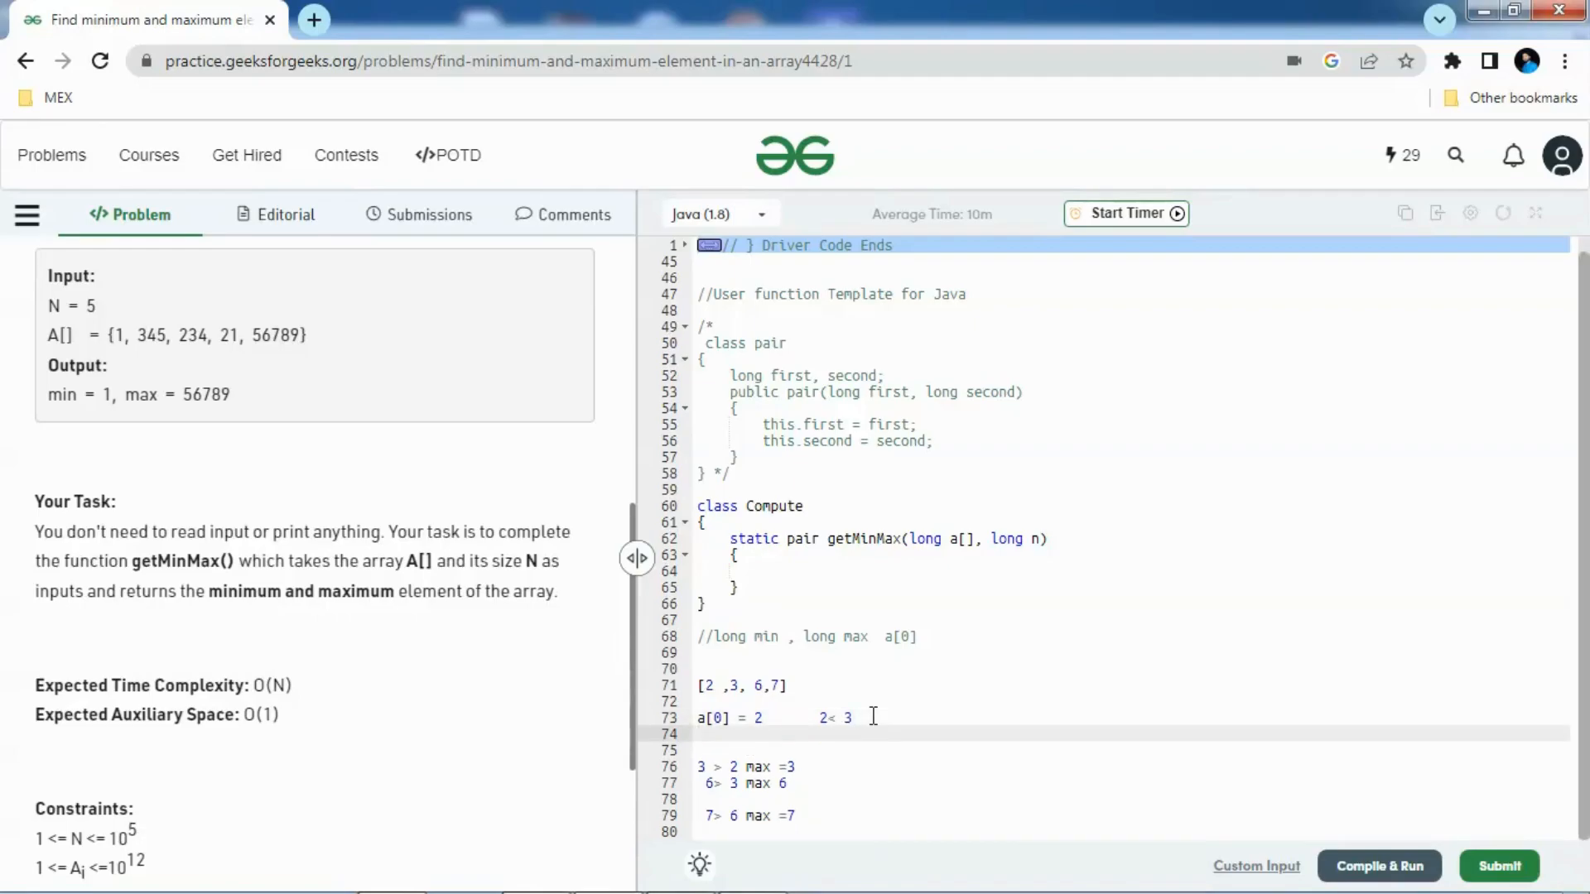
{"action": "type", "text": "mi"}
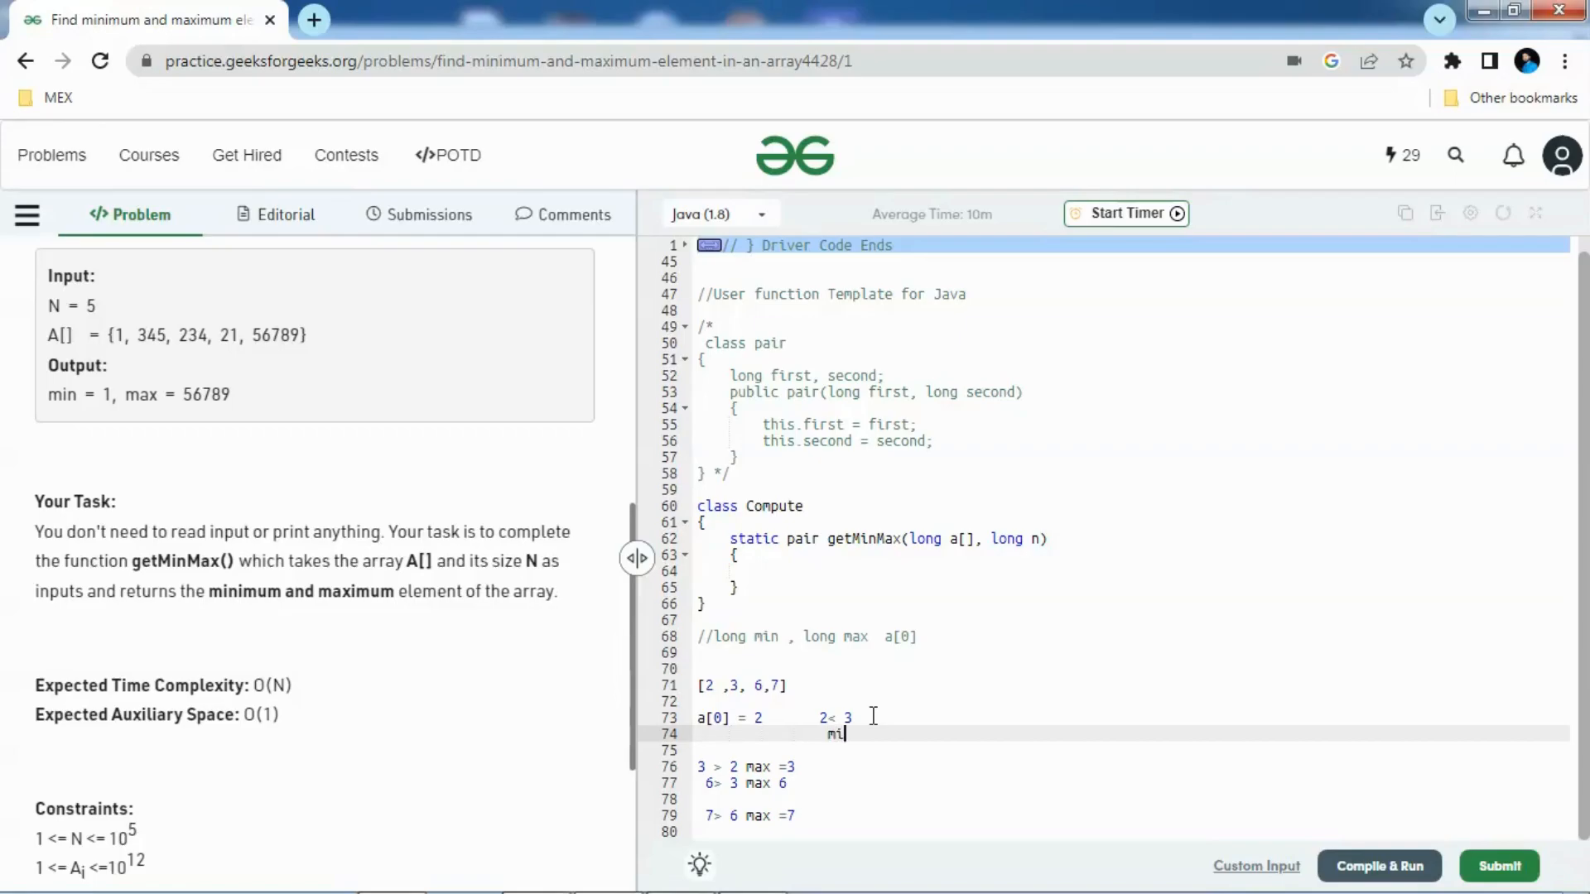
{"action": "type", "text": "n =2"}
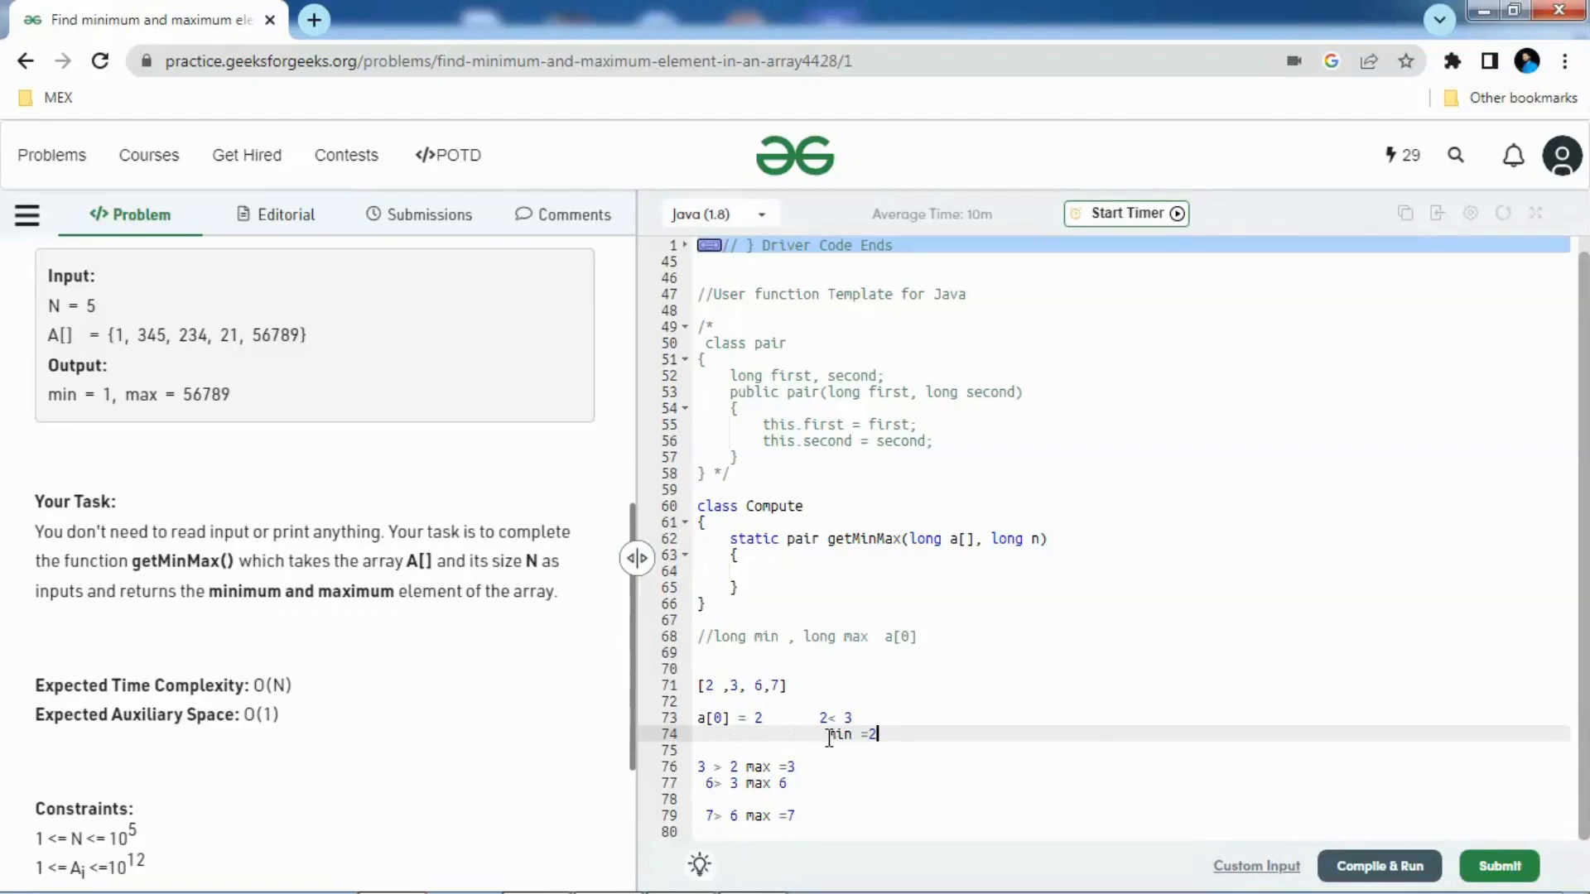
Inside getMinMax, declare 'long min = a[0];' and 'long max = a[0];'
{"action": "left_click", "coordinate": [762, 570]}
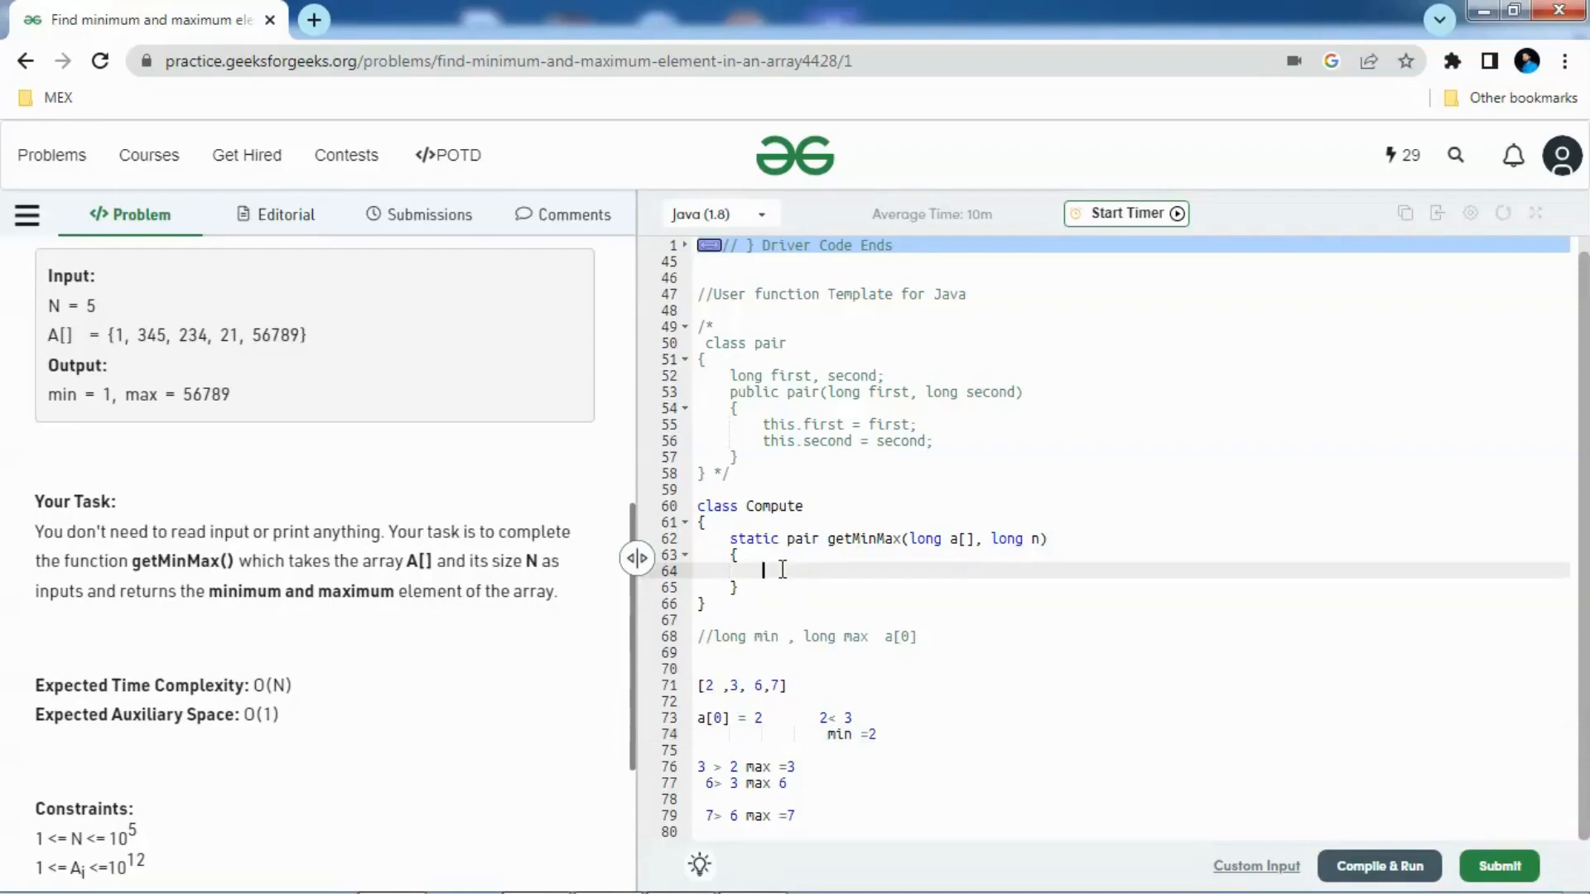
{"action": "type", "text": "long min"}
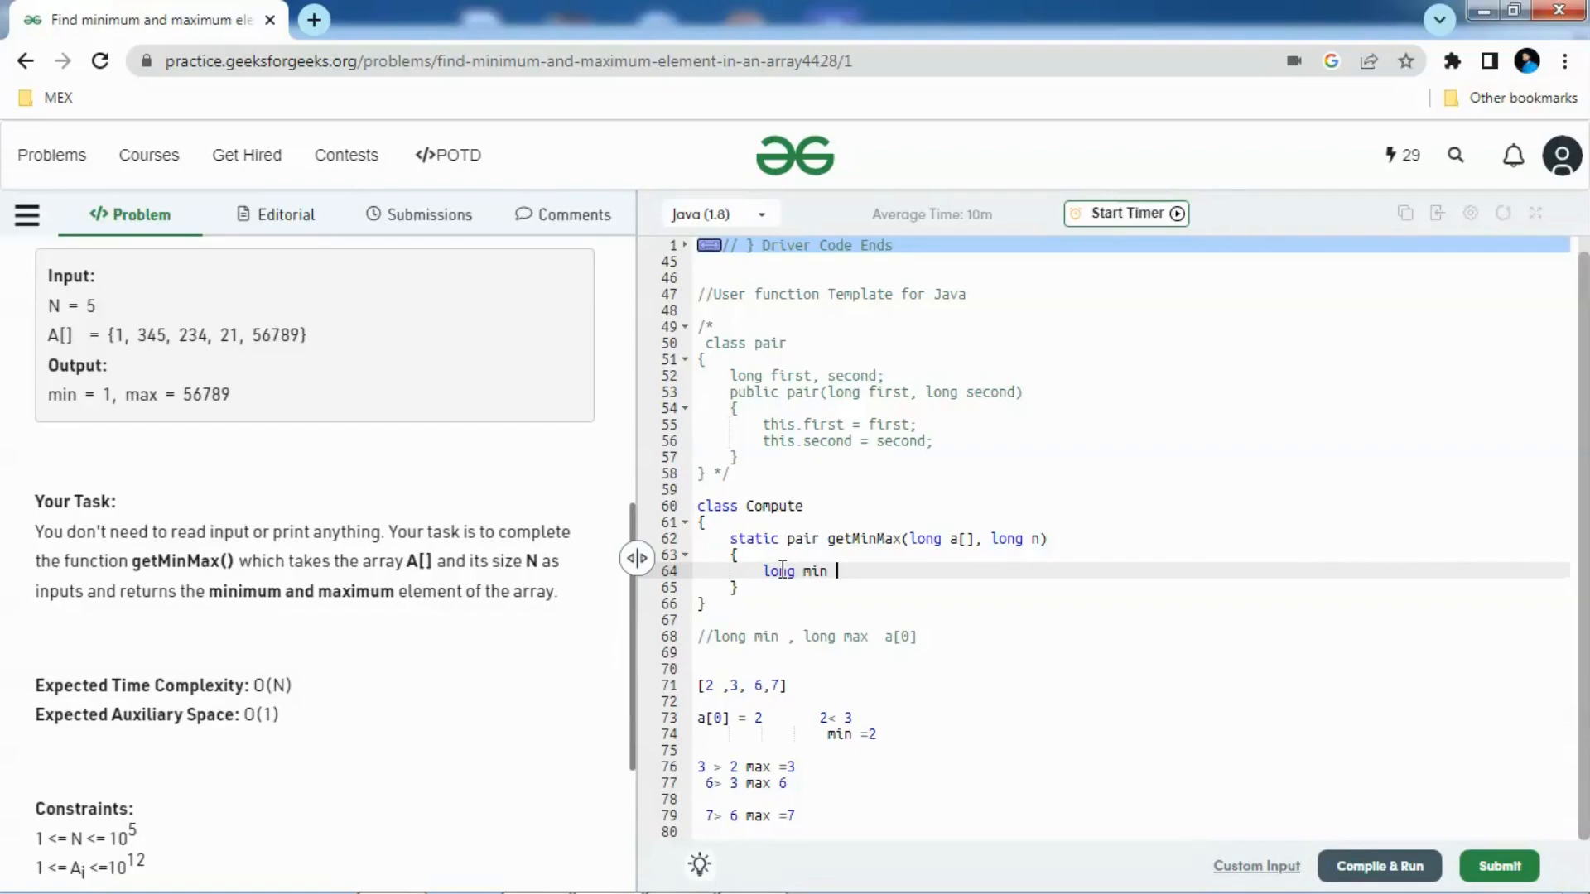
{"action": "type", "text": "= a"}
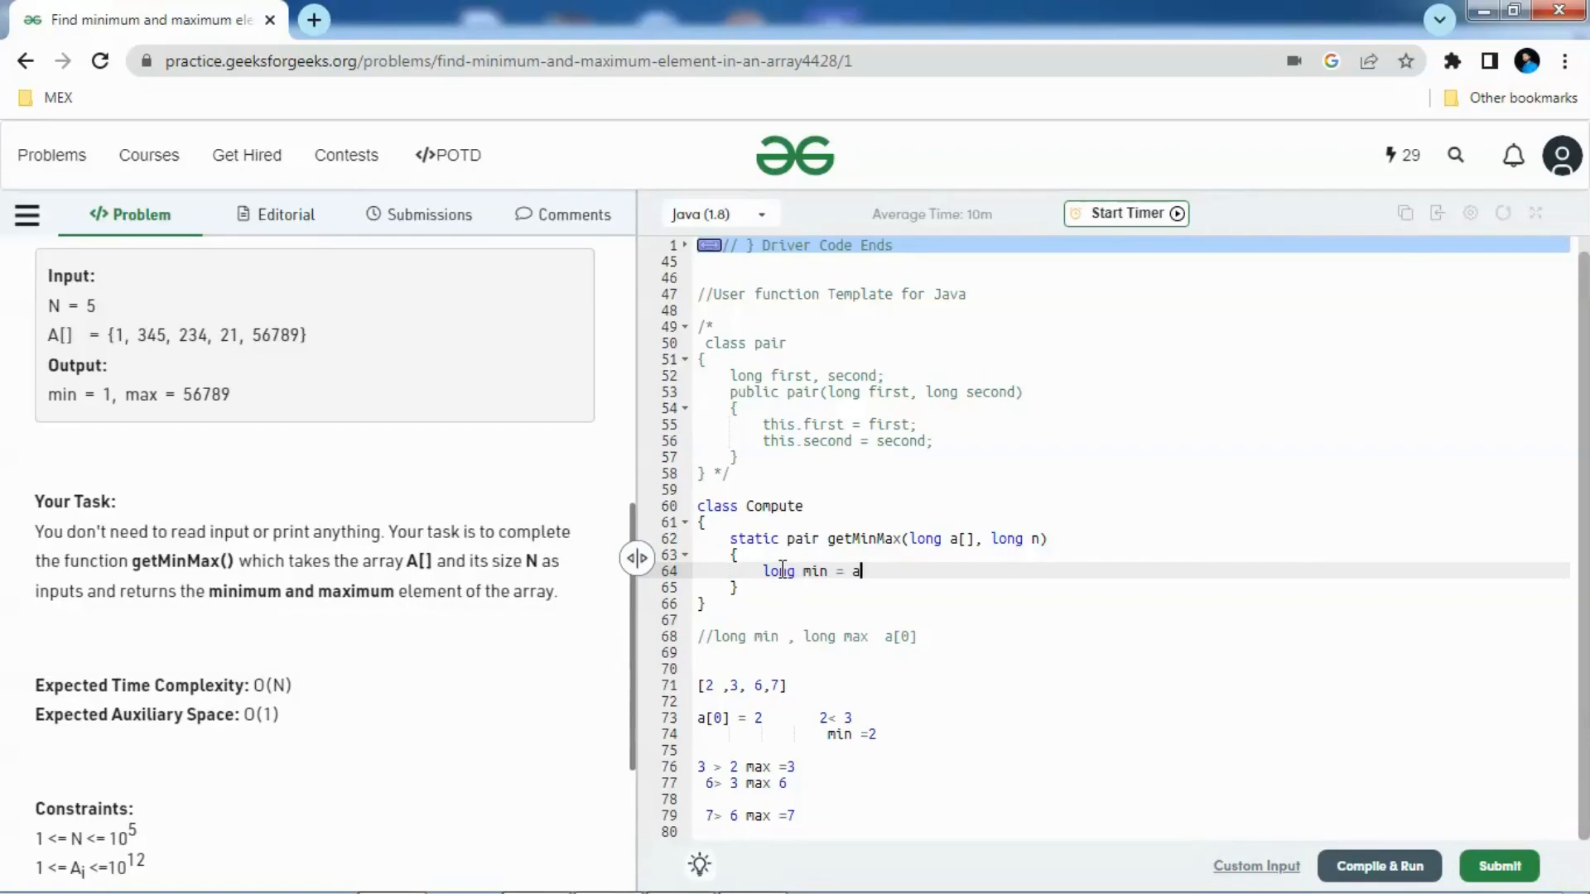
{"action": "type", "text": "[0];"}
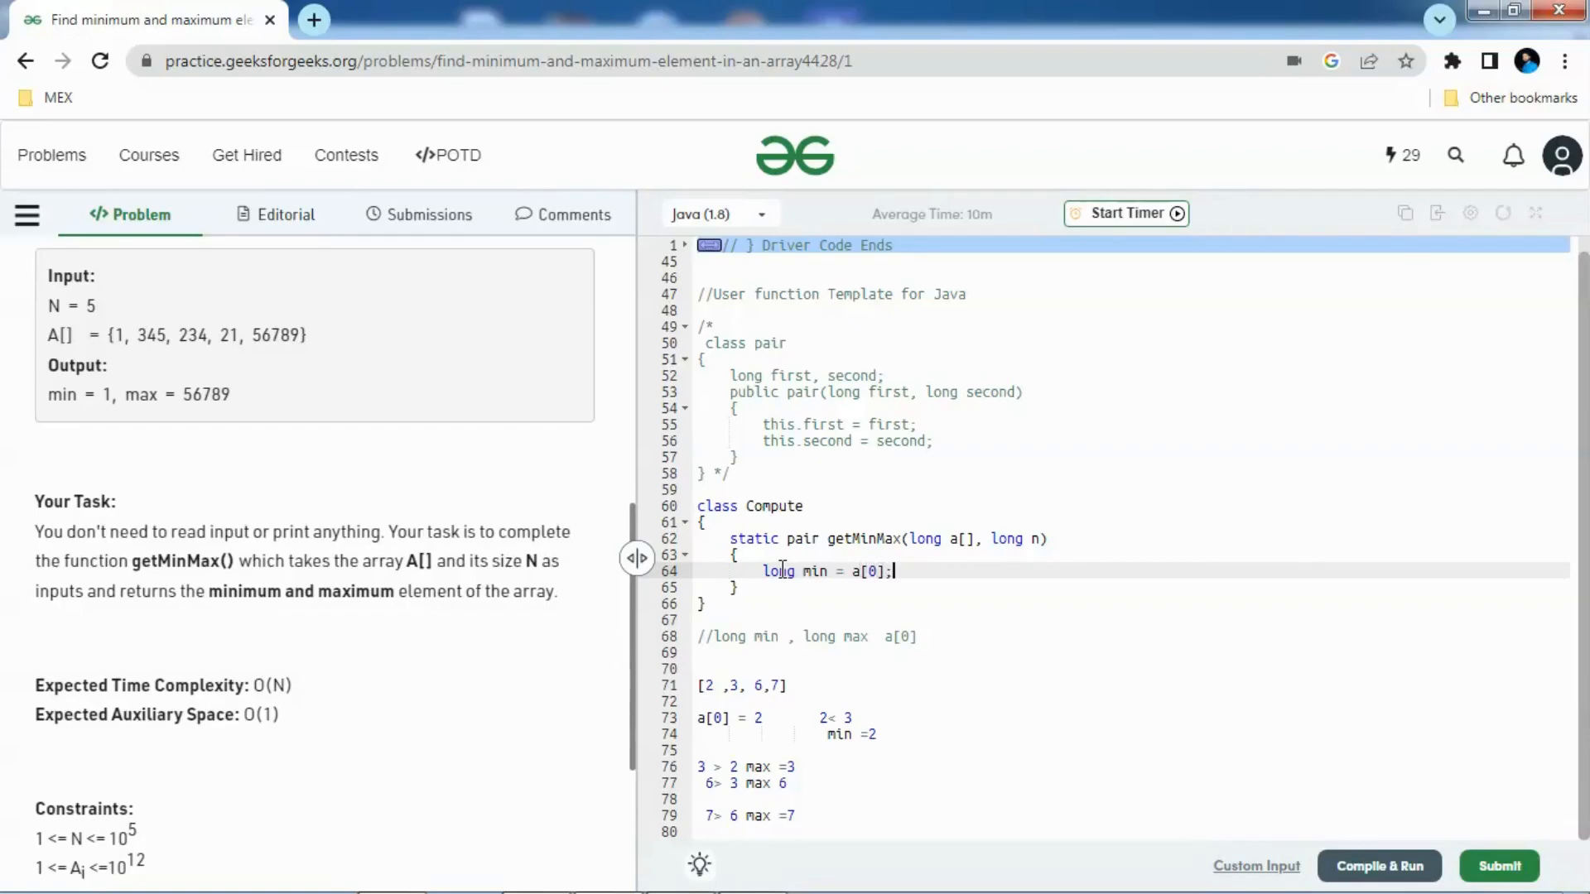
{"action": "type", "text": "long max"}
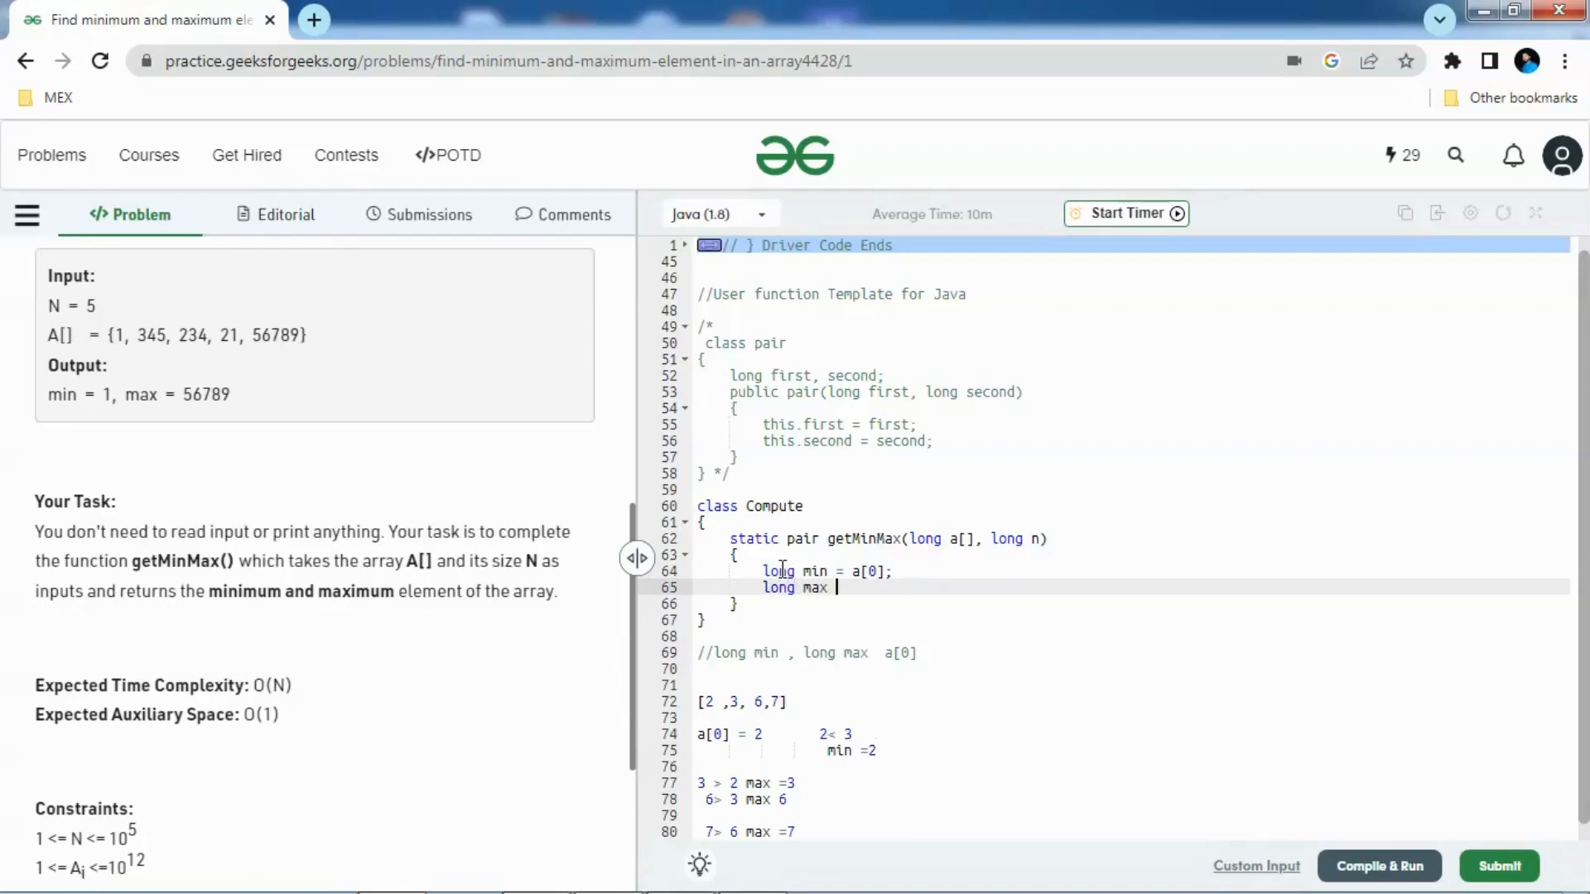
{"action": "type", "text": "= a"}
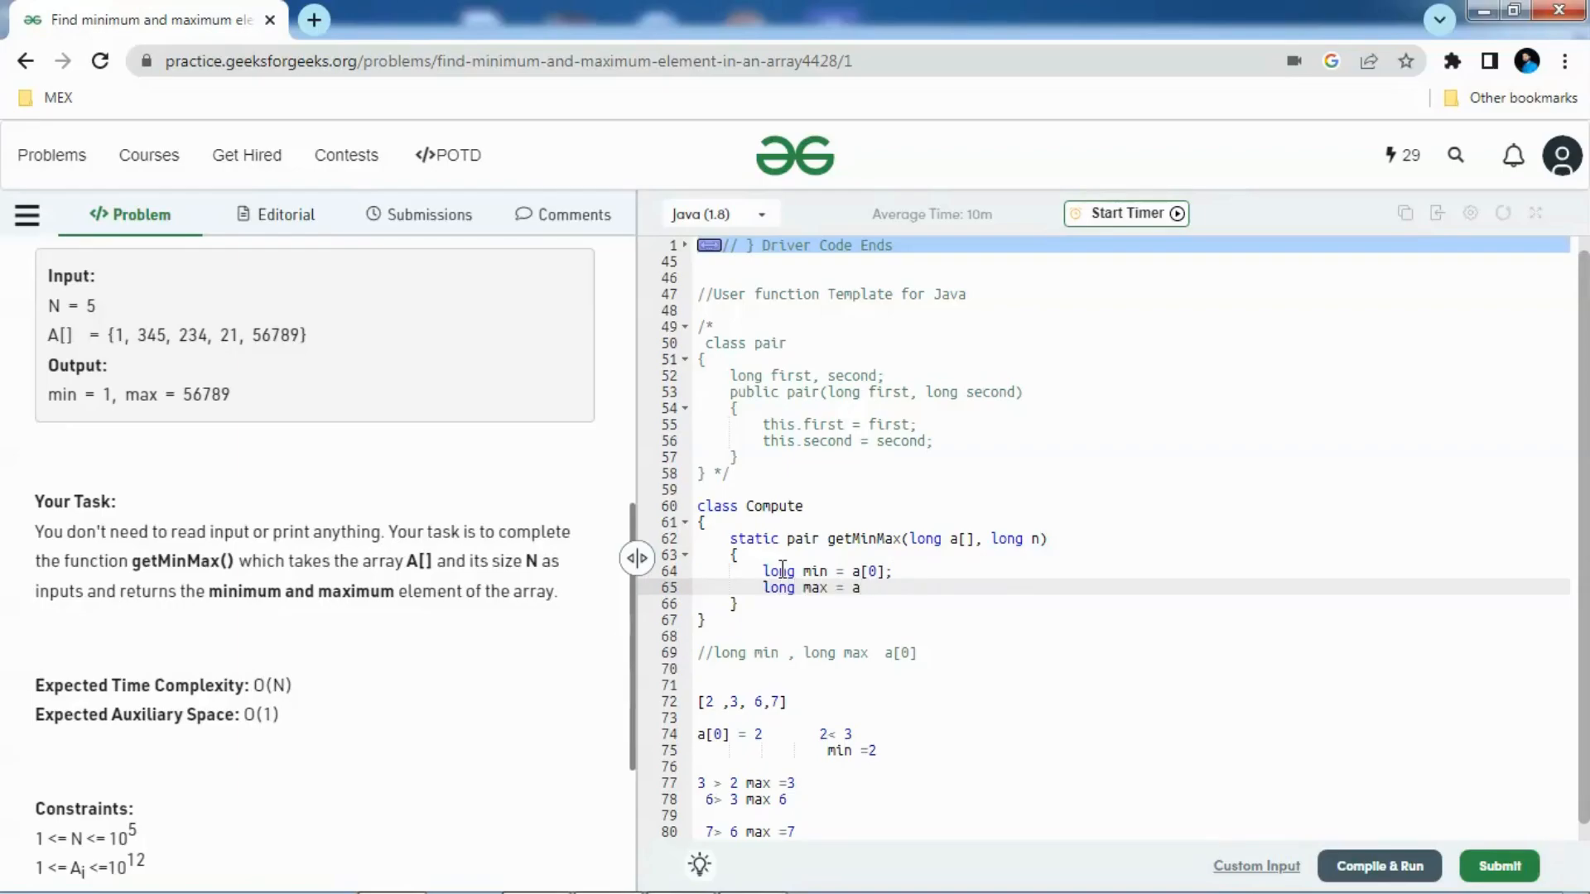
{"action": "type", "text": "[0];"}
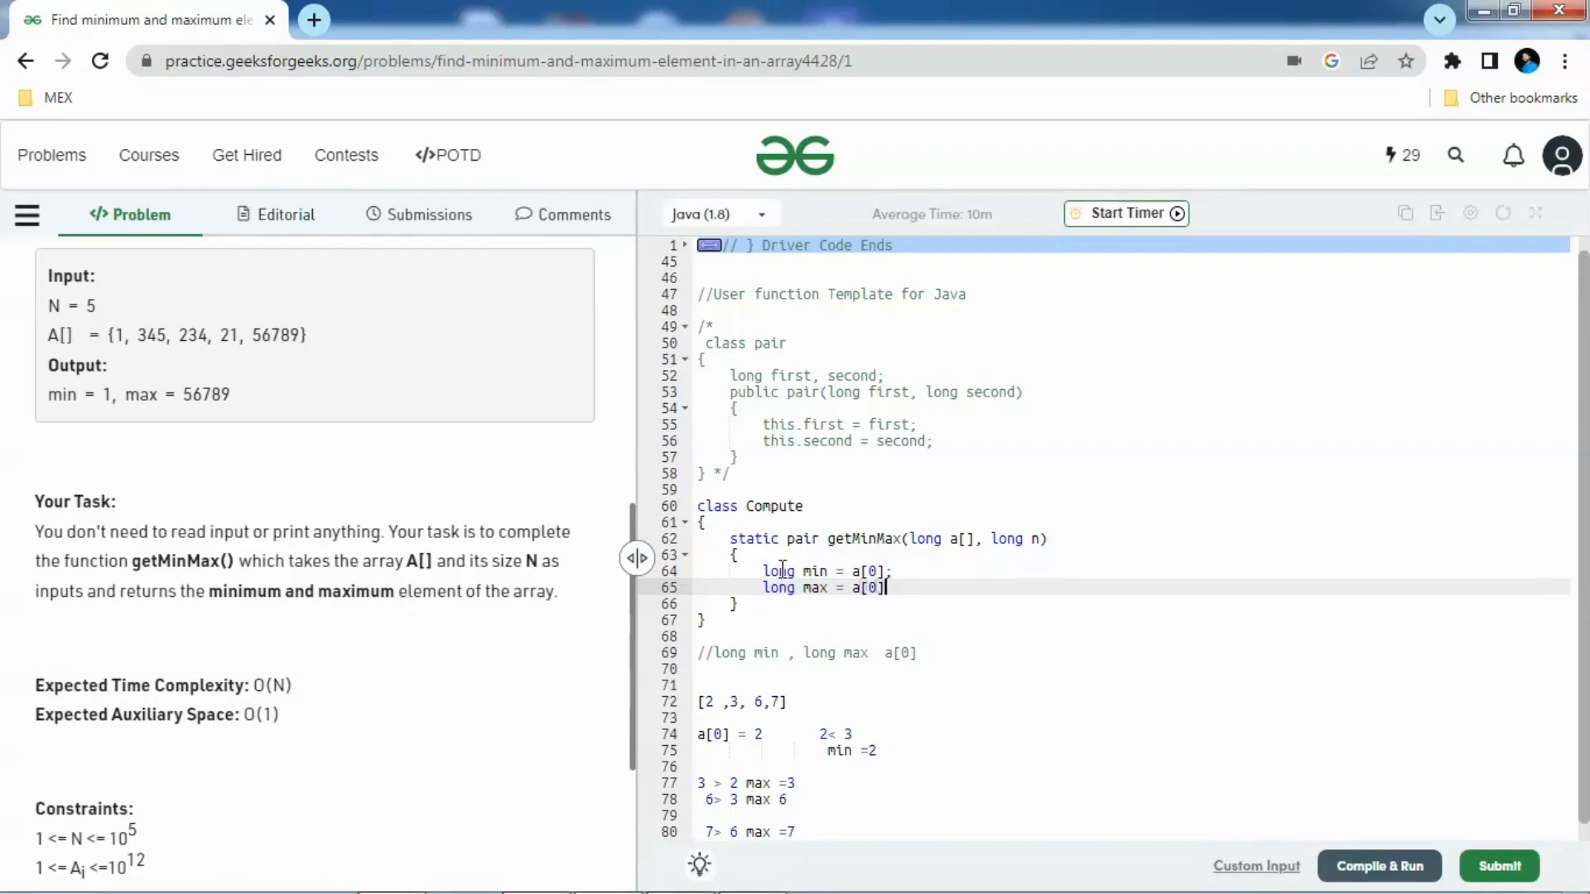
{"action": "key", "text": "enter"}
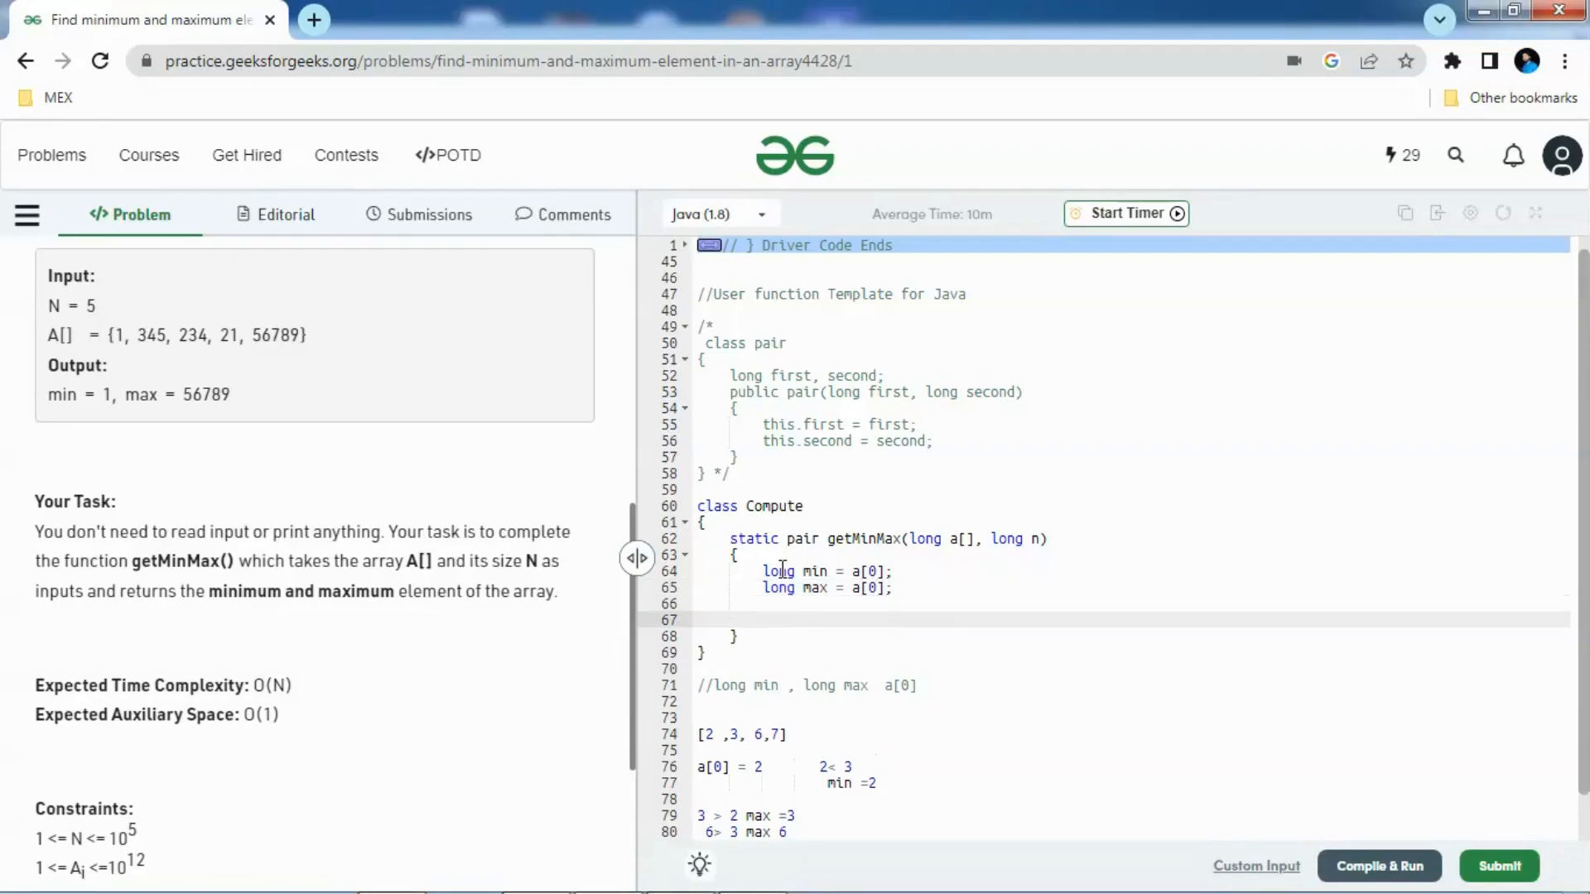
After the declarations, add the loop header for(int i=1;i<n;i++) with an empty body
{"action": "type", "text": "for"}
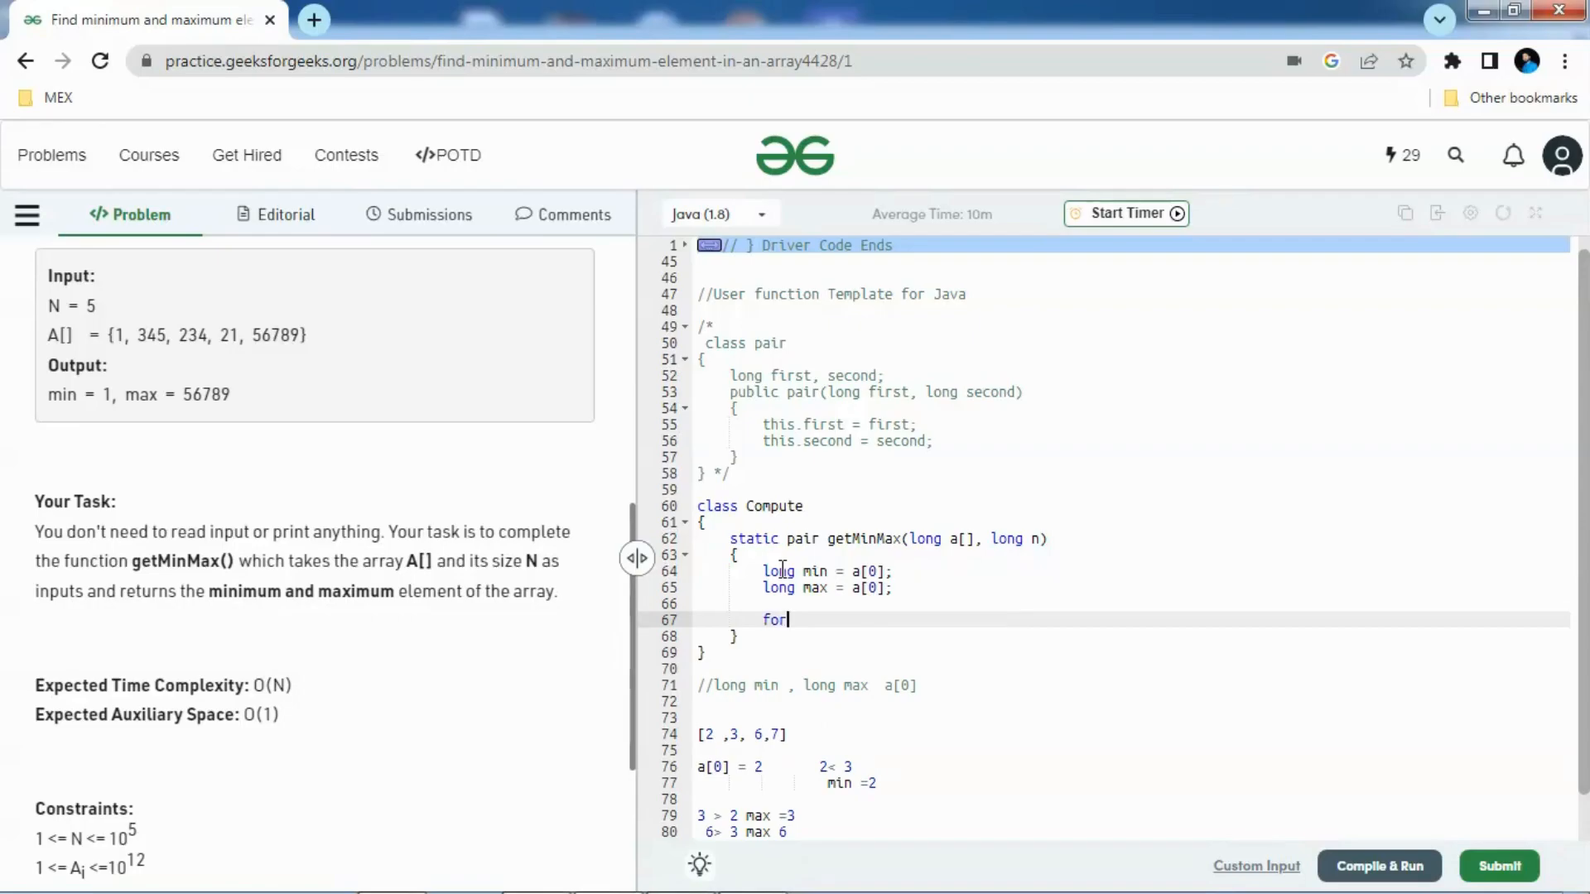
{"action": "type", "text": "(int"}
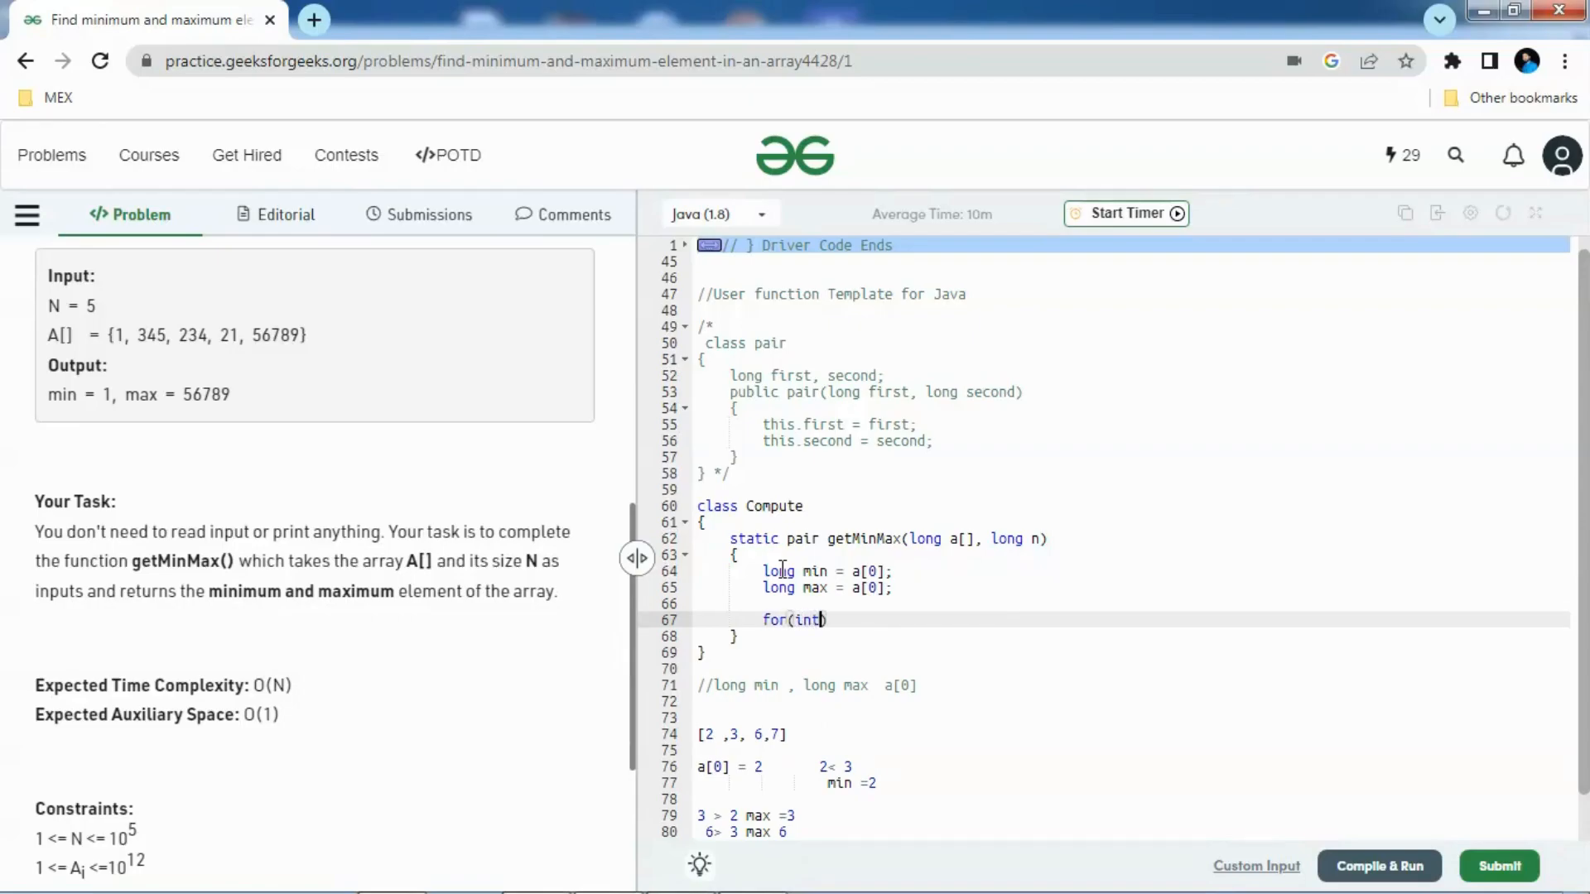
{"action": "type", "text": "i="}
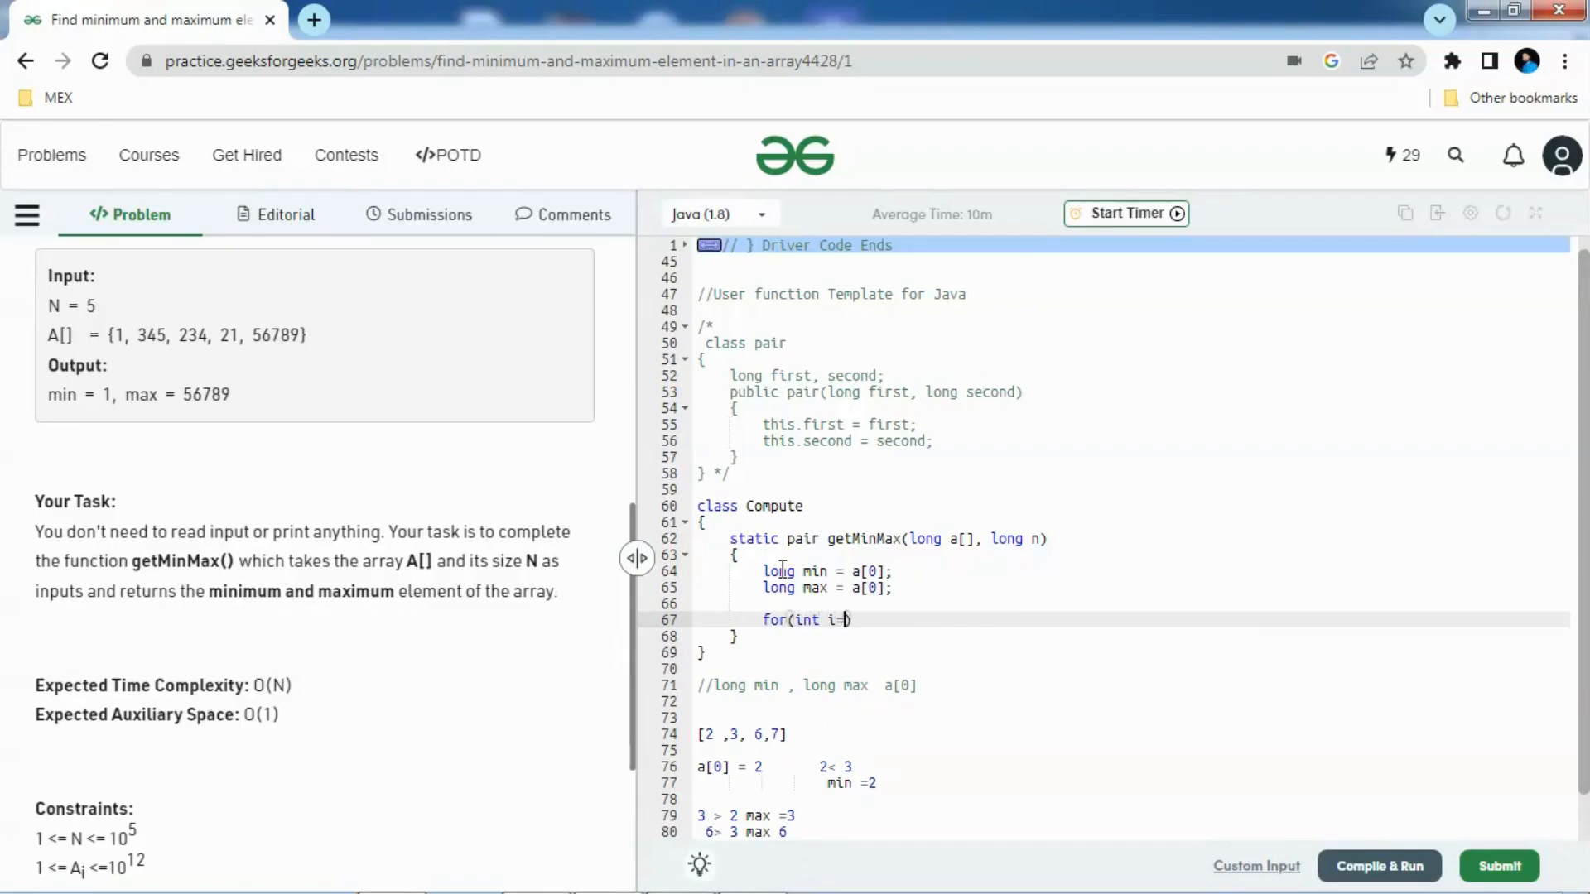
{"action": "type", "text": "1;i"}
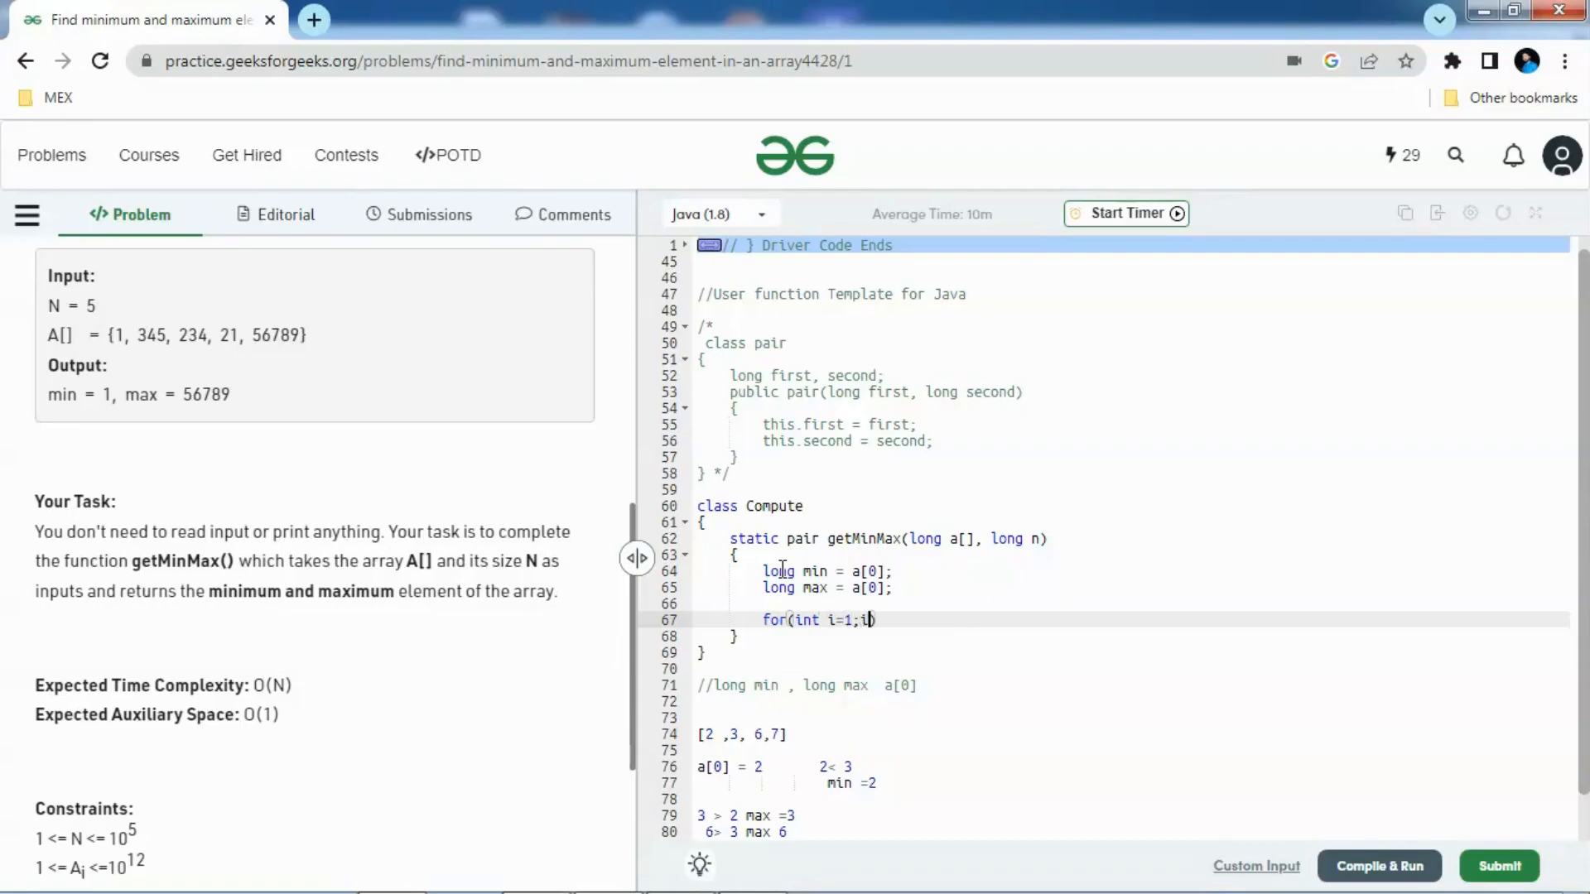
{"action": "type", "text": "<a."}
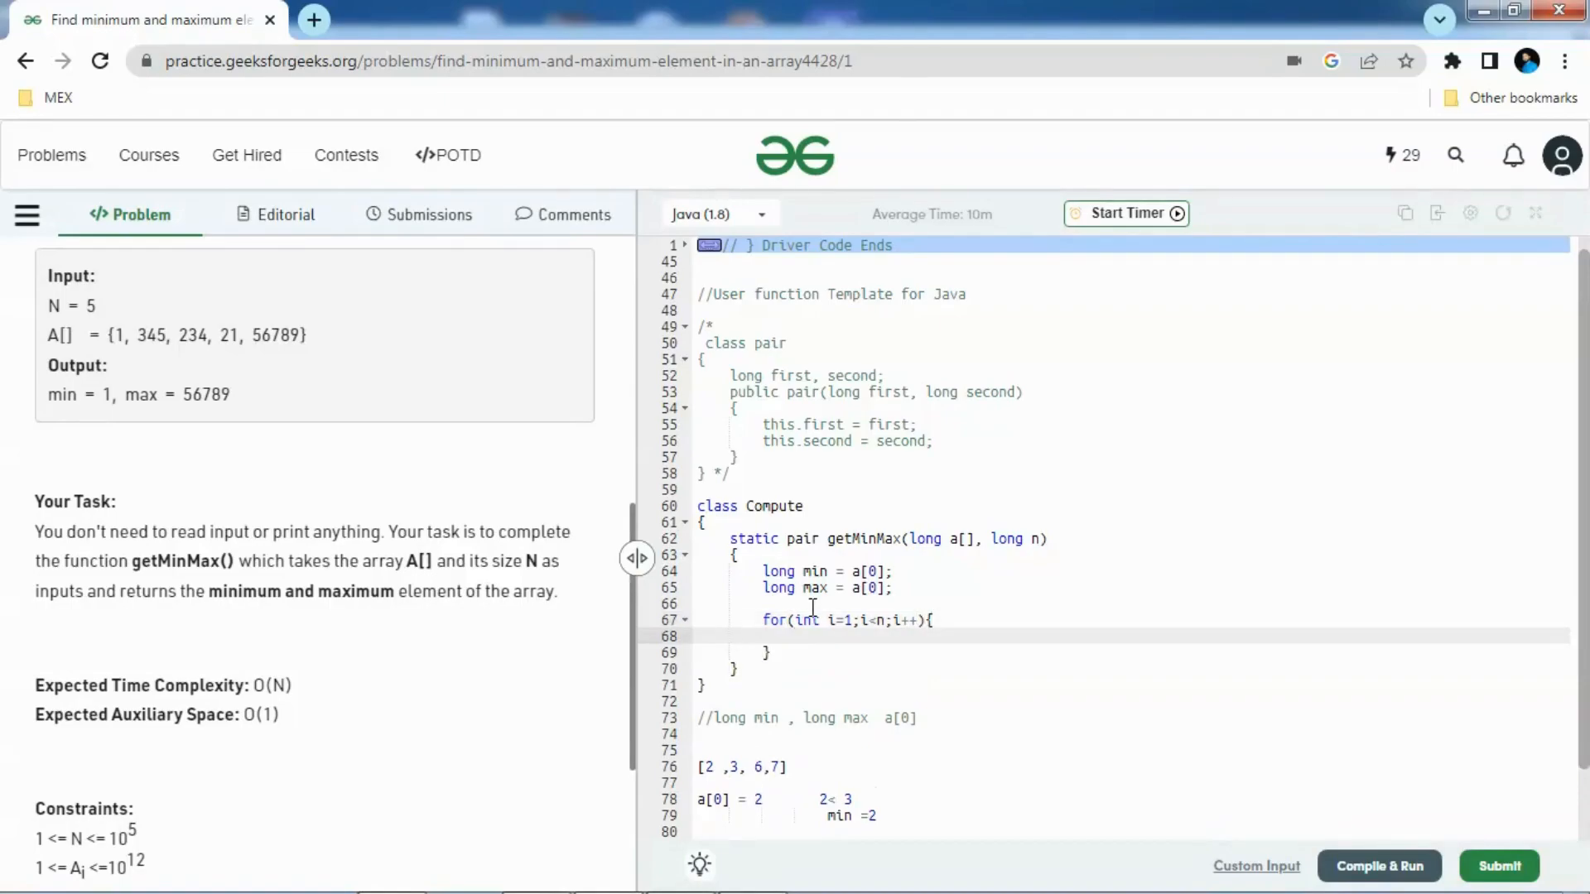
Inside the loop, add 'if(a[i]> max){ max = a[i]; }'
{"action": "type", "text": "if"}
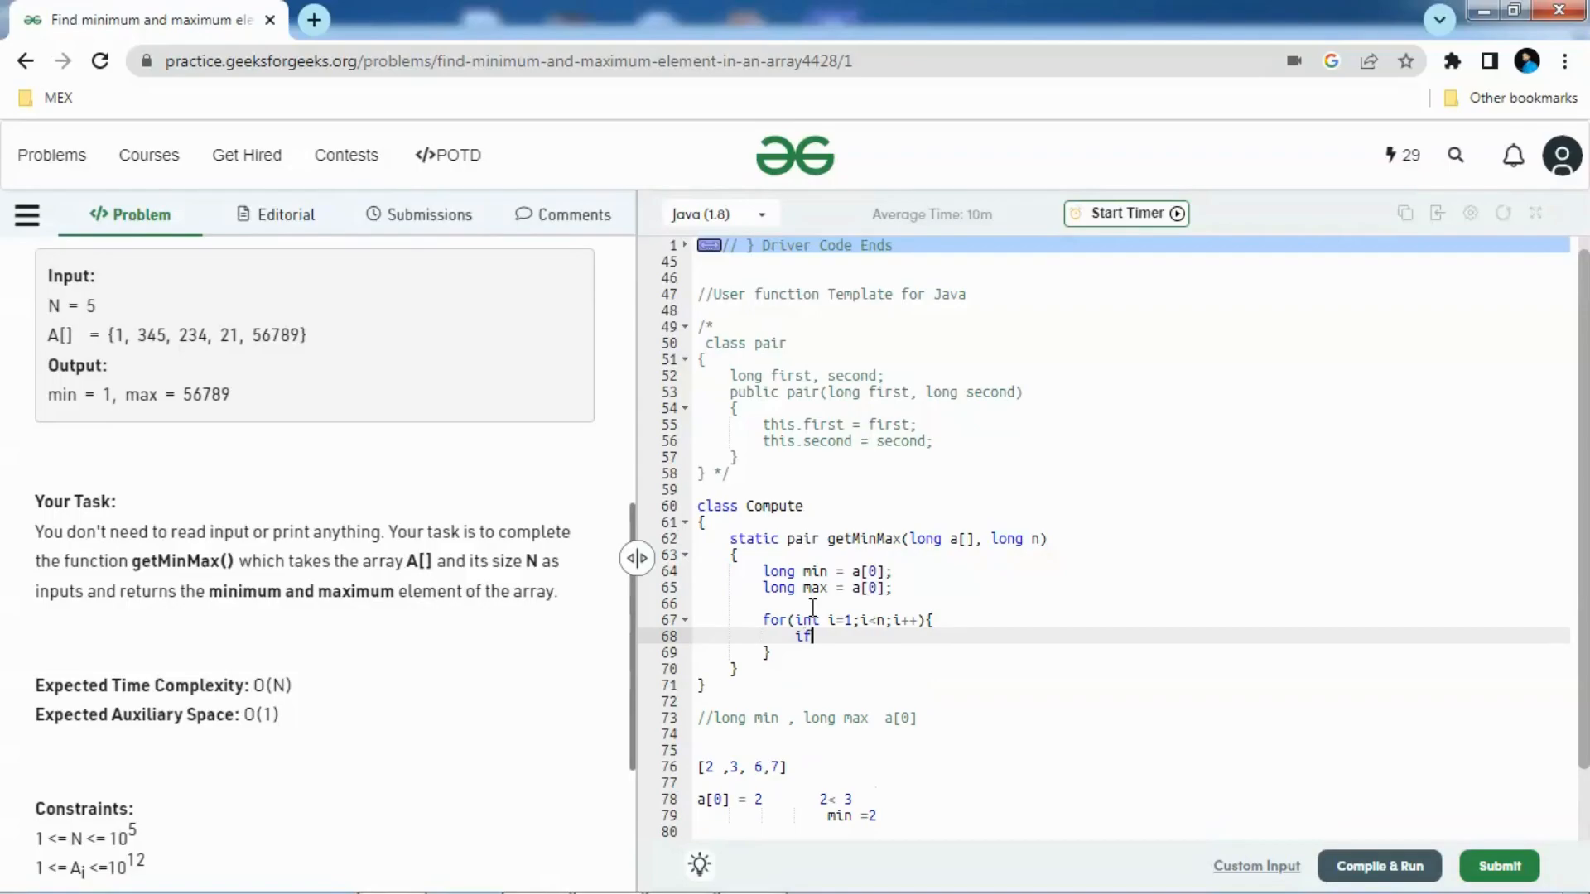
{"action": "type", "text": "("}
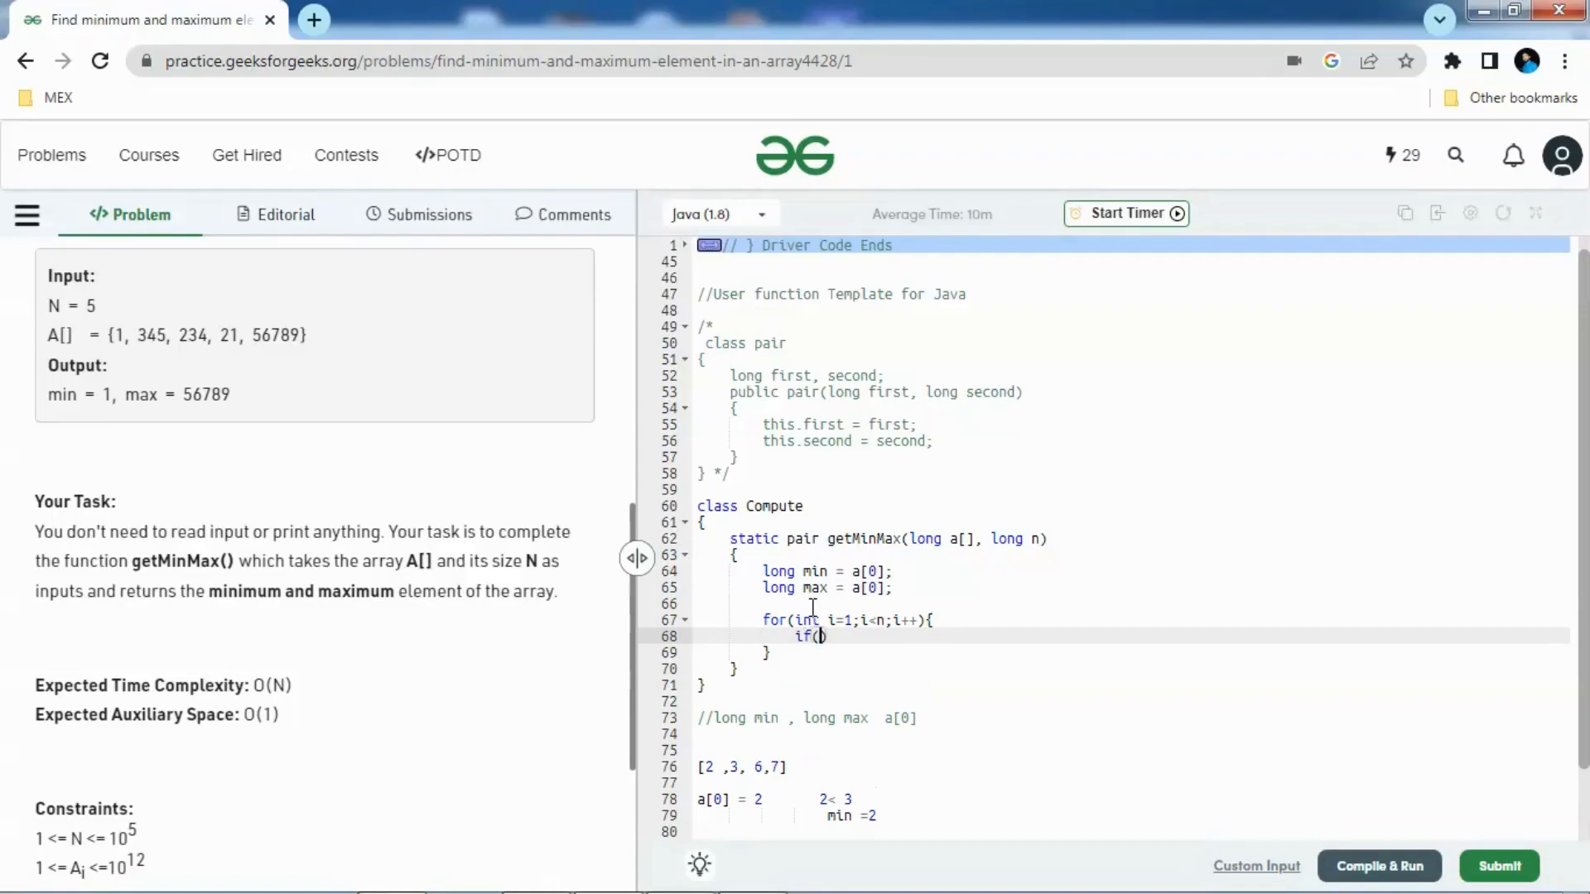
{"action": "type", "text": "a[i]"}
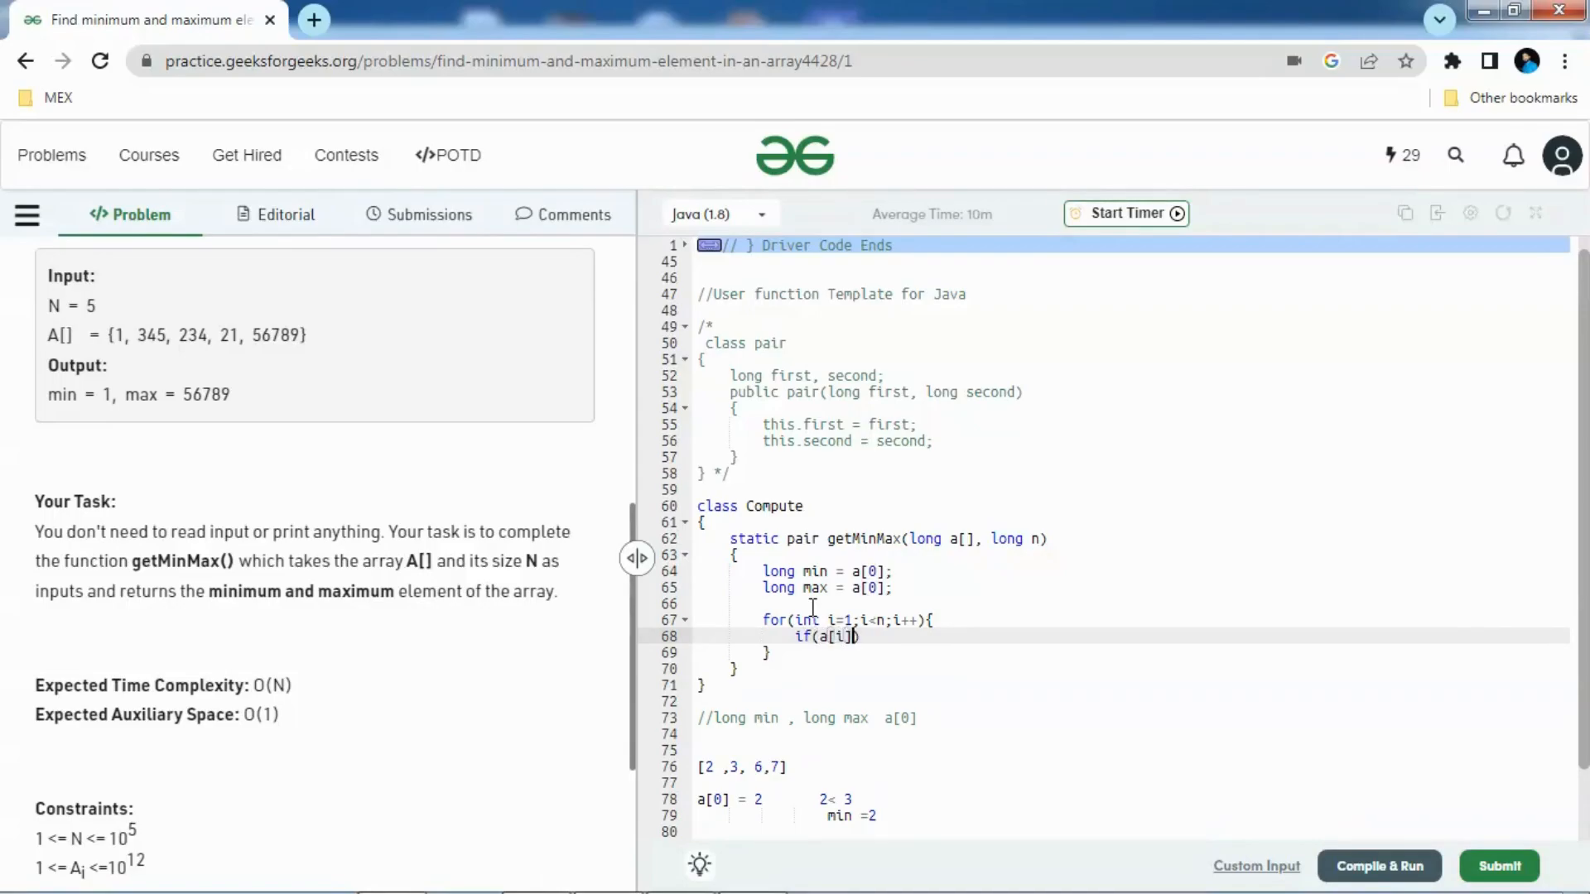
{"action": "type", "text": "> m"}
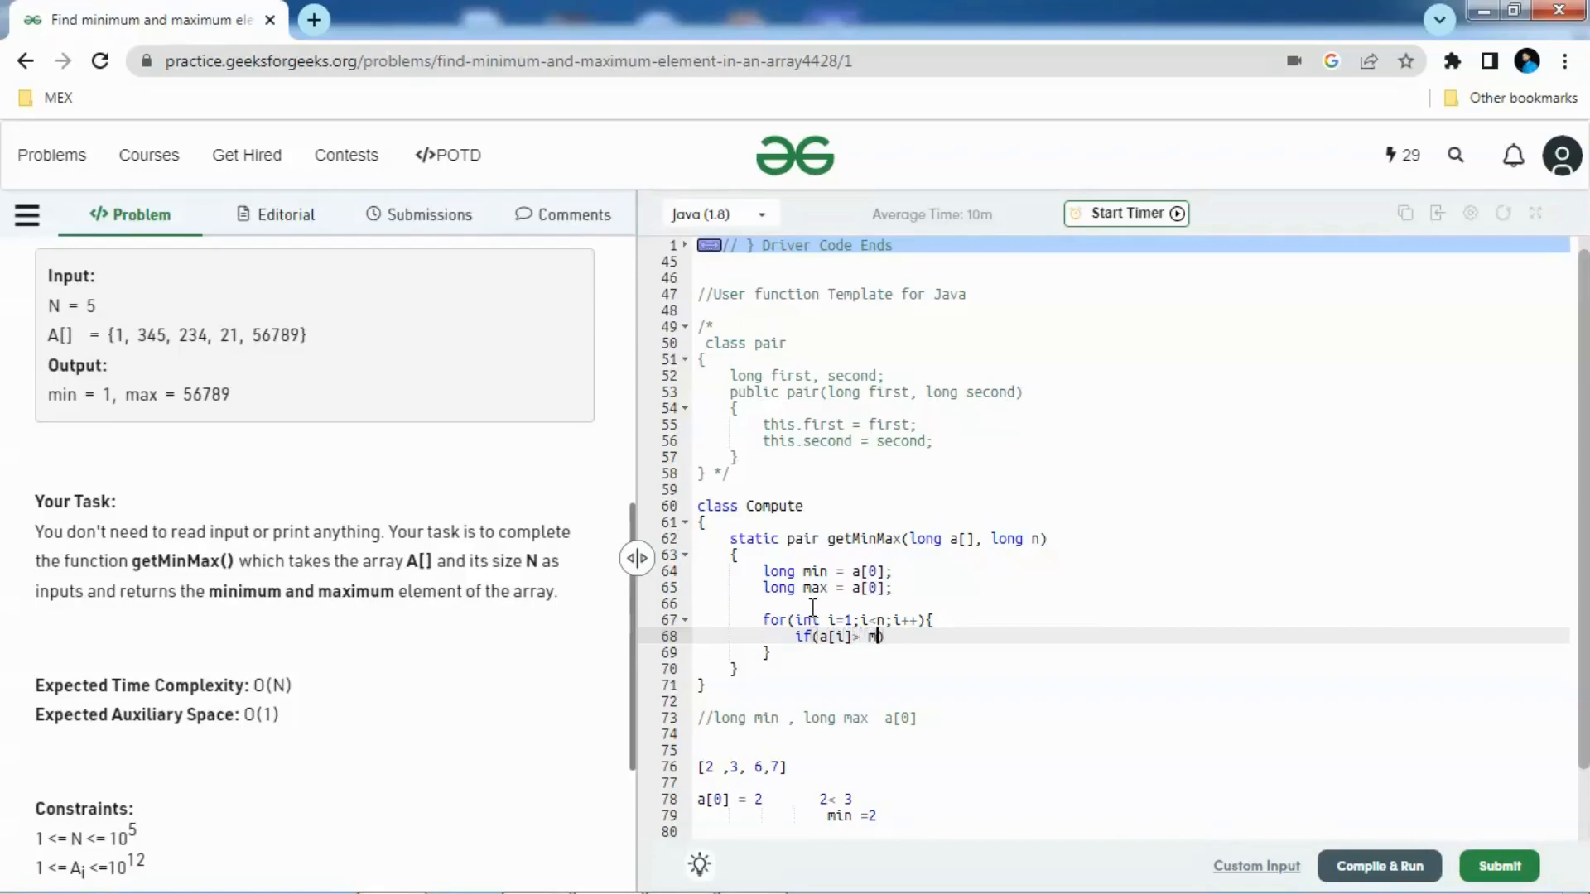
{"action": "type", "text": "ax){"}
{"action": "type", "text": "max ="}
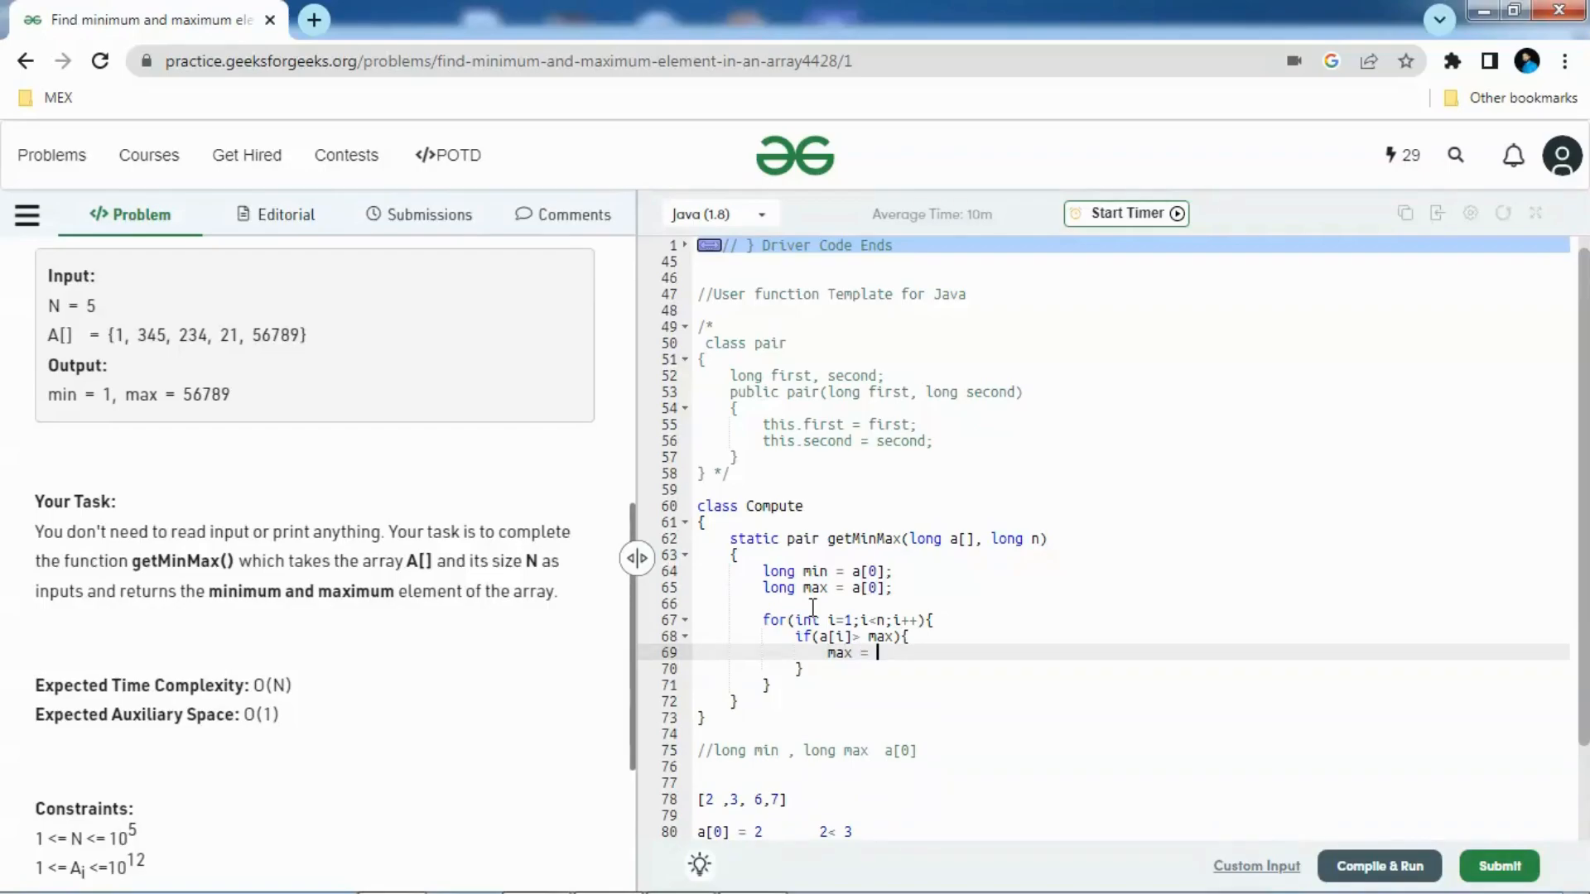
{"action": "type", "text": "a[i];"}
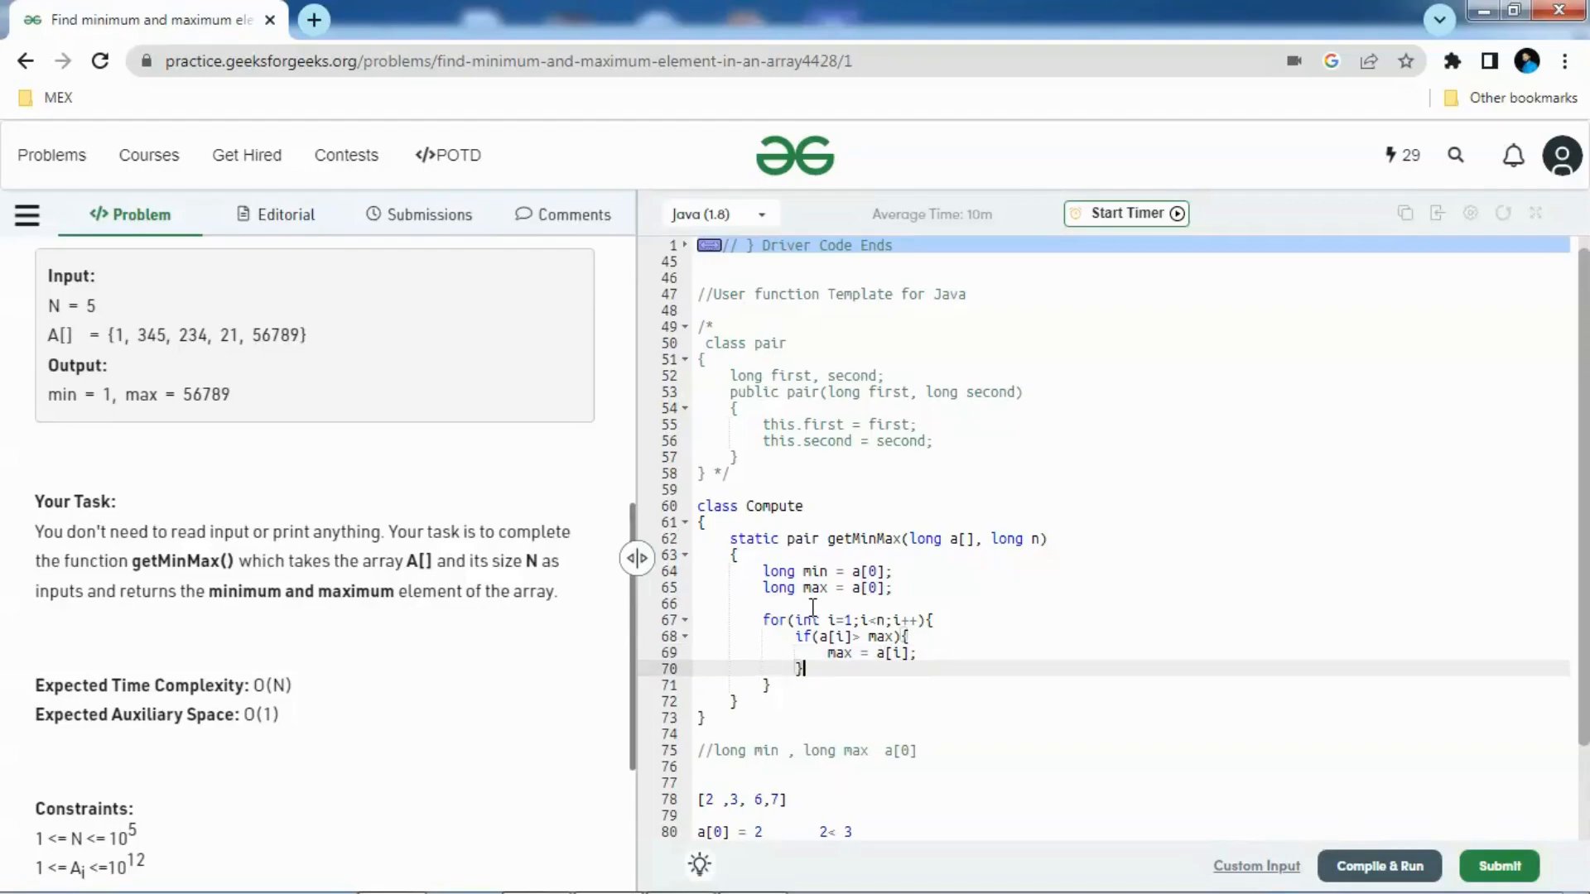
Follow it with 'else if (a[i]< min){ min = a[i] }'
{"action": "type", "text": "els"}
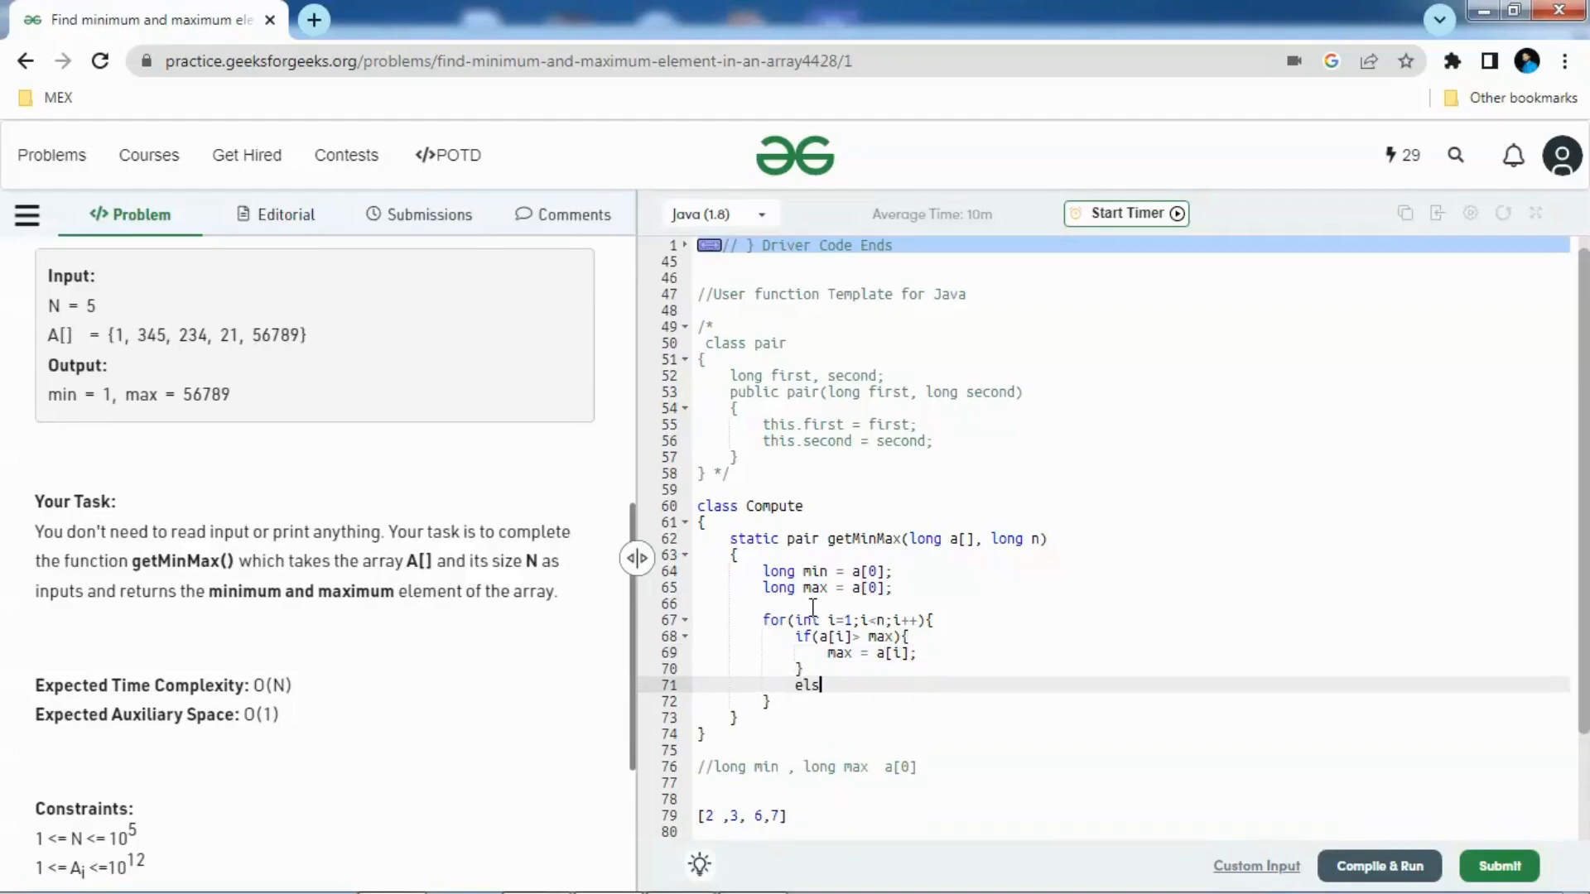
{"action": "type", "text": "e if"}
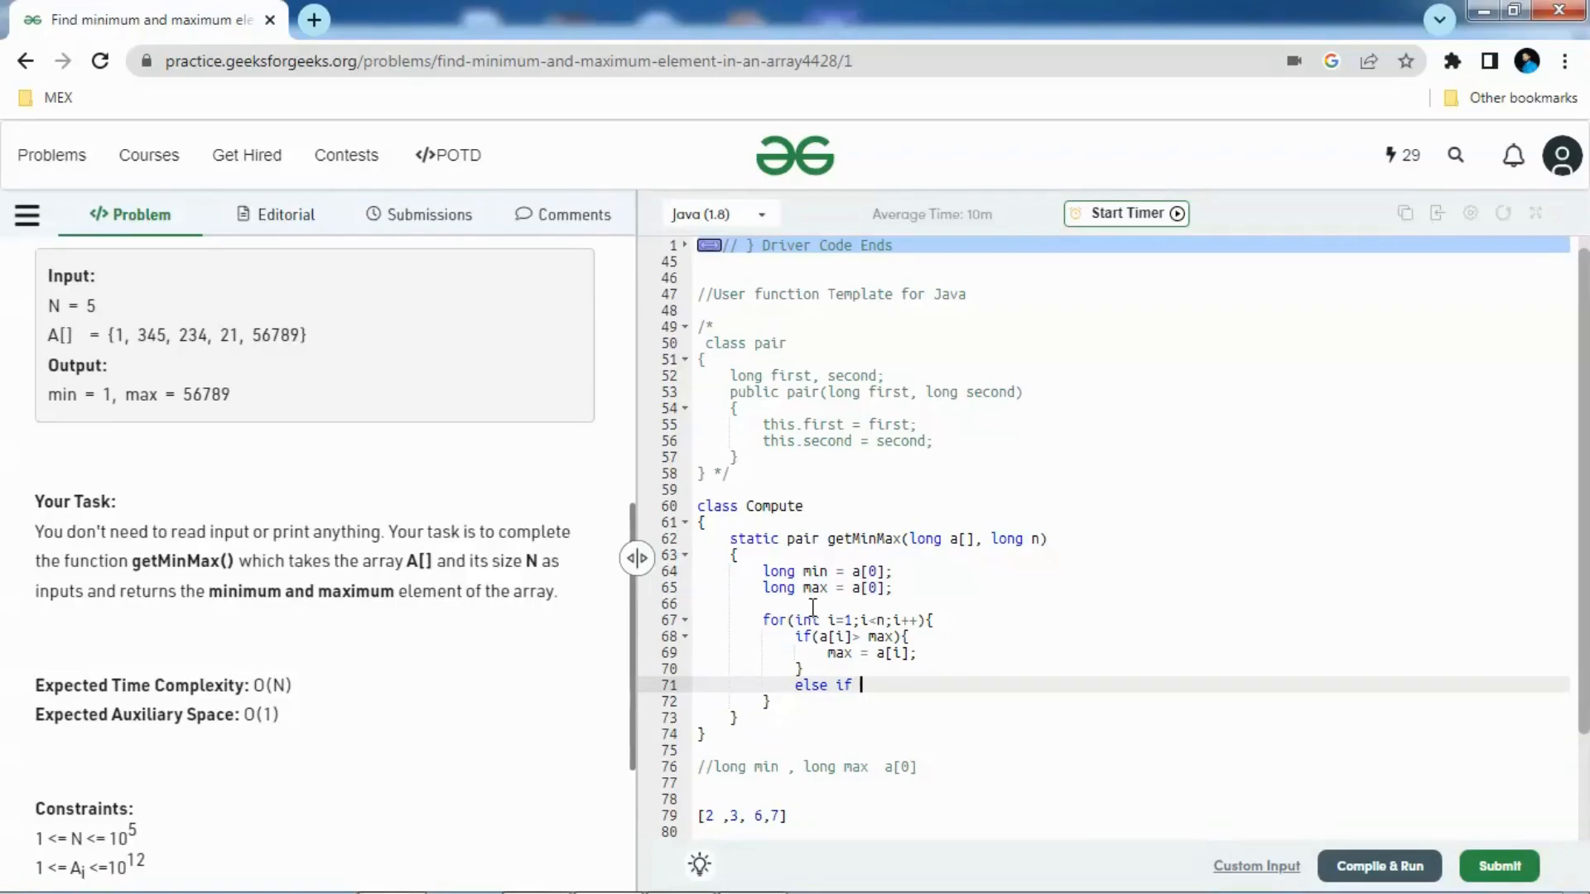
{"action": "type", "text": "(a"}
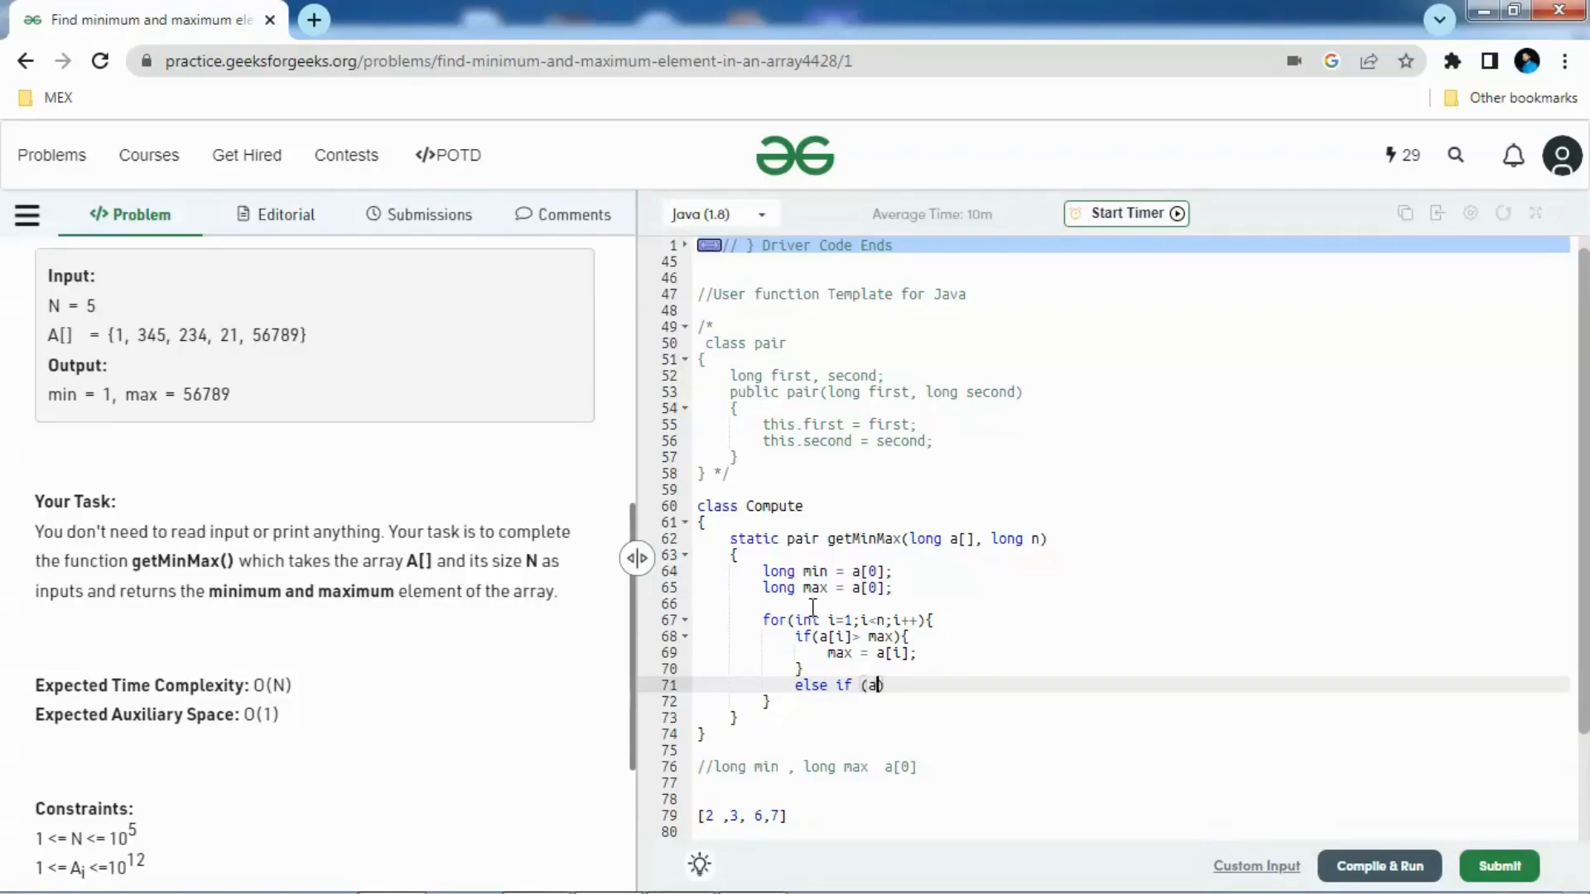
{"action": "type", "text": "[i]"}
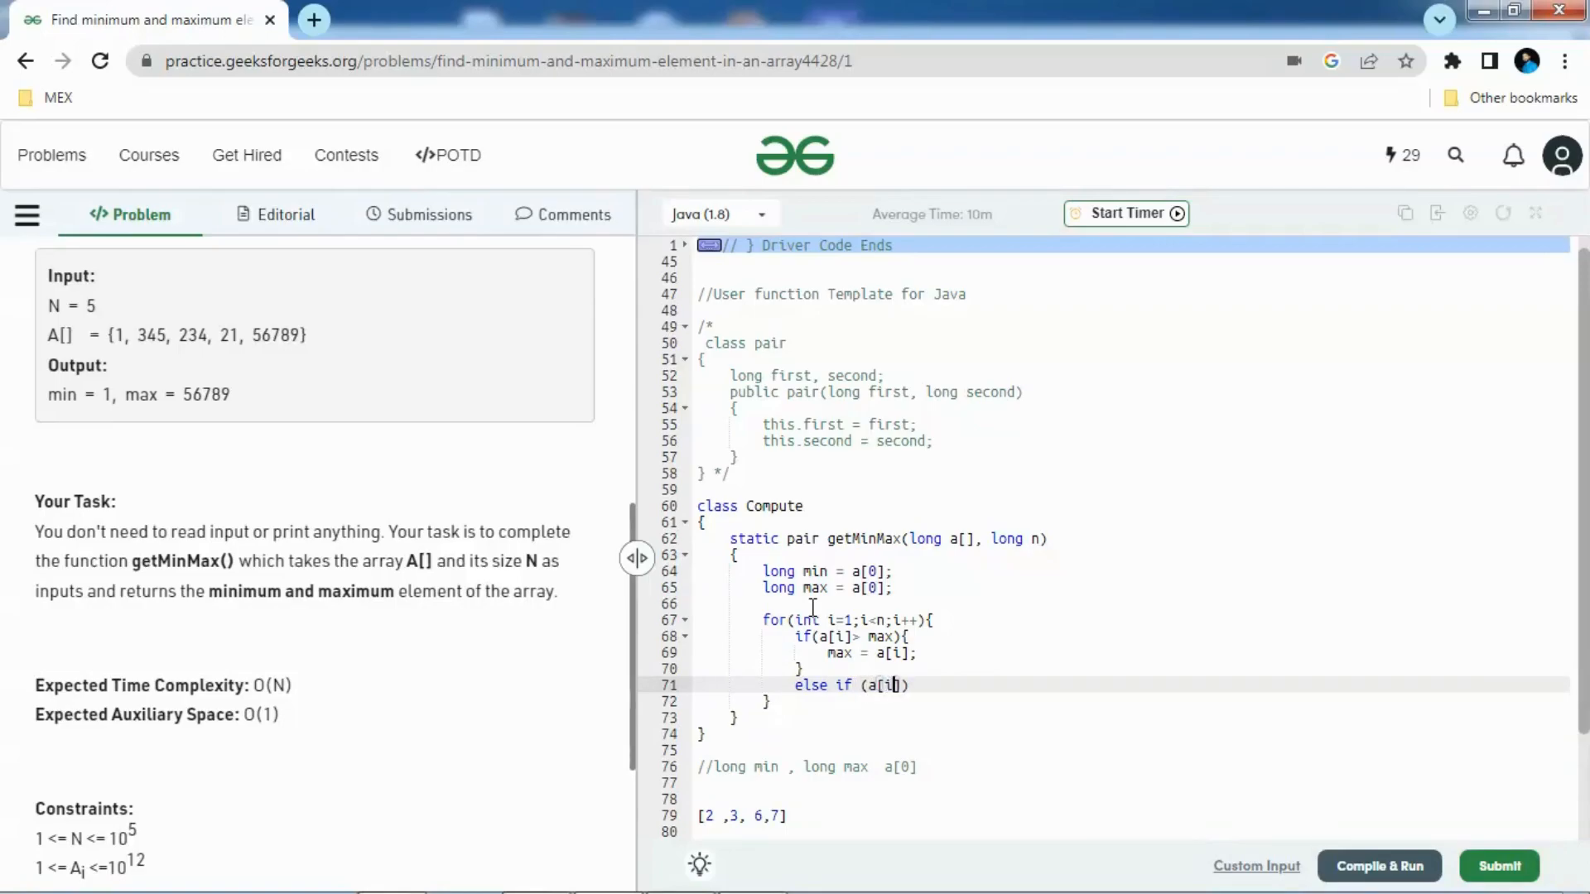
{"action": "type", "text": "<"}
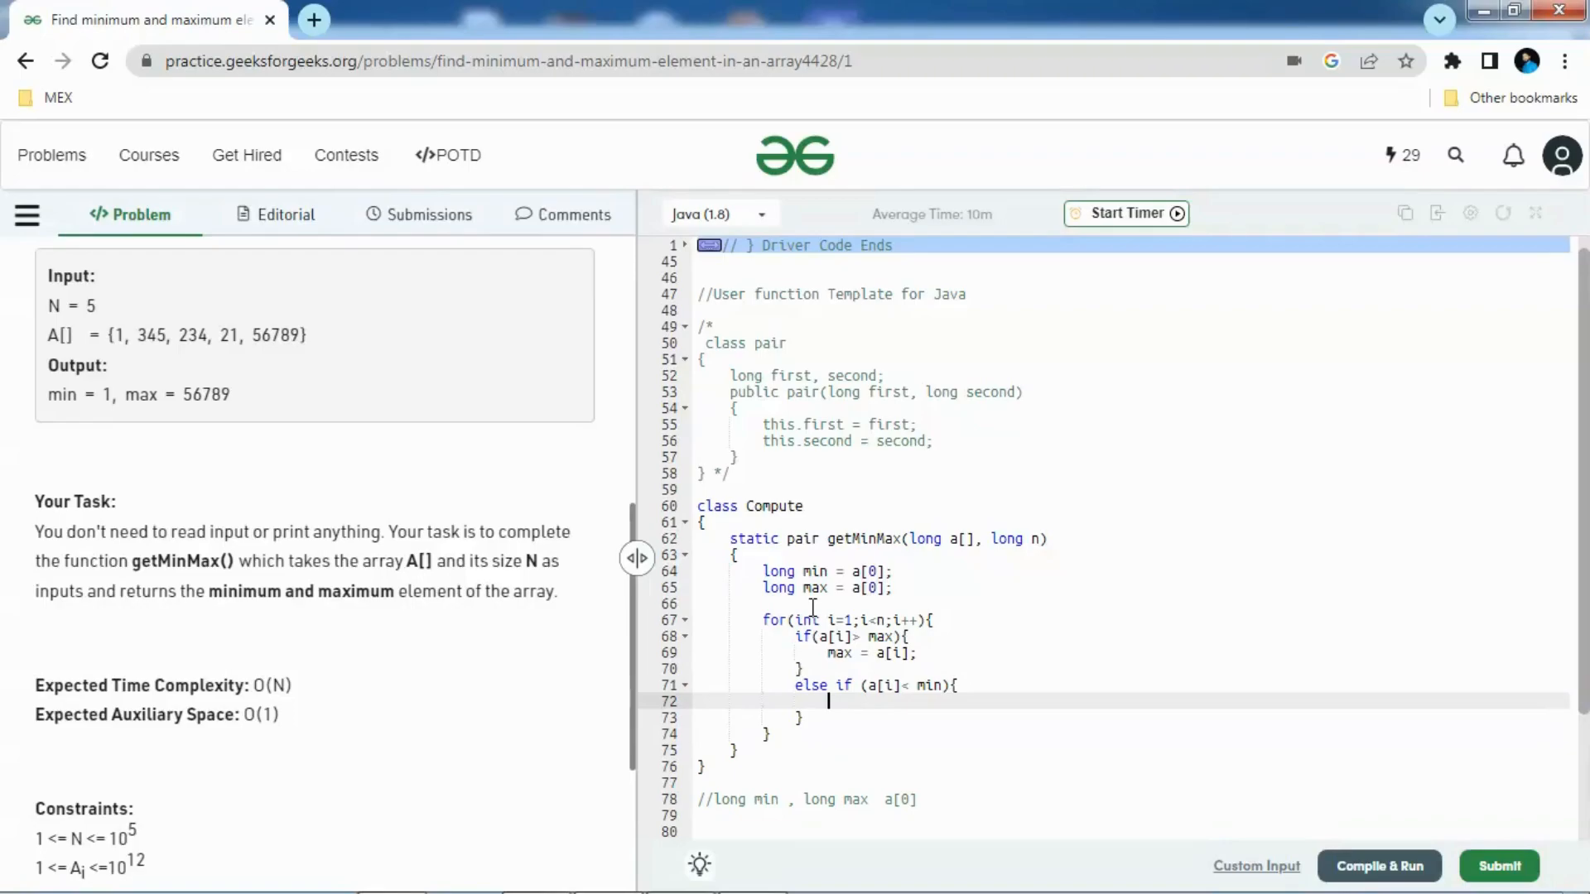
{"action": "type", "text": "min = a[i"}
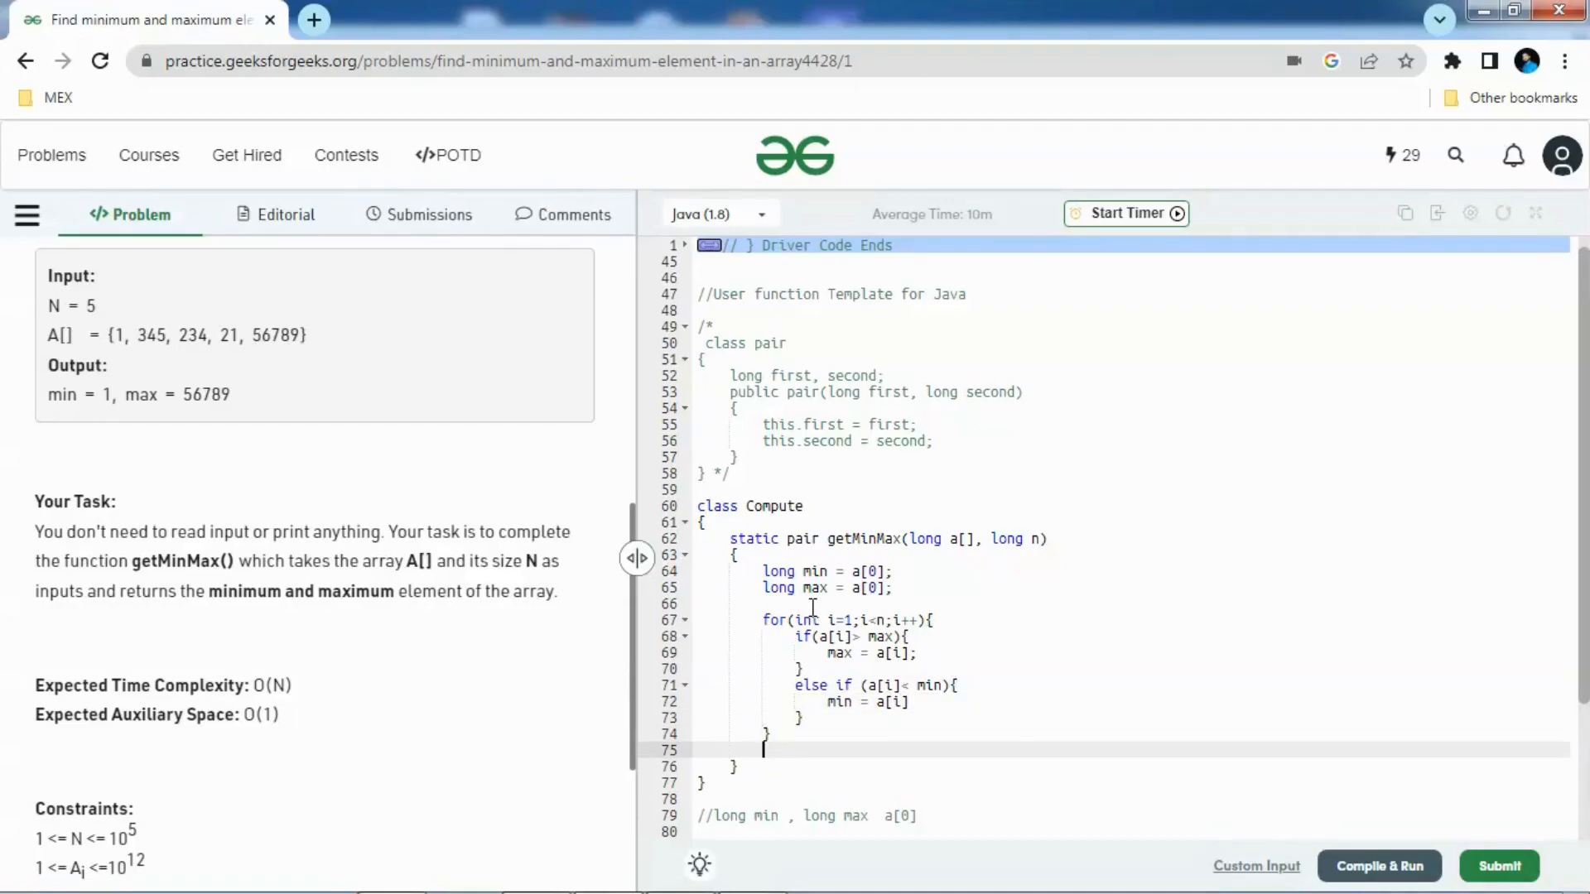
After the loop, write 'return new pair(min,max);'
{"action": "type", "text": "return n"}
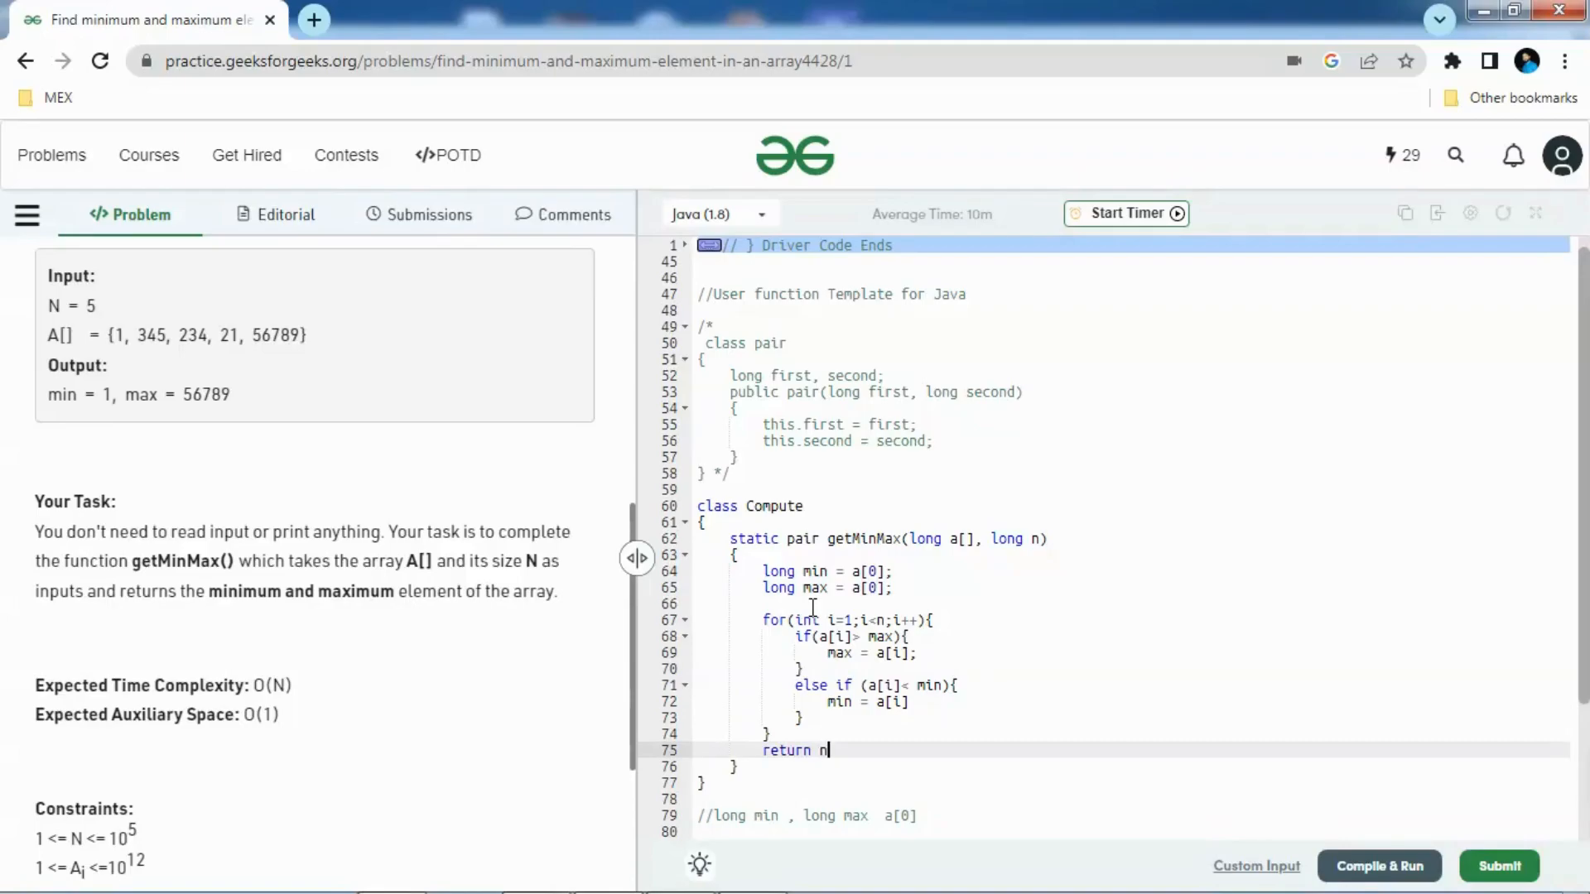
{"action": "type", "text": "ew pa"}
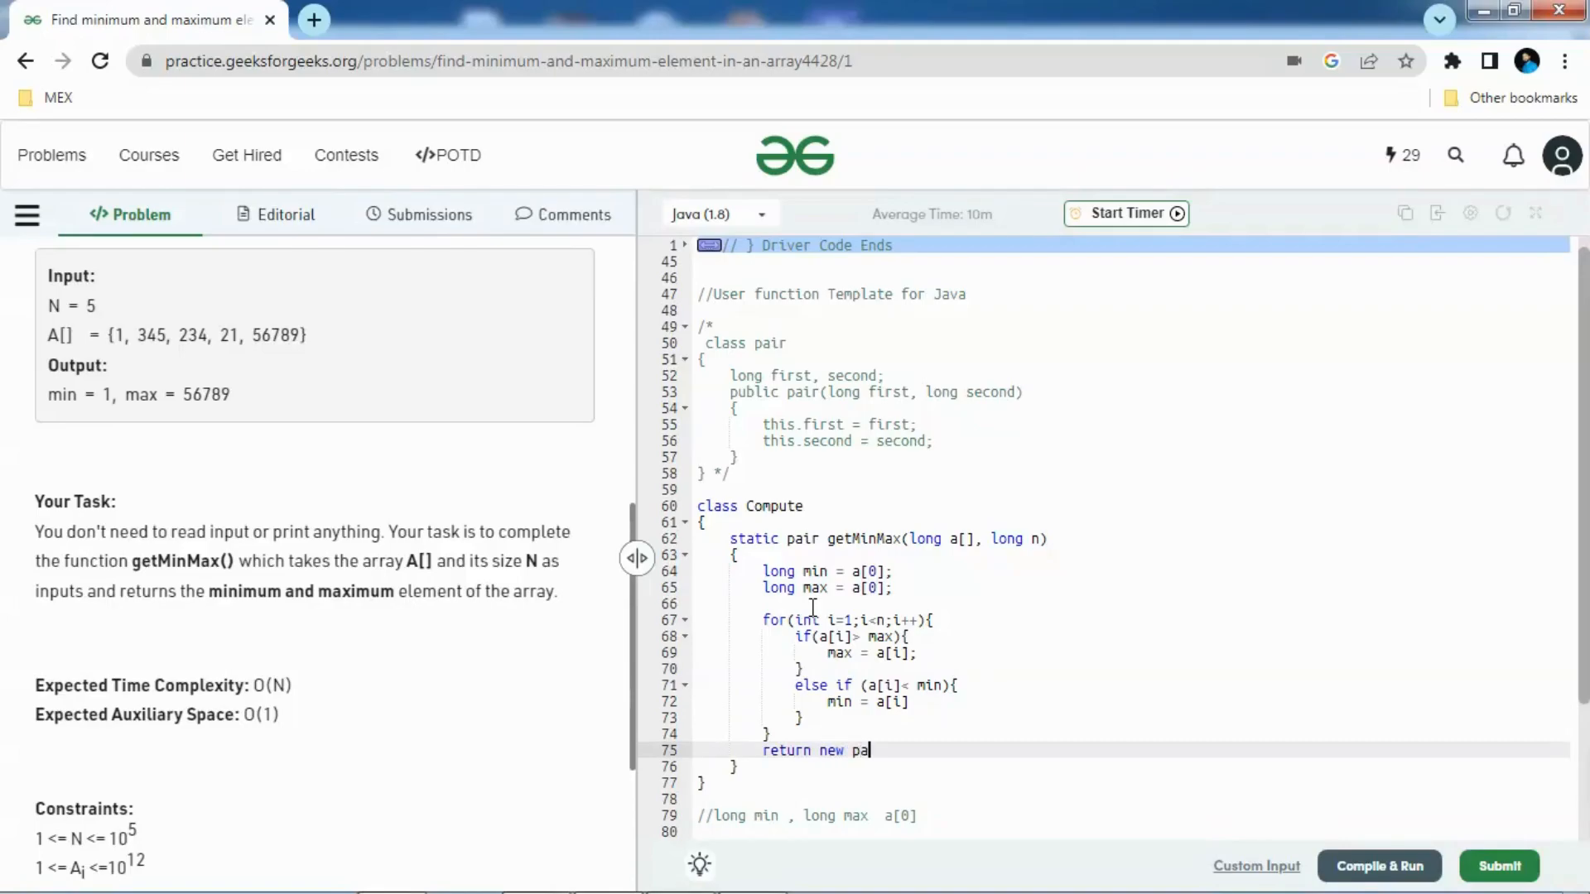
{"action": "type", "text": "ir("}
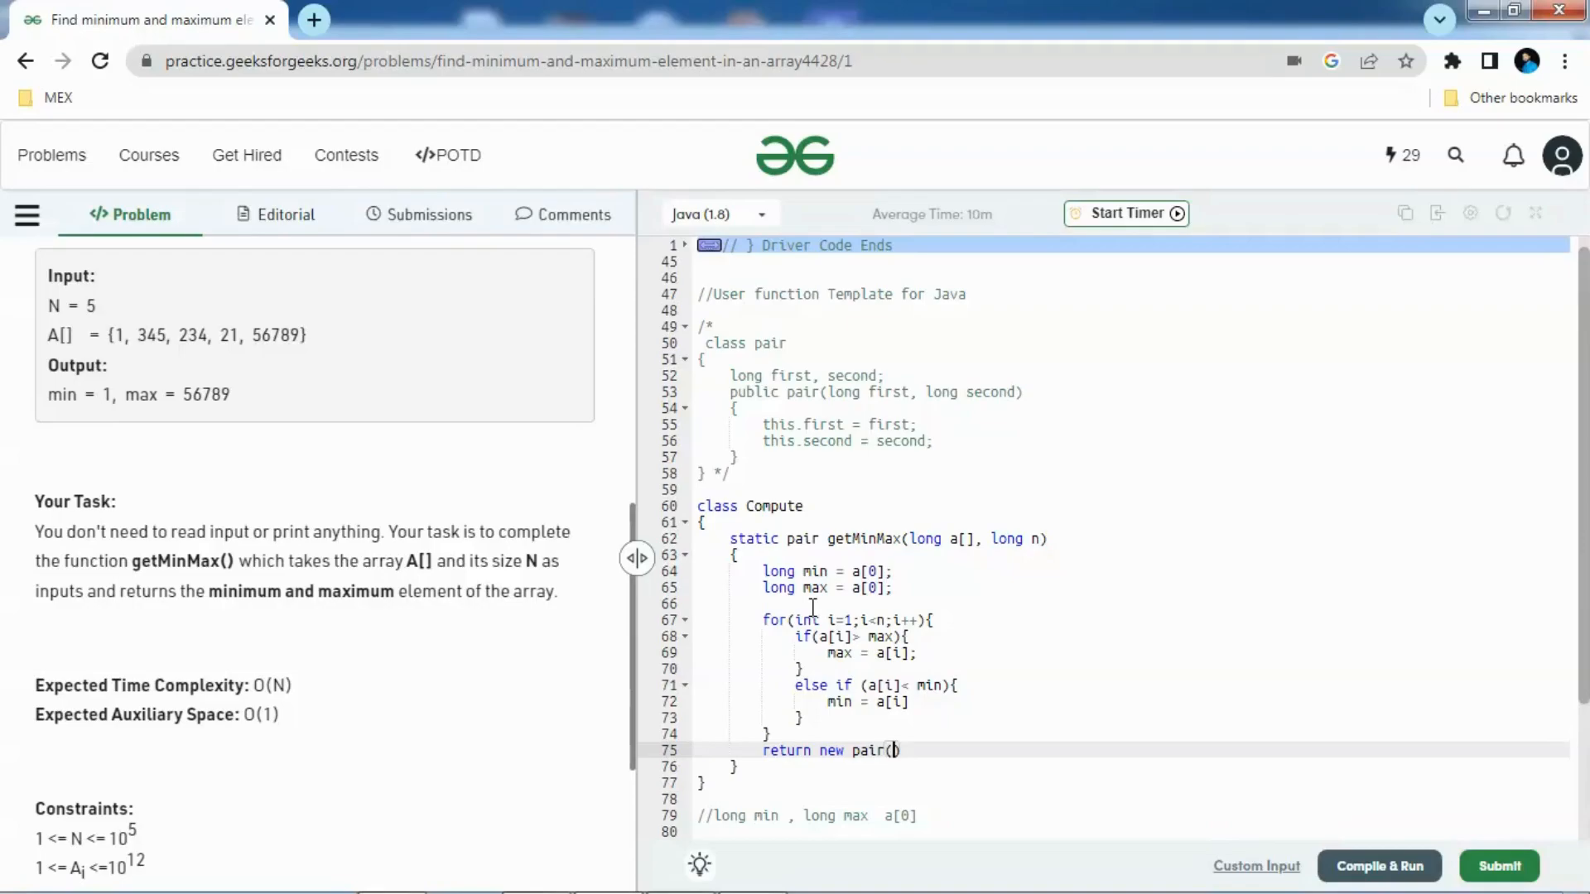
{"action": "type", "text": "min,m"}
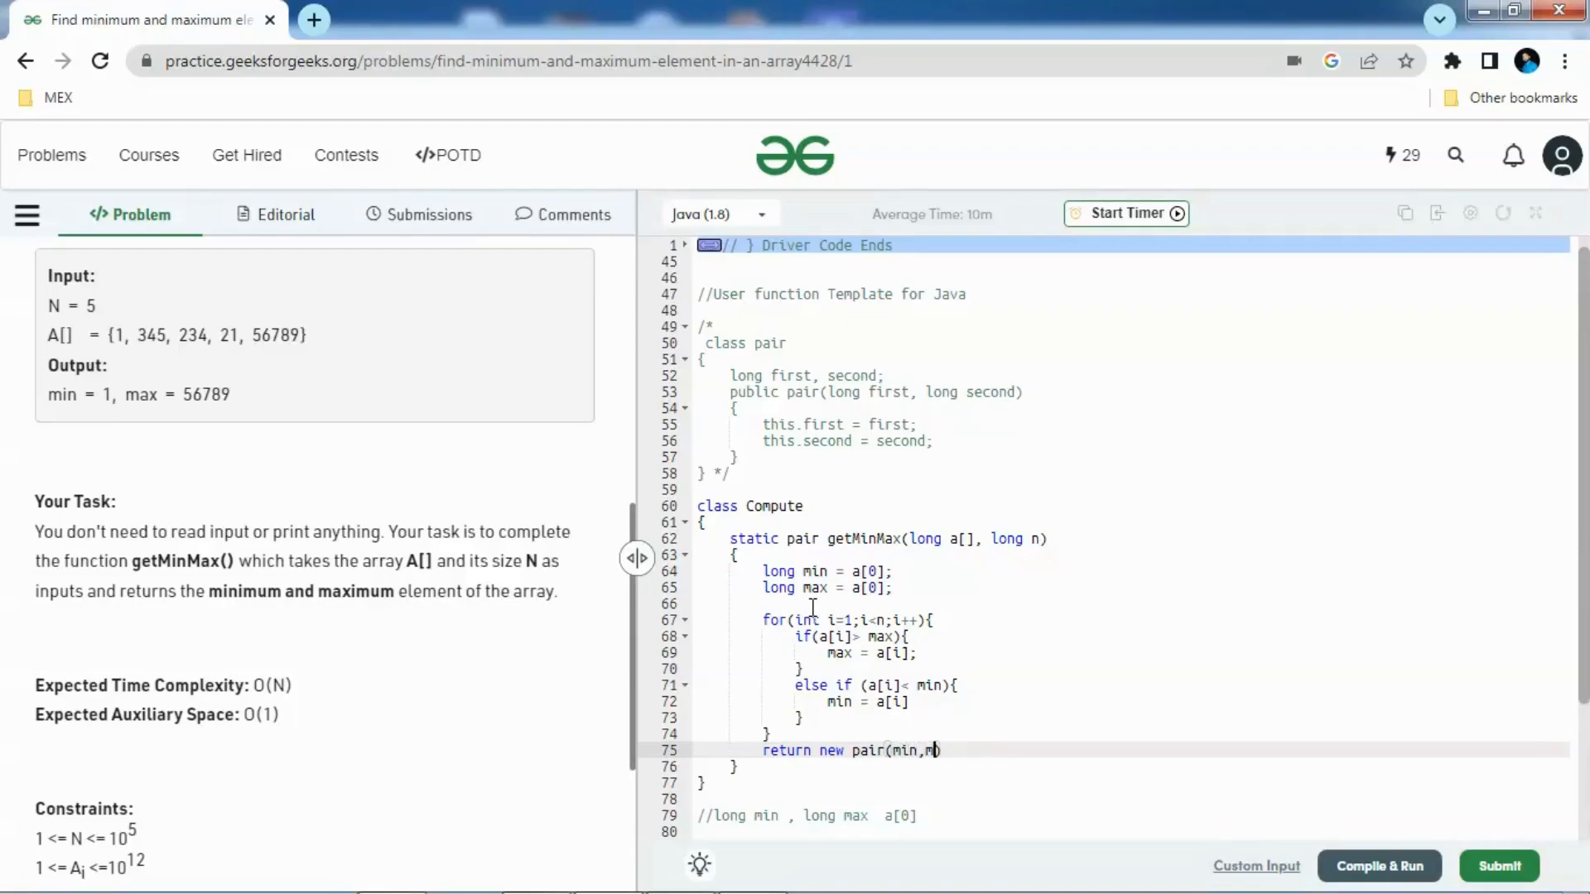
{"action": "type", "text": "ax);"}
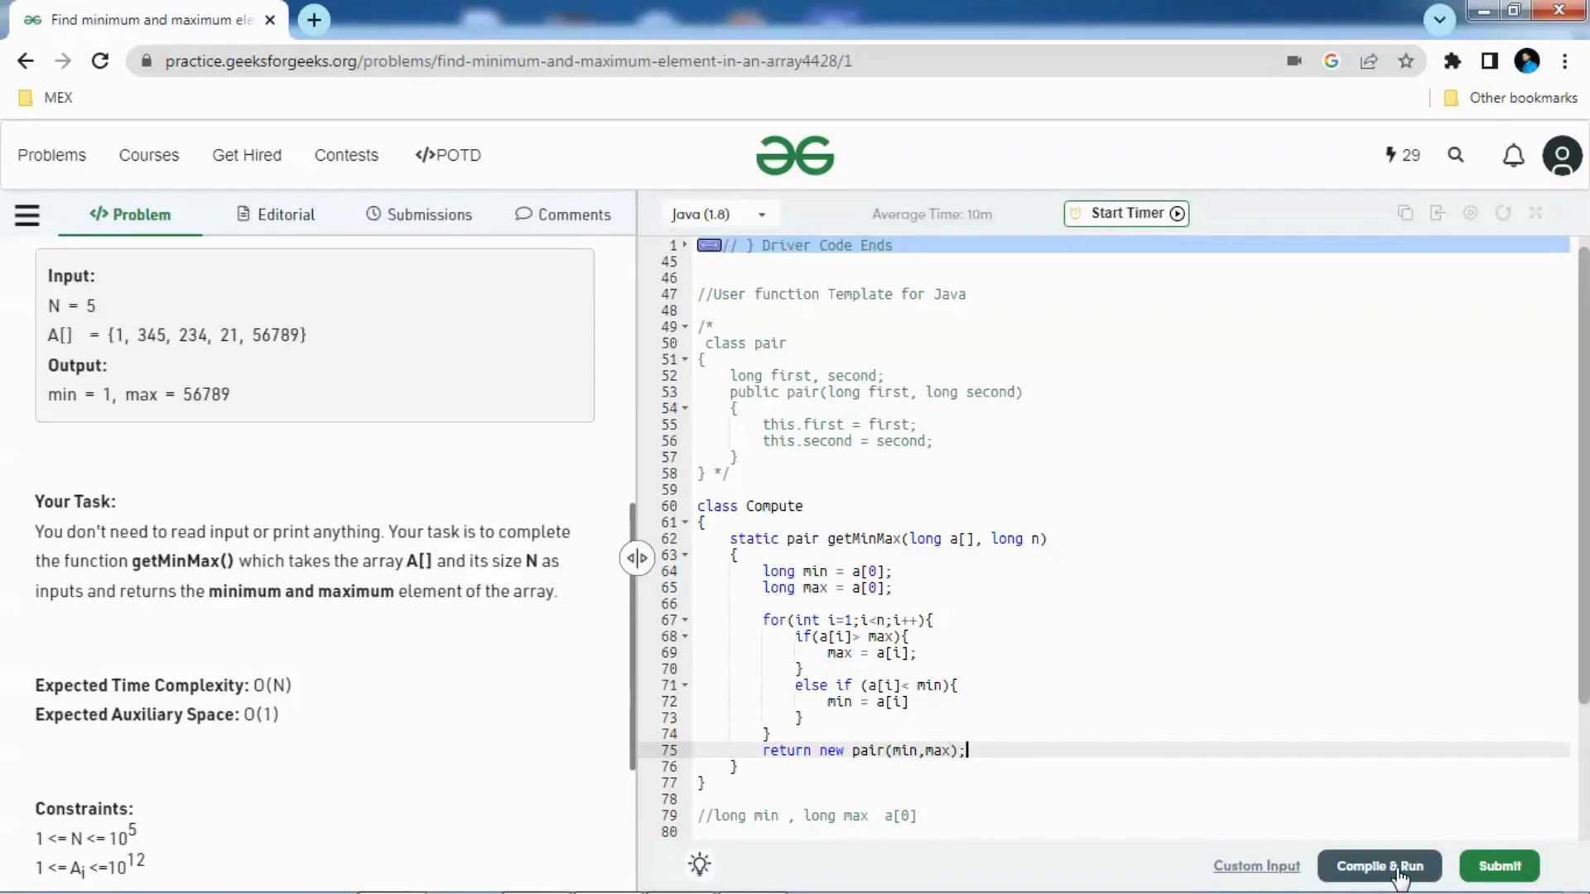
Compile, add the missing semicolon at line 72, and recompile
{"action": "left_click", "coordinate": [1378, 866]}
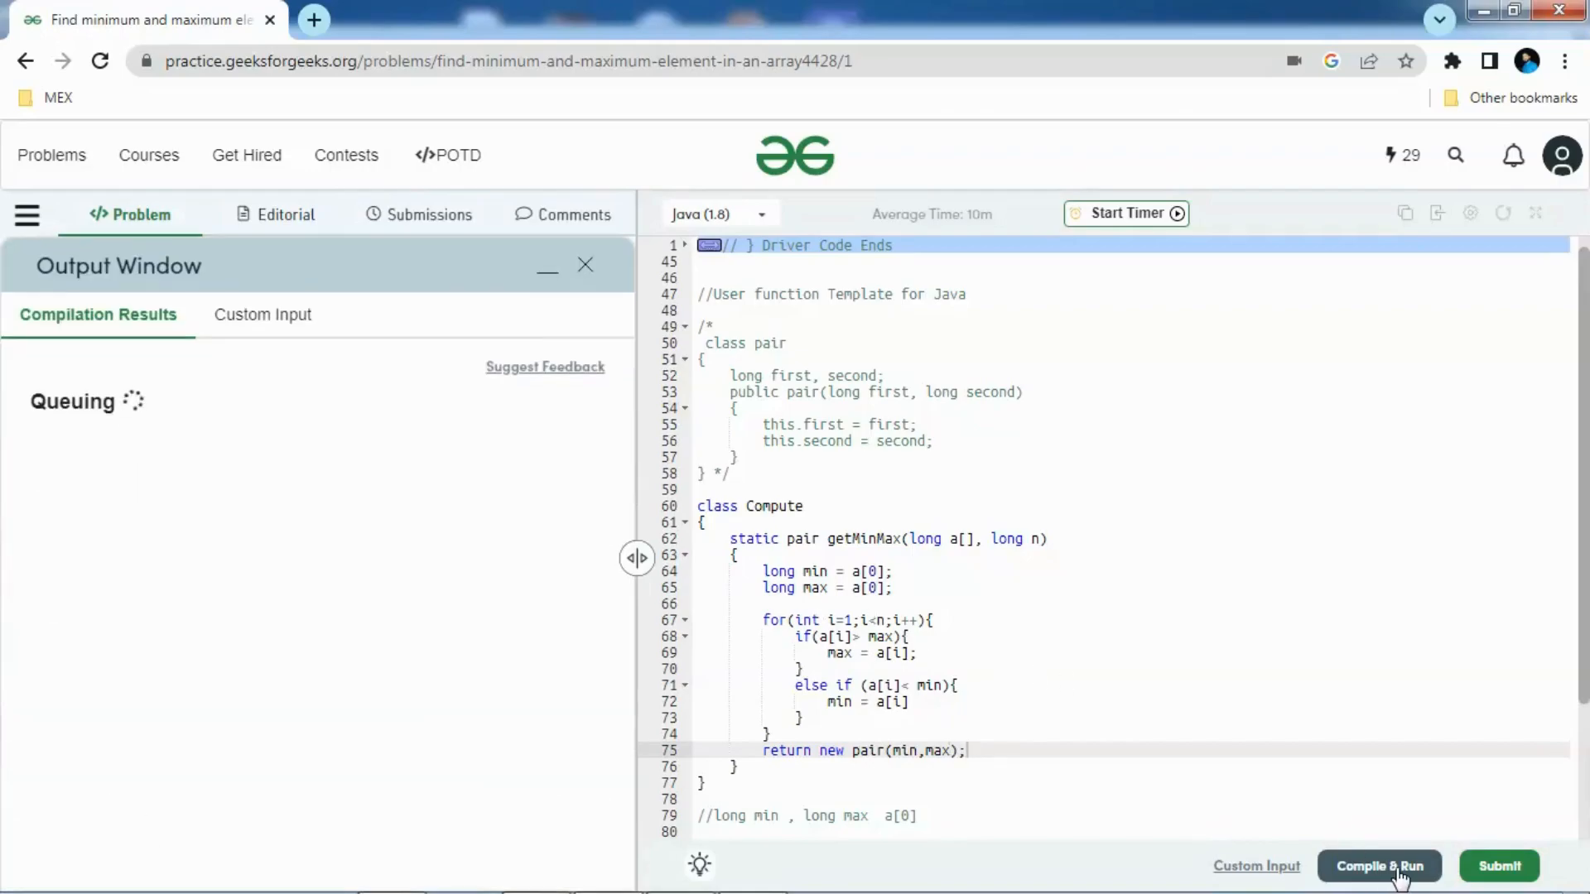
{"action": "left_click", "coordinate": [1378, 866]}
{"action": "type", "text": ";"}
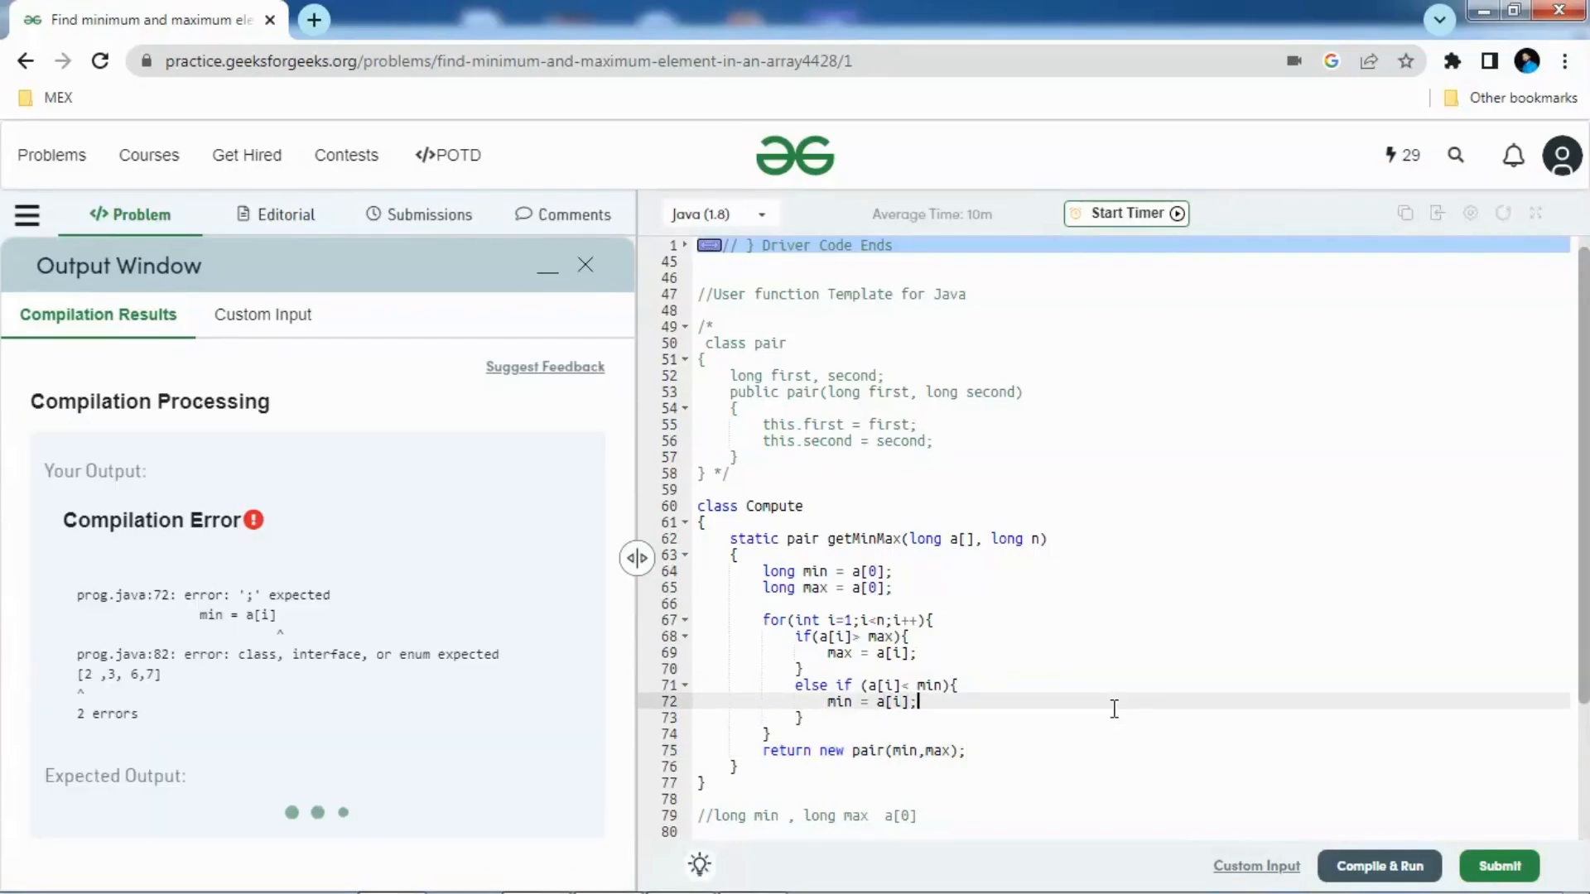
{"action": "left_click", "coordinate": [1377, 865]}
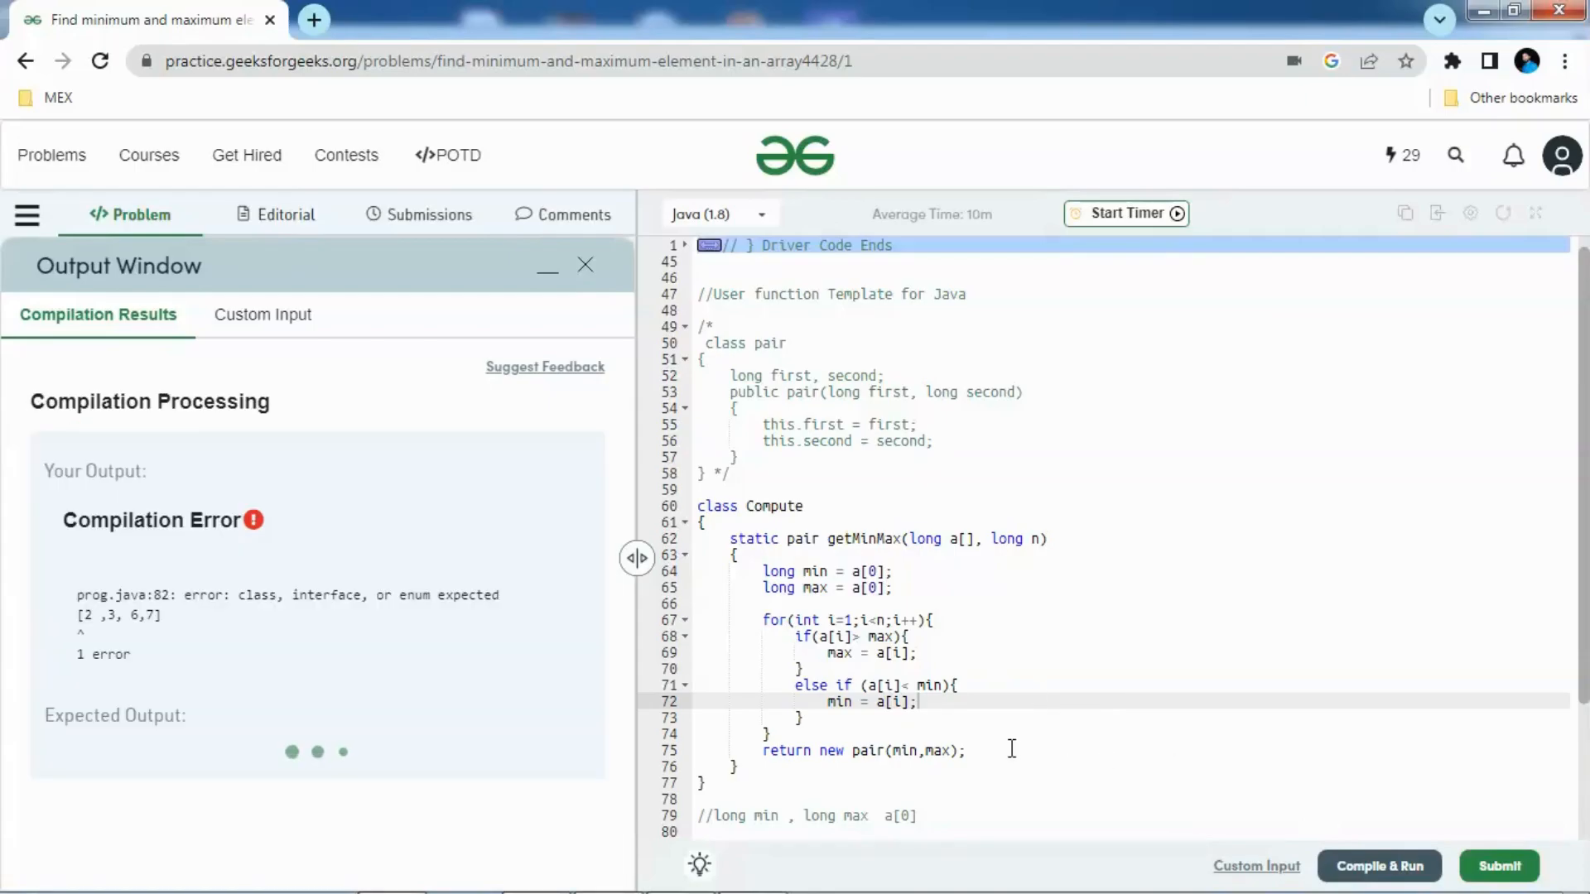
{"action": "left_click", "coordinate": [1378, 866]}
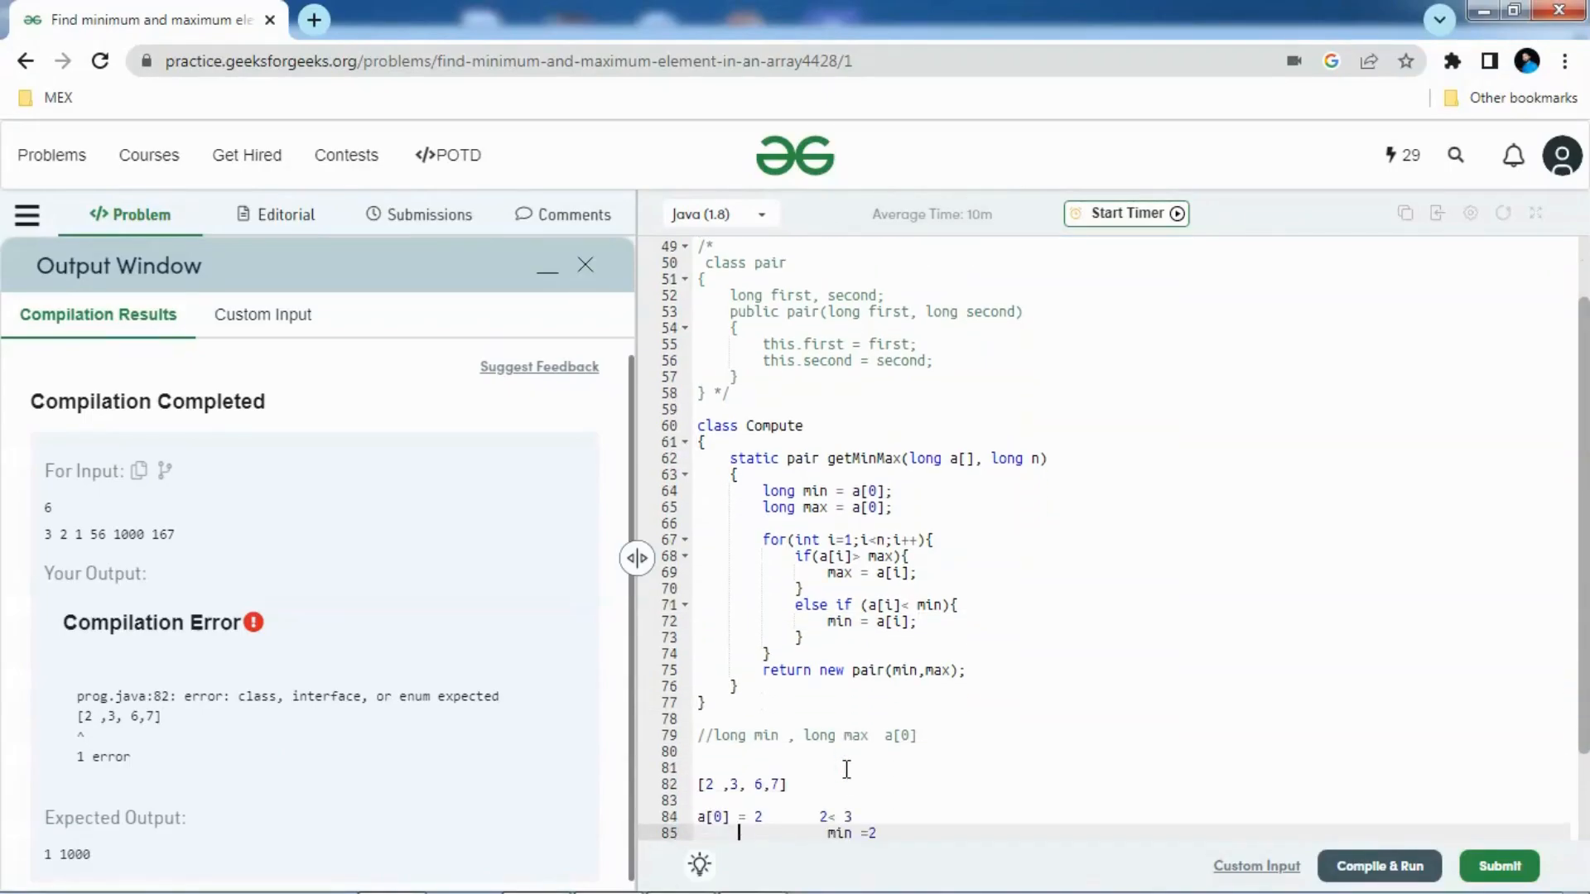
Delete the scratch notes and compile, getting the expected output 1 1000
{"action": "scroll", "scroll_direction": "down", "scroll_amount": 3}
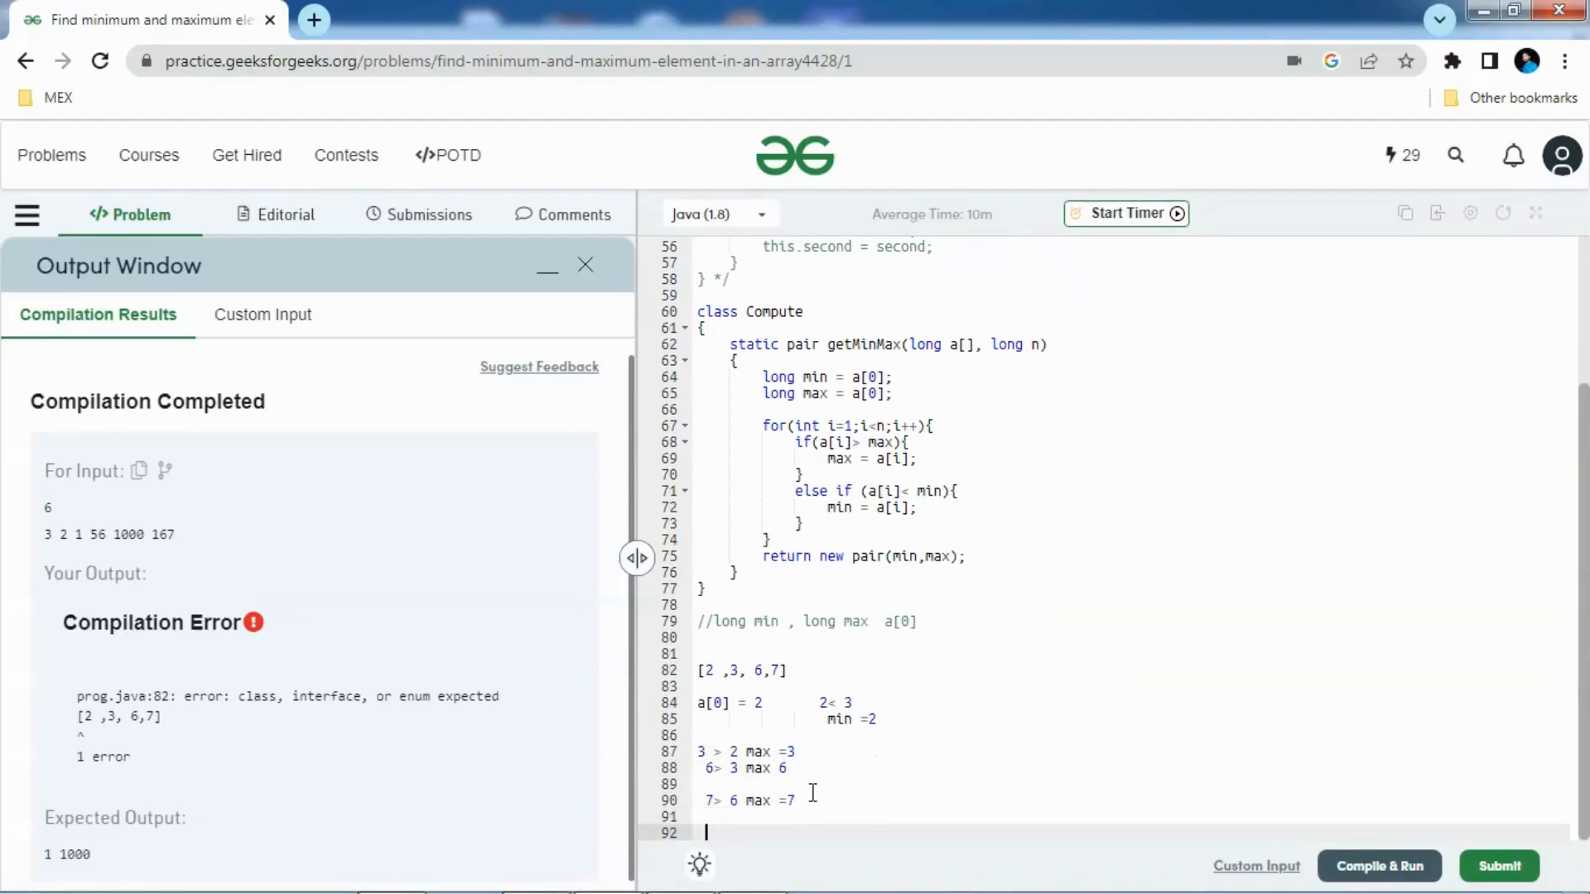
{"action": "scroll", "scroll_direction": "up", "scroll_amount": 3}
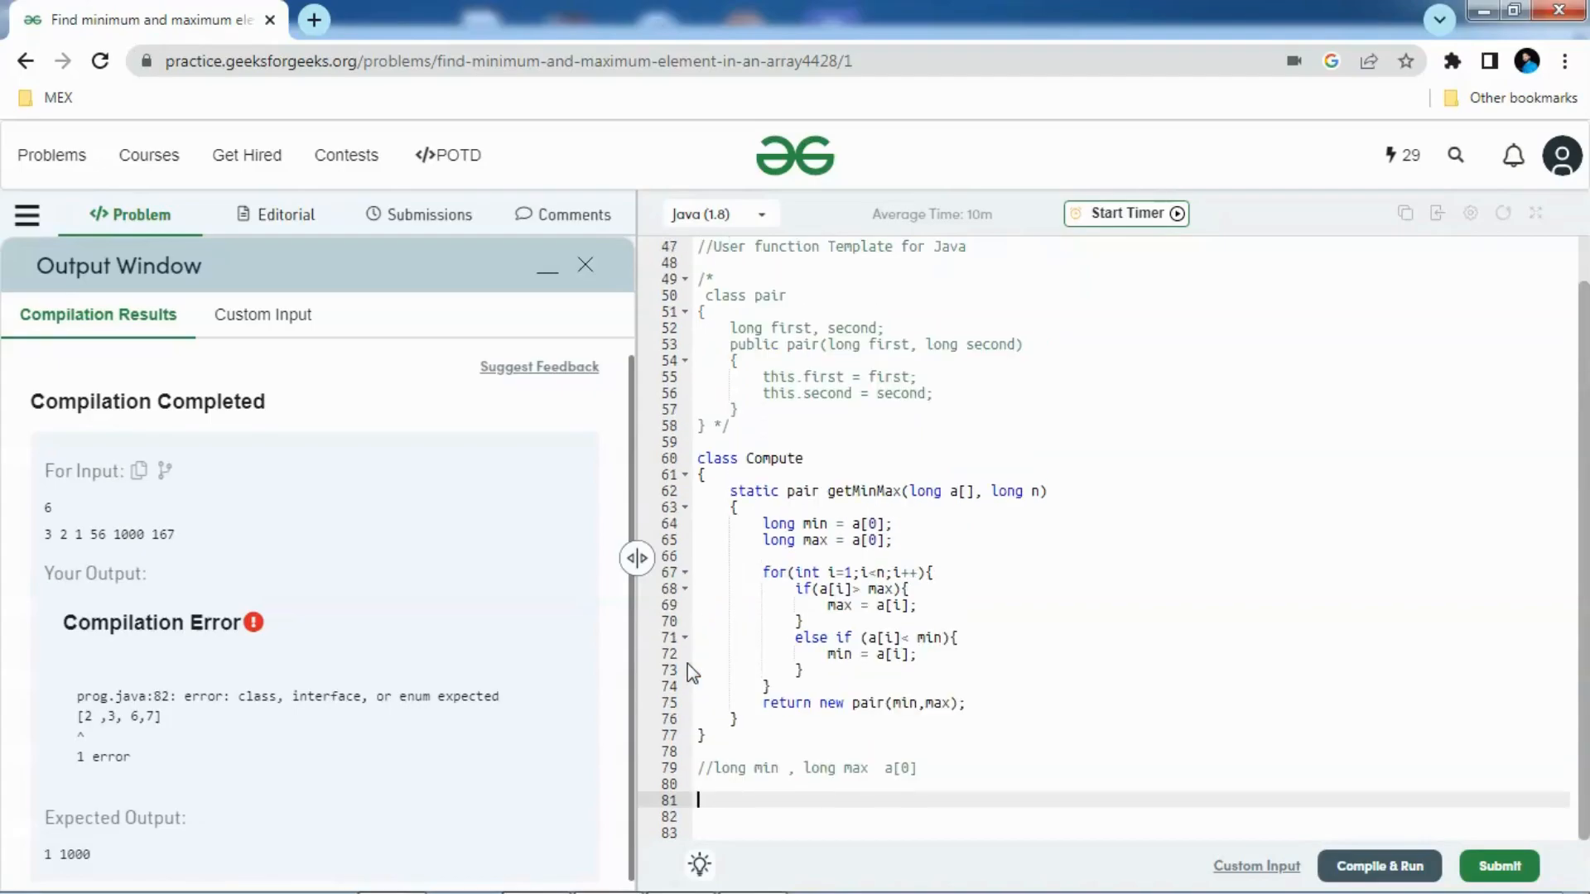
{"action": "scroll", "scroll_direction": "up", "scroll_amount": 3}
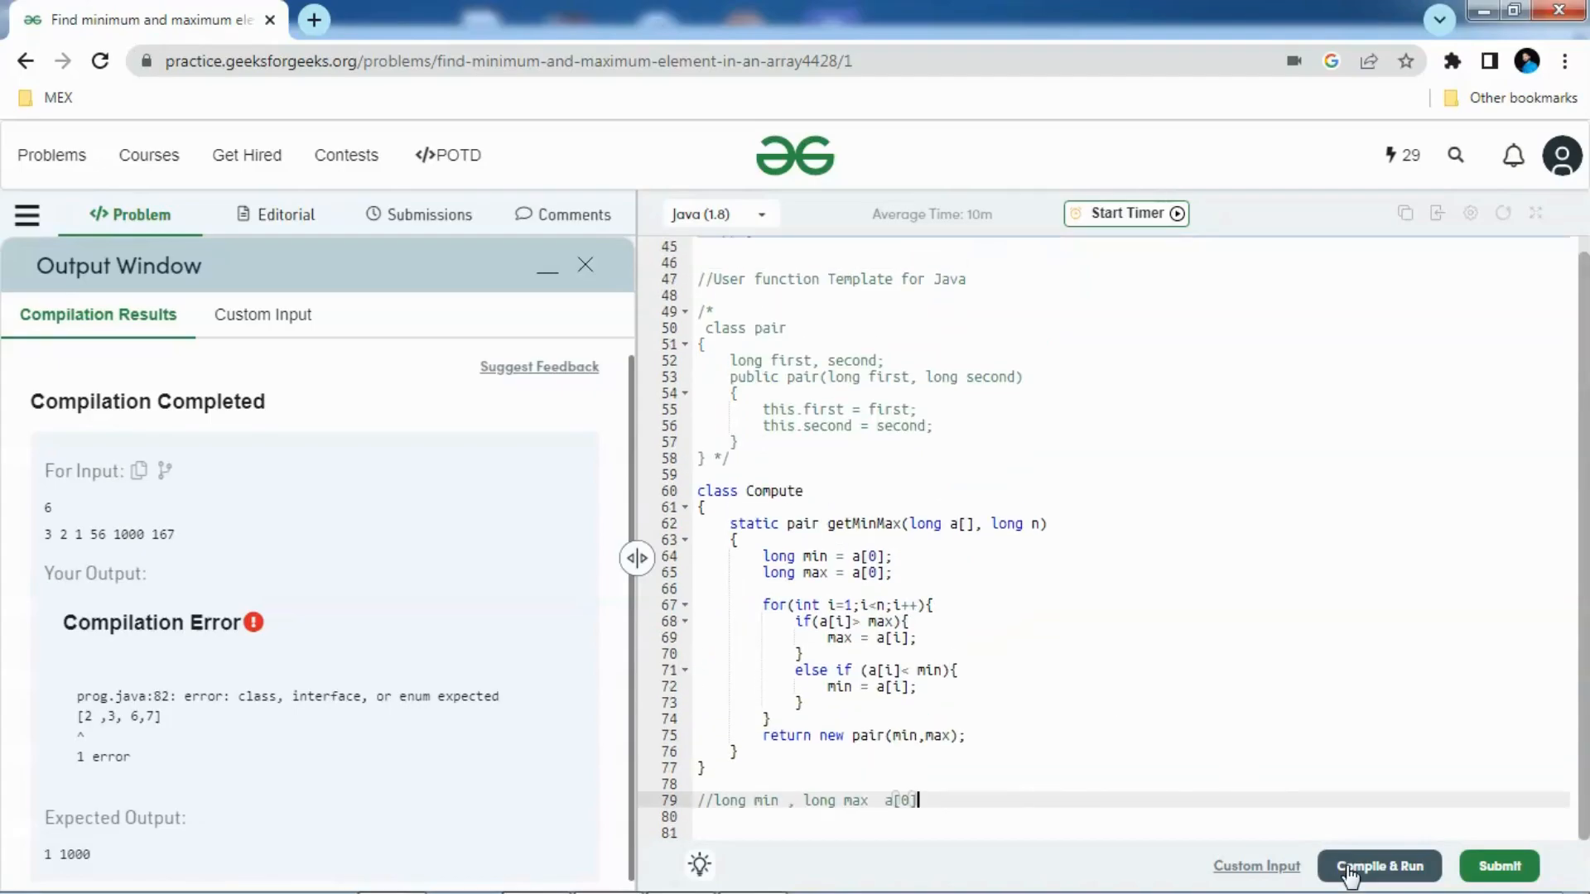
{"action": "left_click", "coordinate": [1378, 867]}
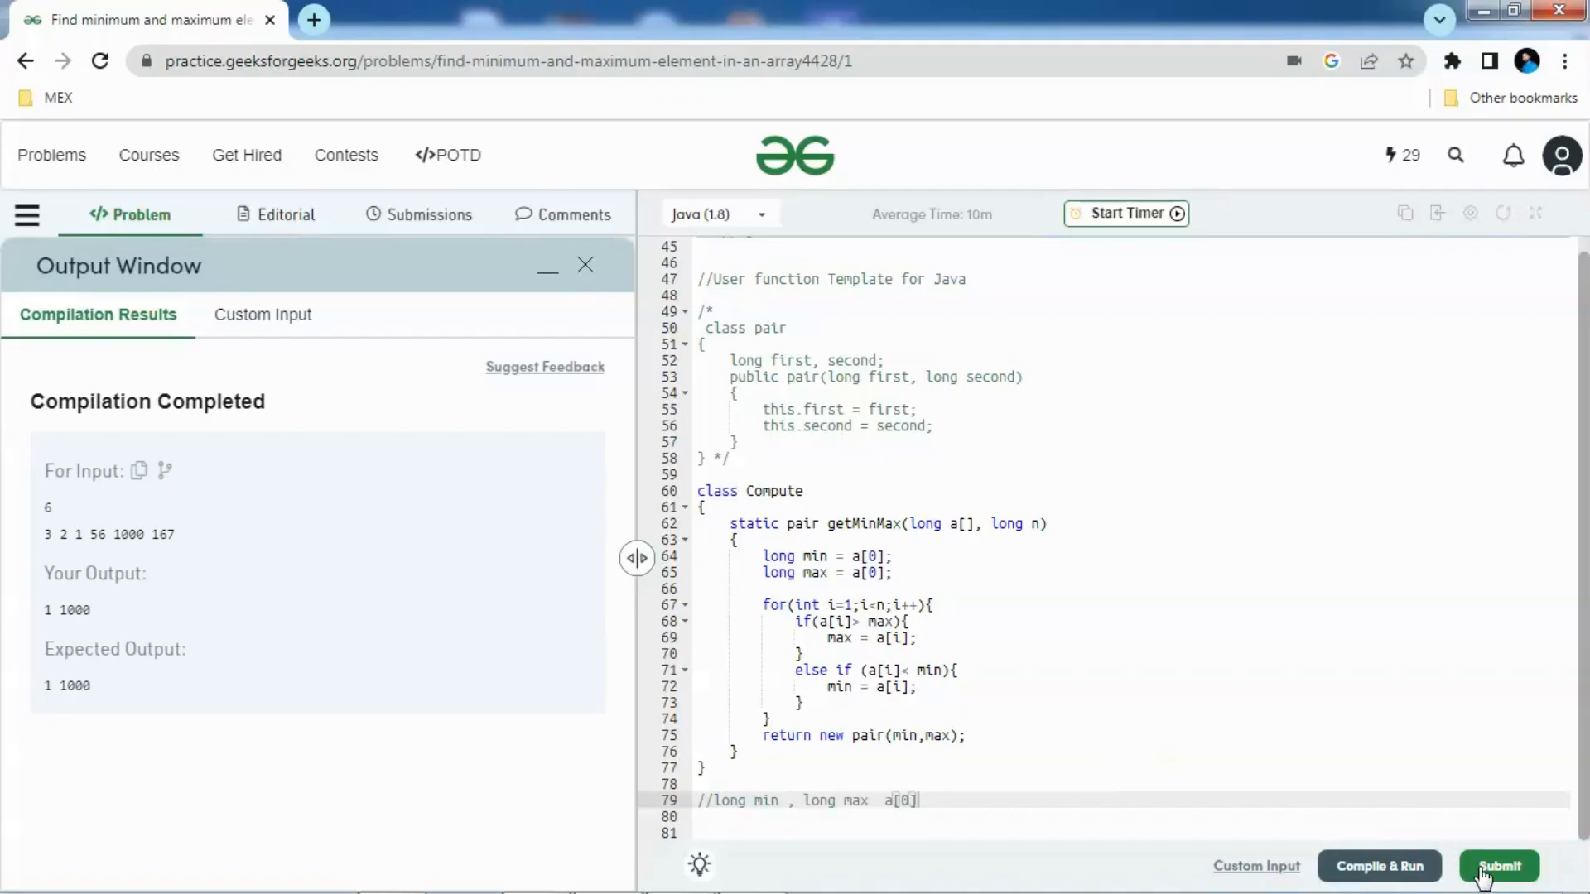
Submit the Java getMinMax solution for grading and wait for the 80 test cases to finish
{"action": "left_click", "coordinate": [1498, 866]}
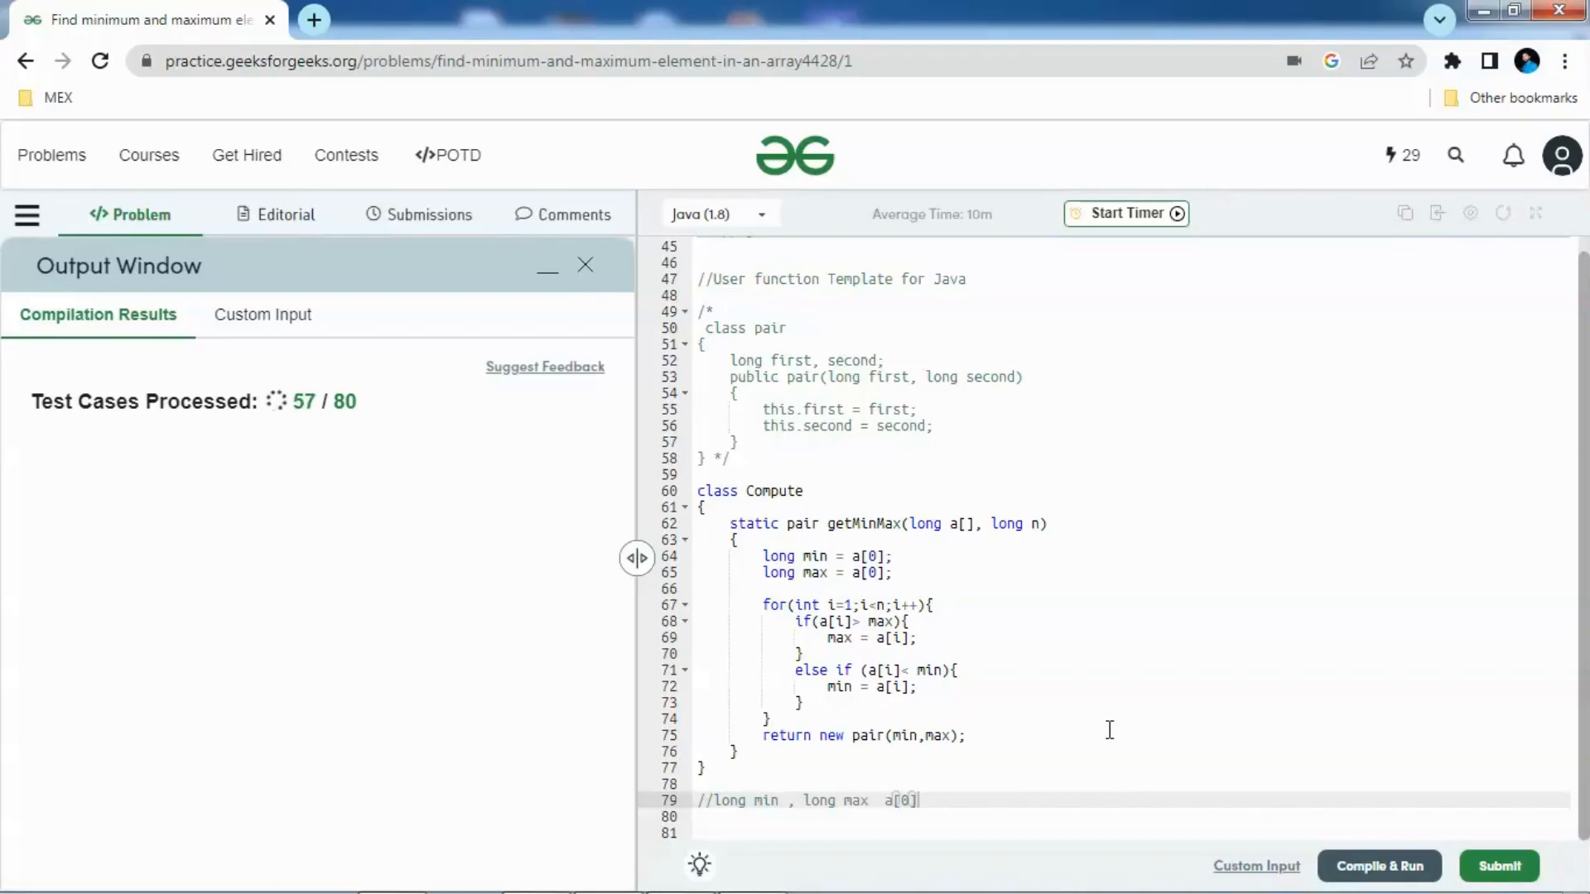
{"action": "left_click", "coordinate": [1498, 866]}
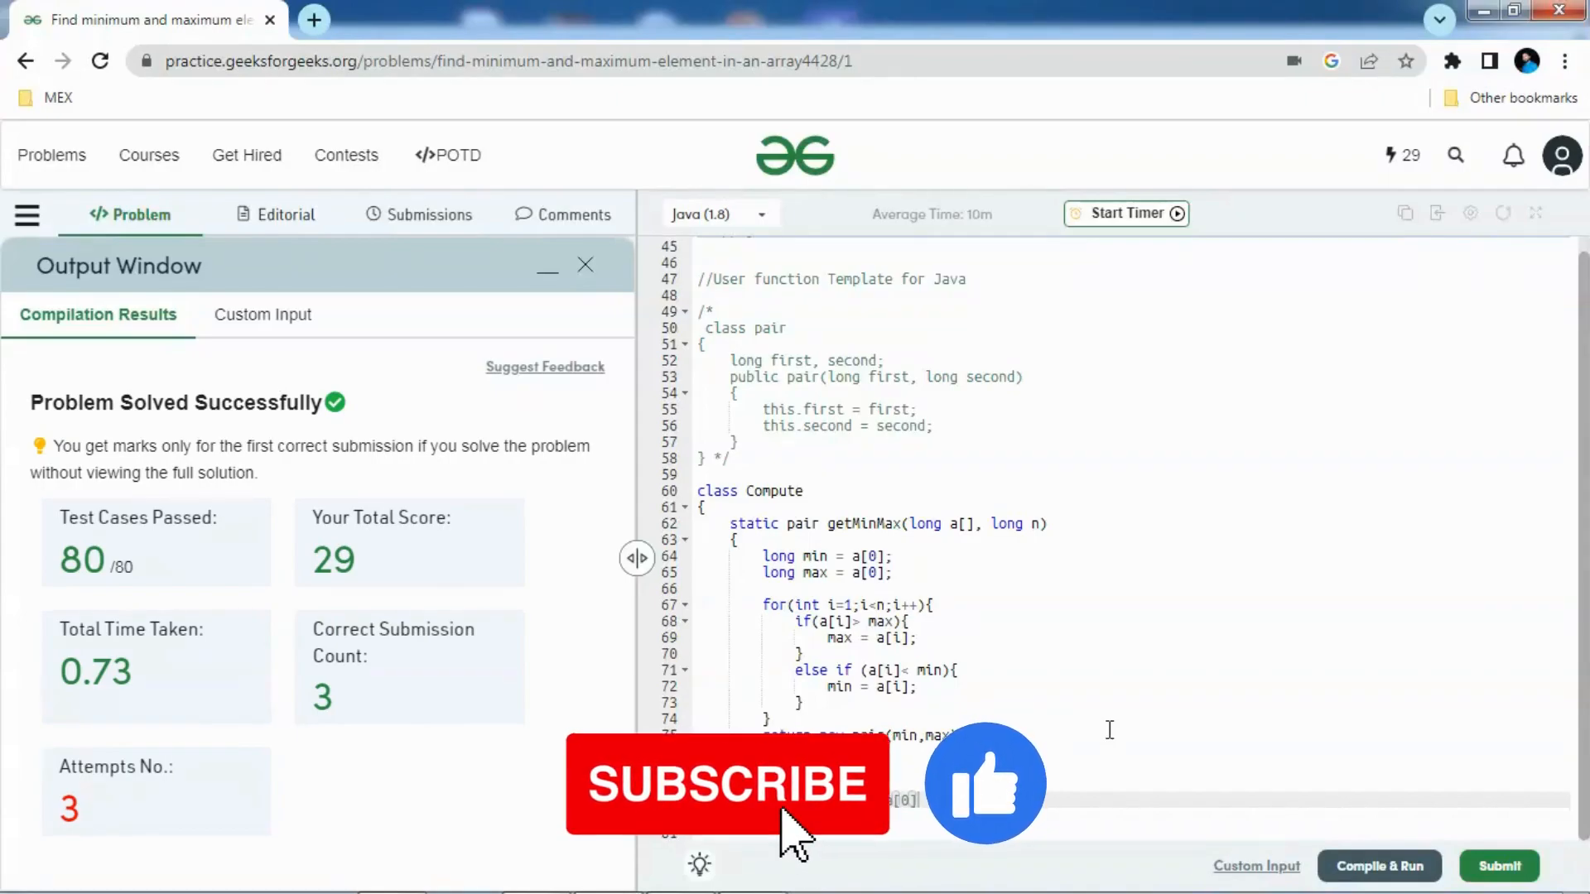
{"action": "mouse_move", "coordinate": [841, 867]}
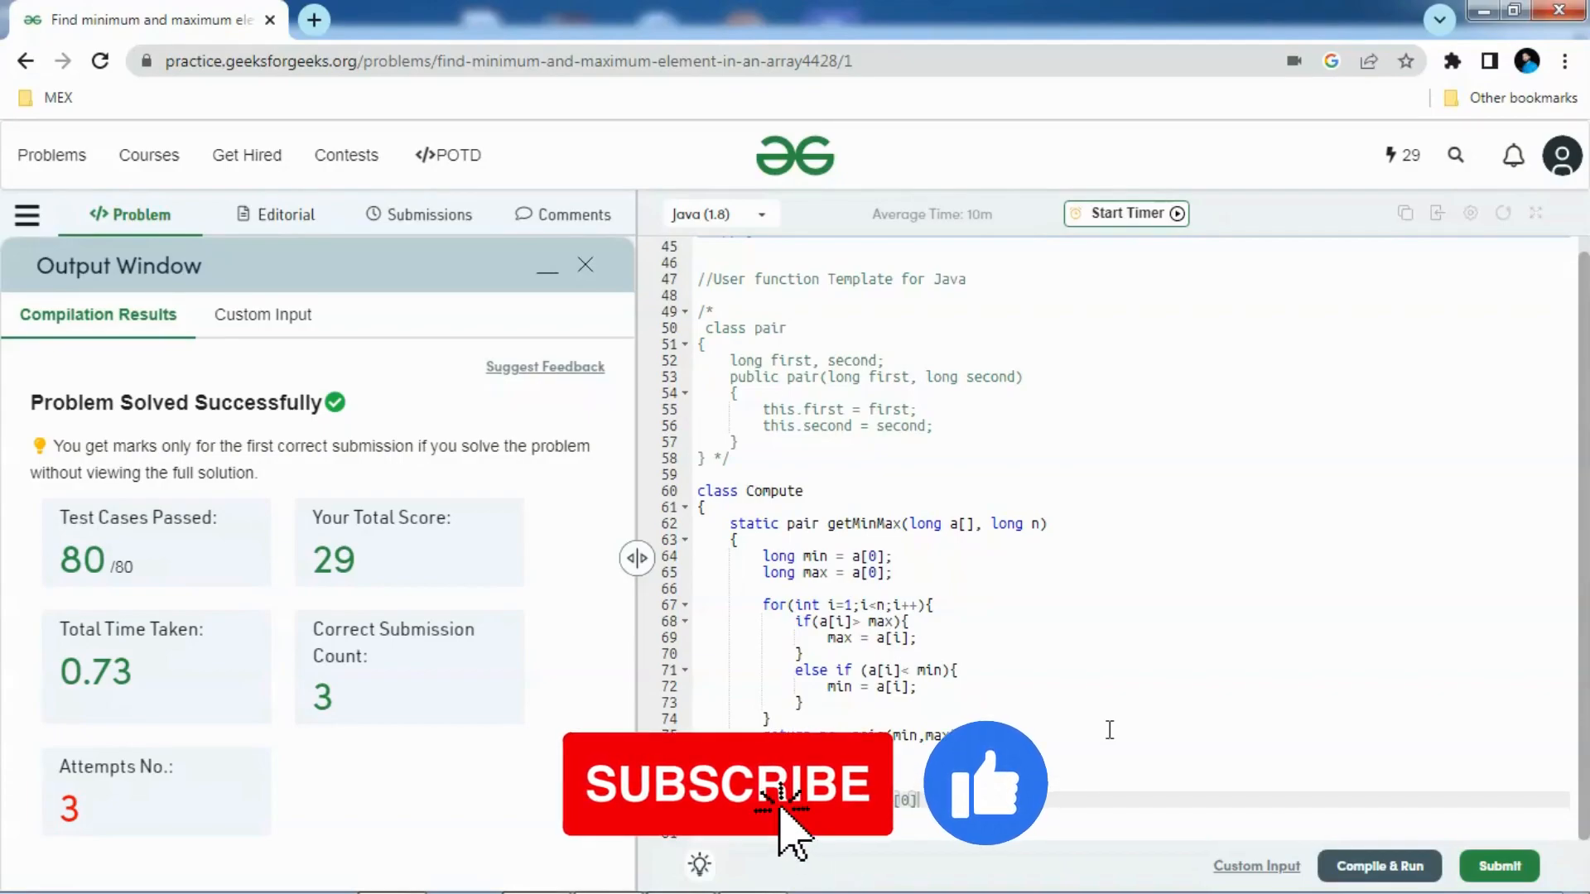
{"action": "mouse_move", "coordinate": [841, 867]}
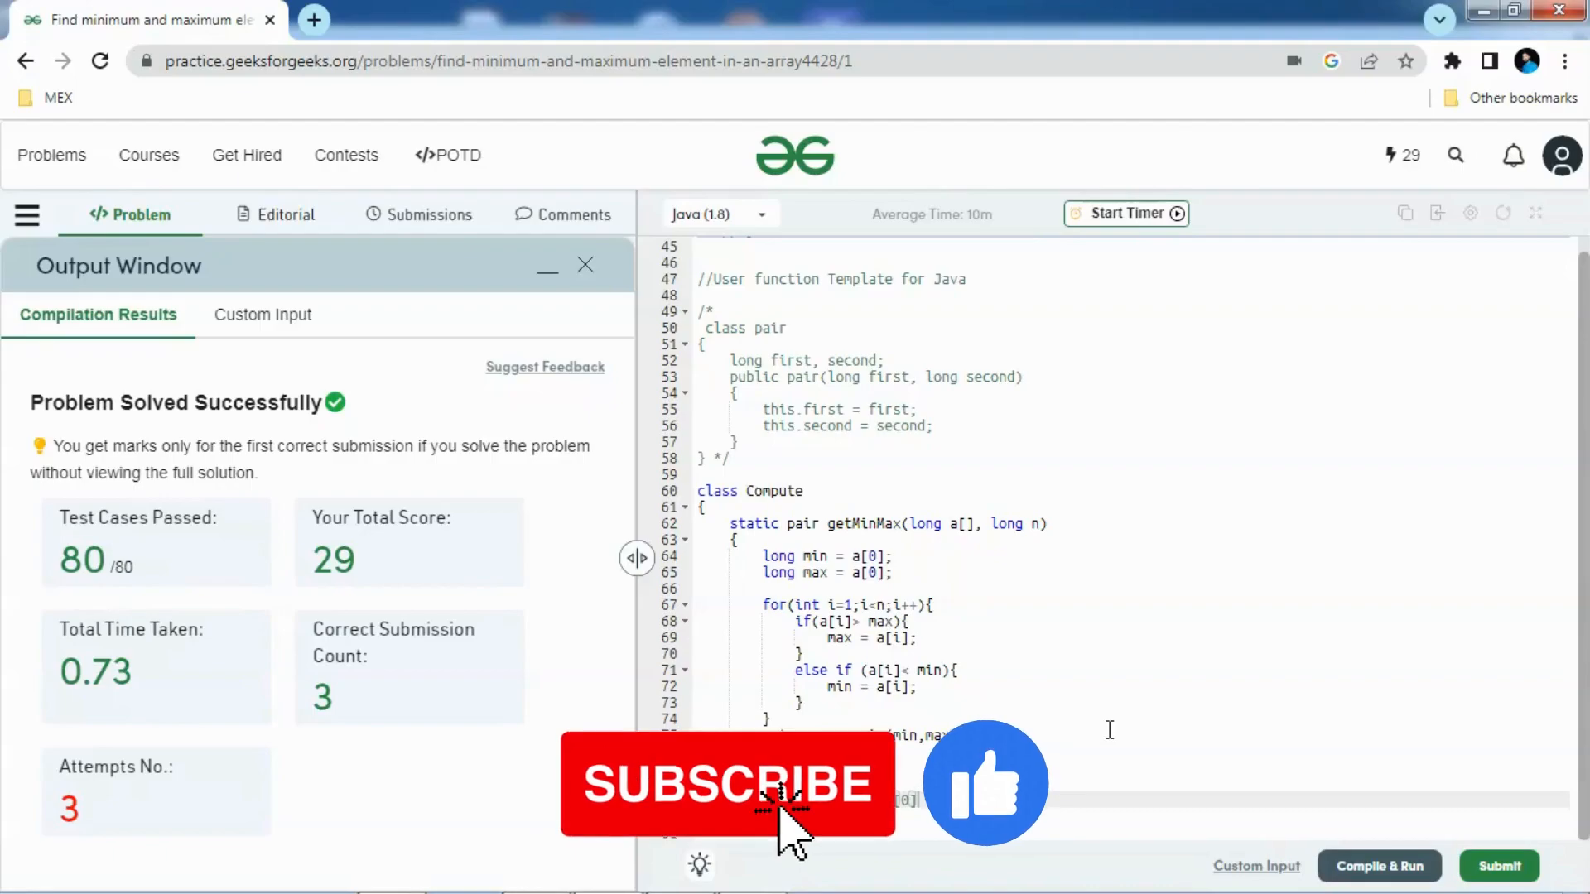
{"action": "mouse_move", "coordinate": [836, 867]}
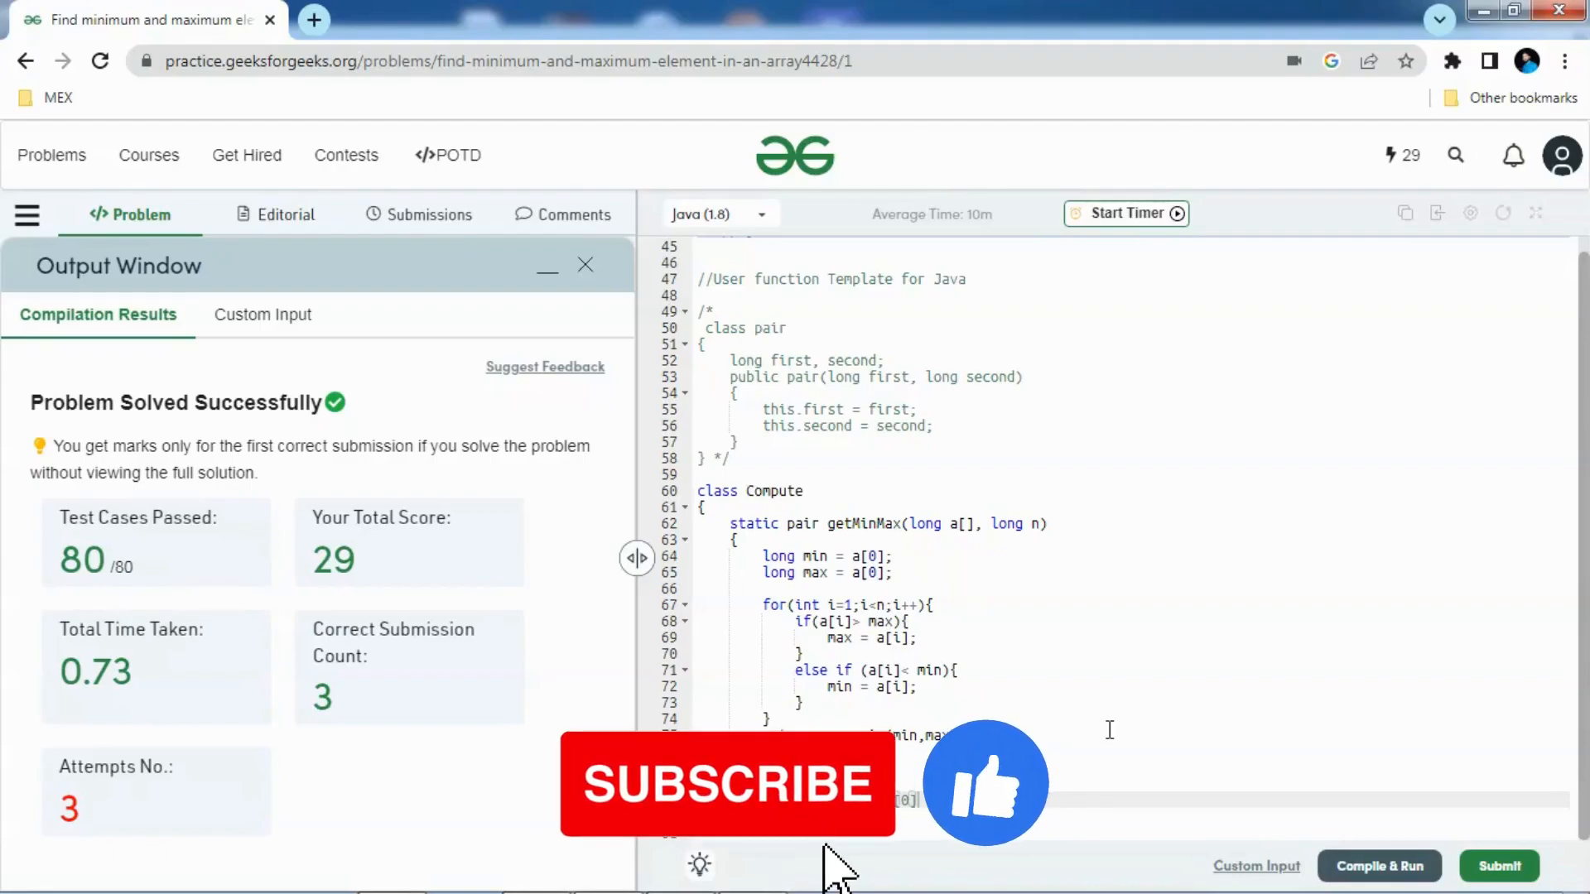